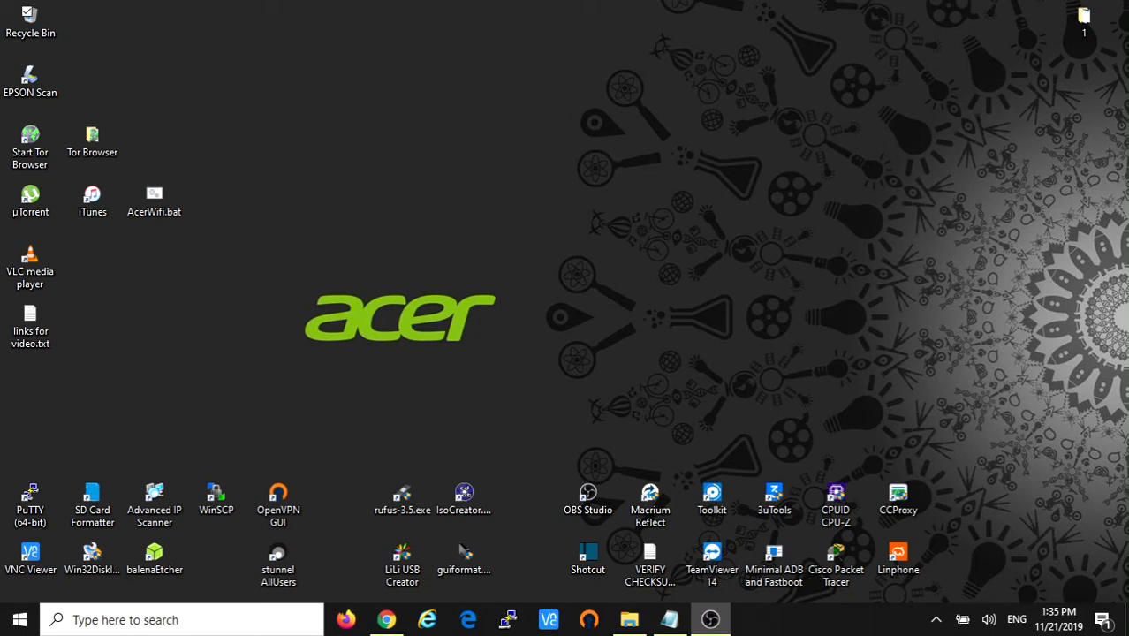
mouse_move(682, 333)
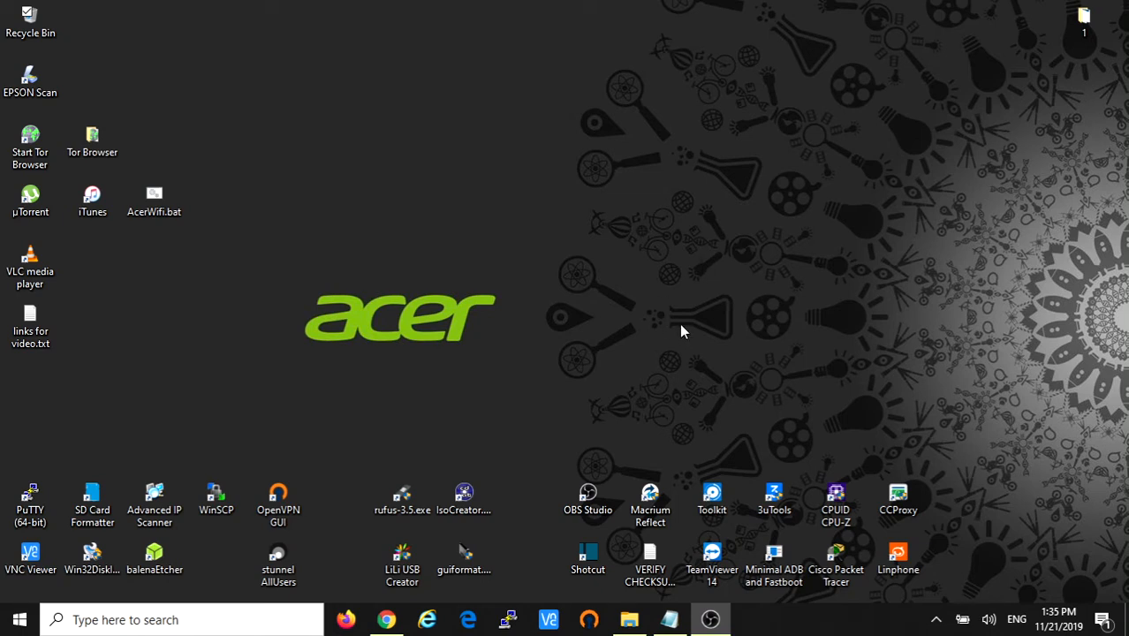
mouse_move(635, 327)
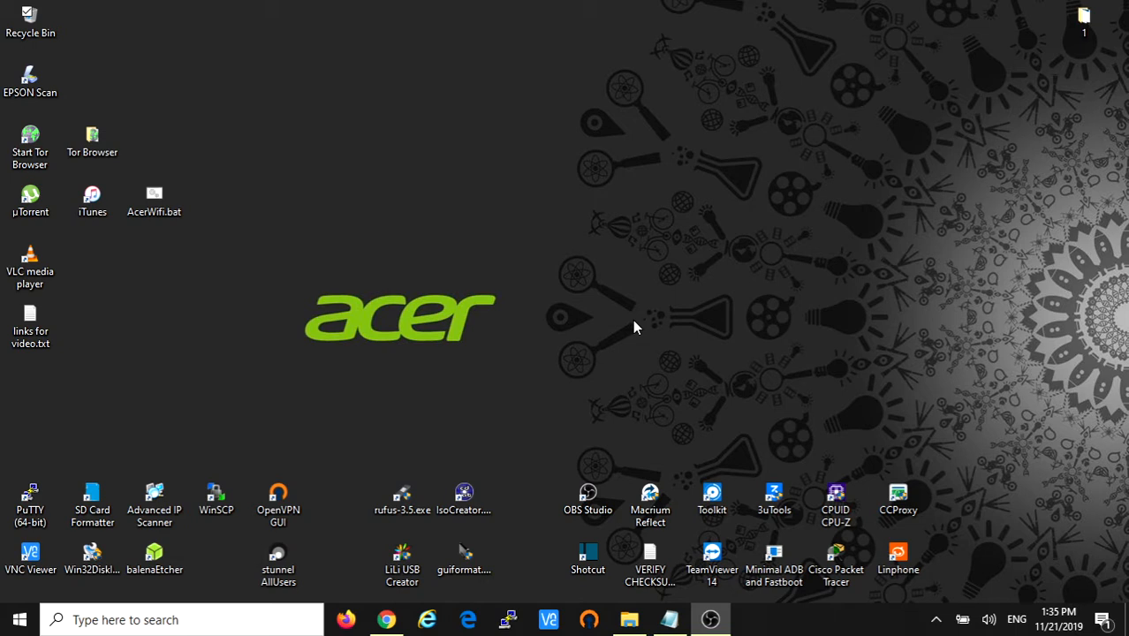
mouse_move(498, 364)
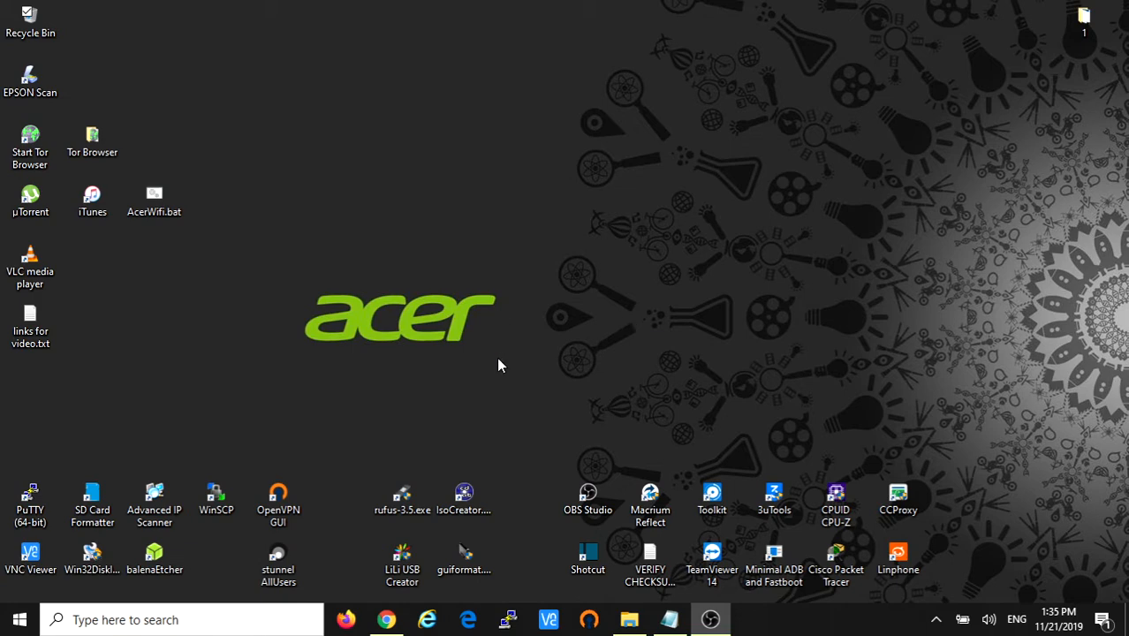
Start the Raspbian Buster with desktop ZIP download, then cancel it in the download bar.
left_click(386, 618)
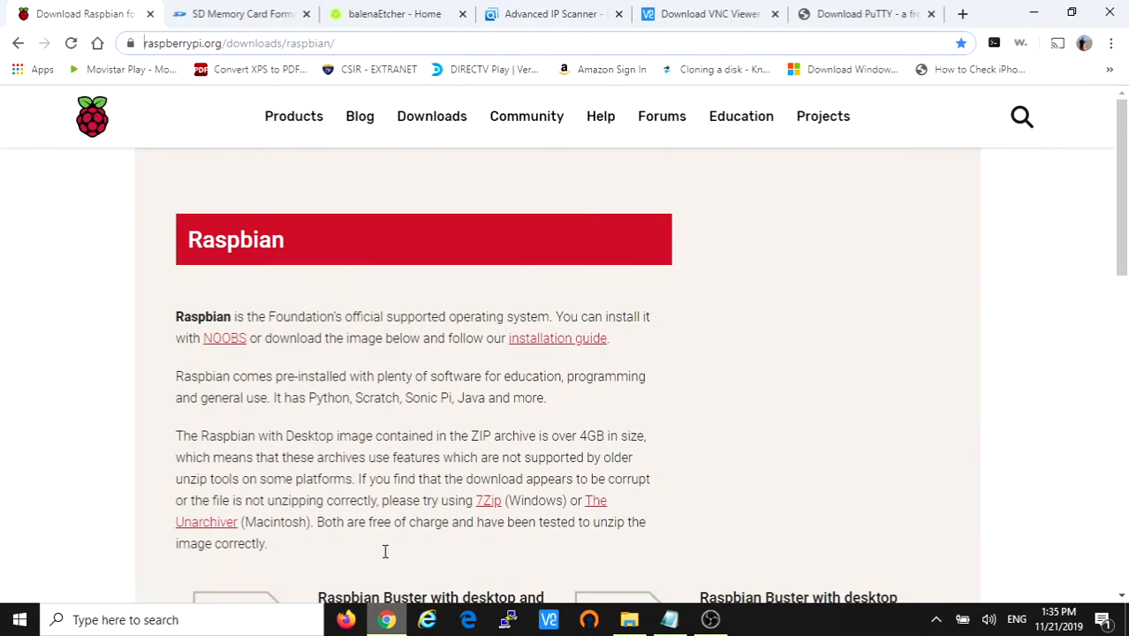
mouse_move(545, 79)
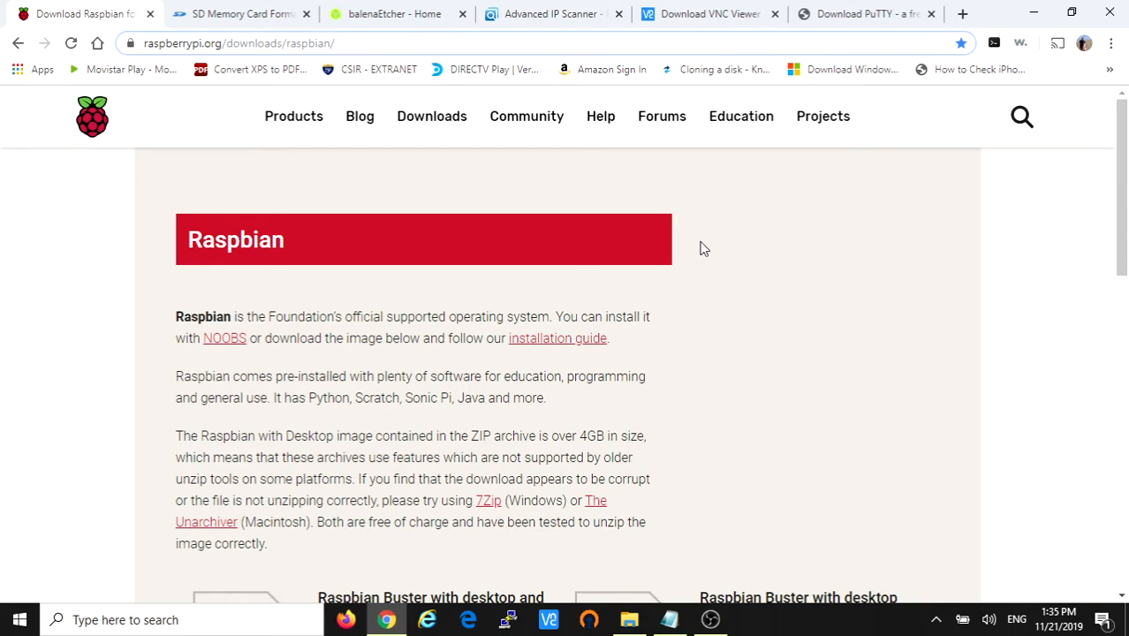
scroll("down", 3)
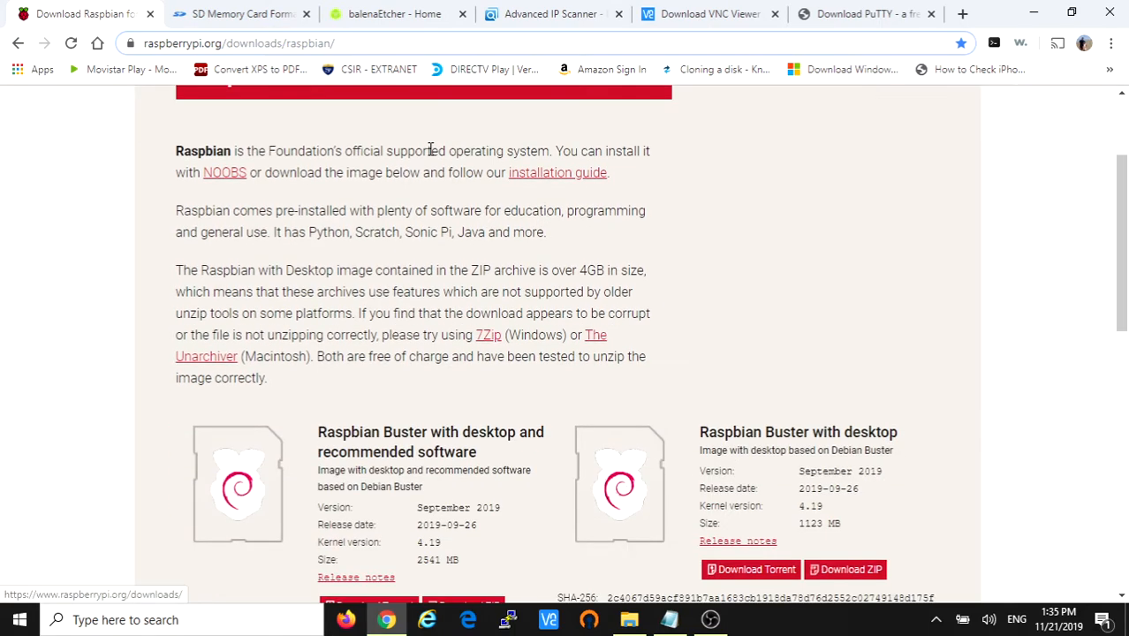
scroll("down", 3)
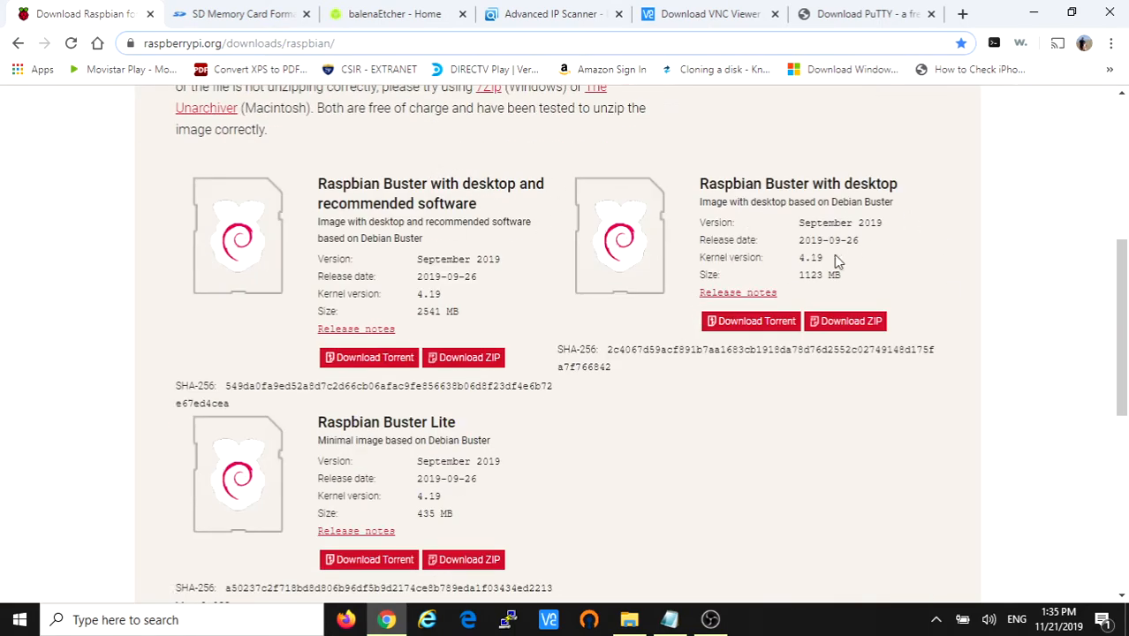
mouse_move(703, 237)
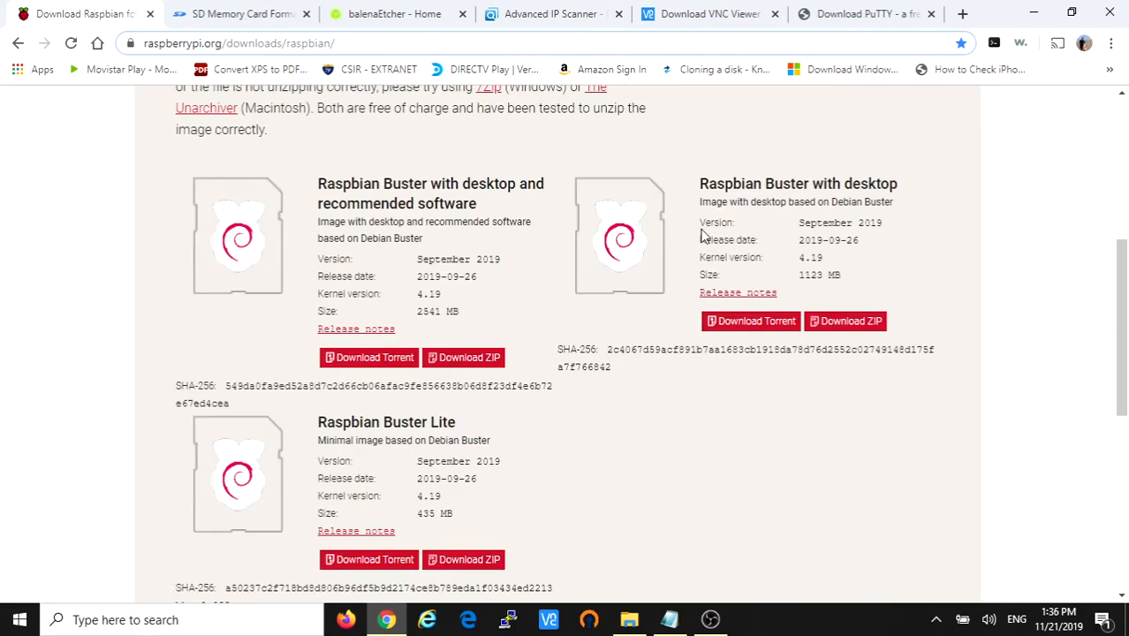
mouse_move(912, 333)
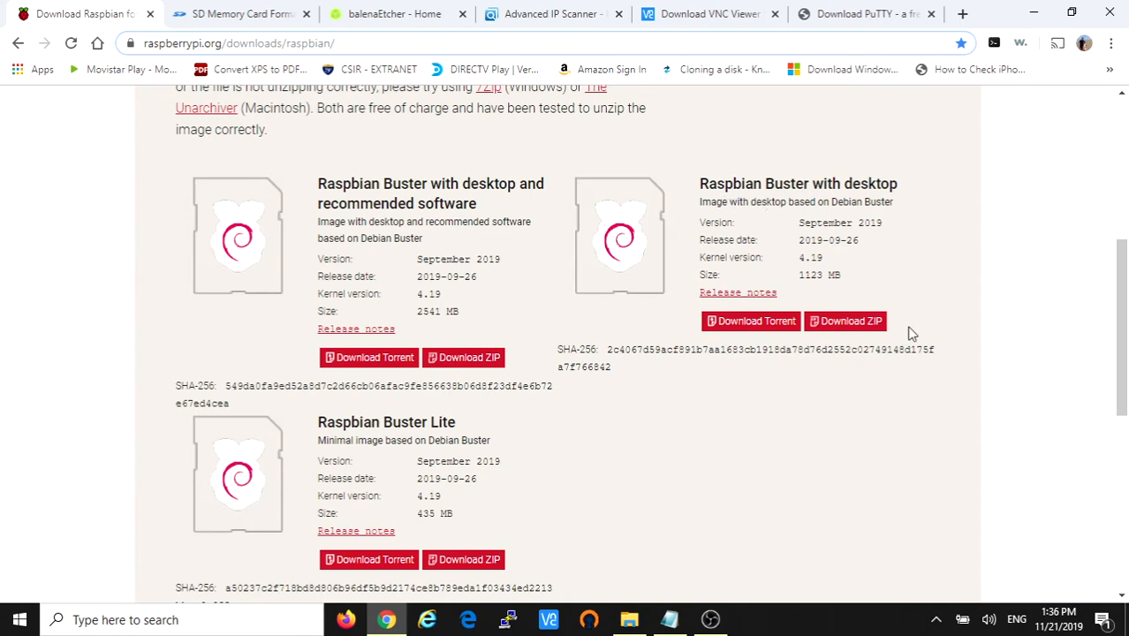
mouse_move(845, 322)
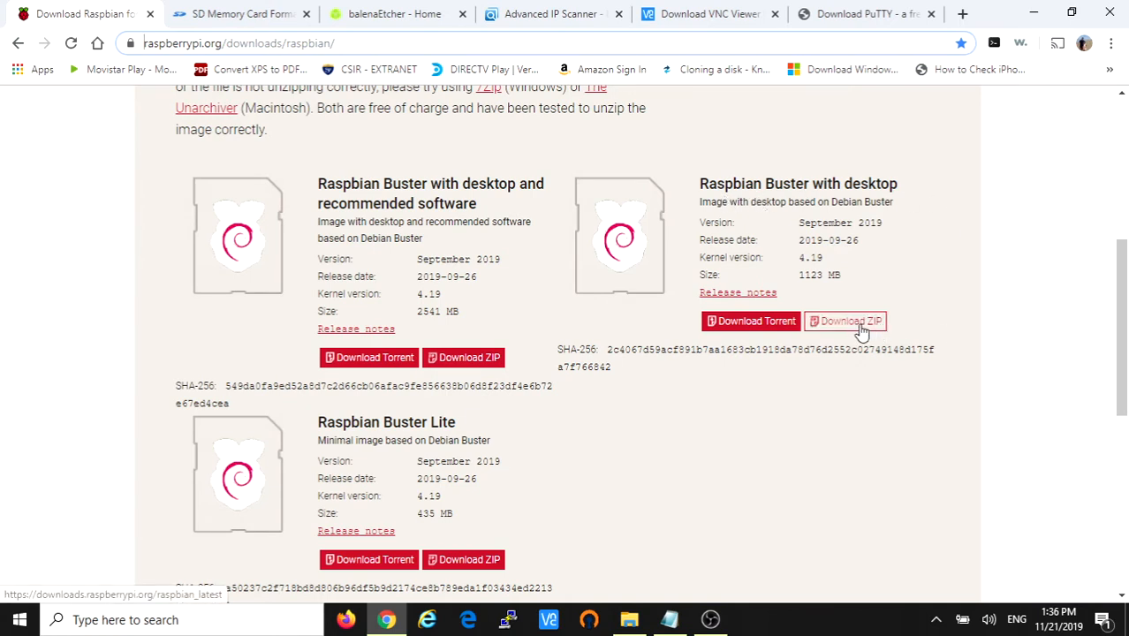
left_click(845, 322)
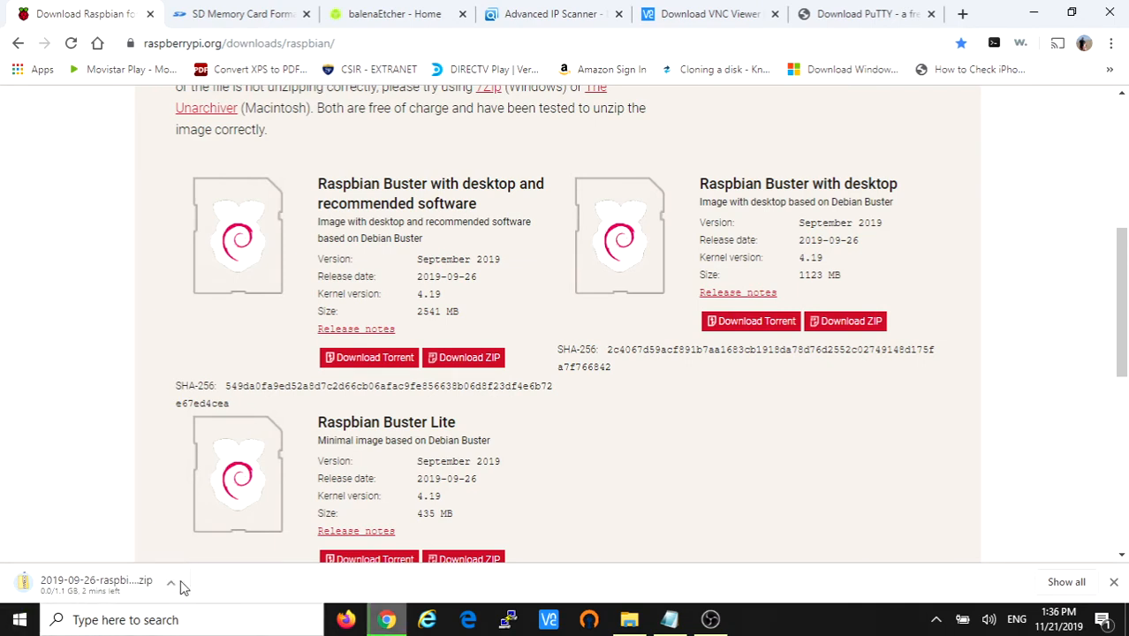
left_click(170, 583)
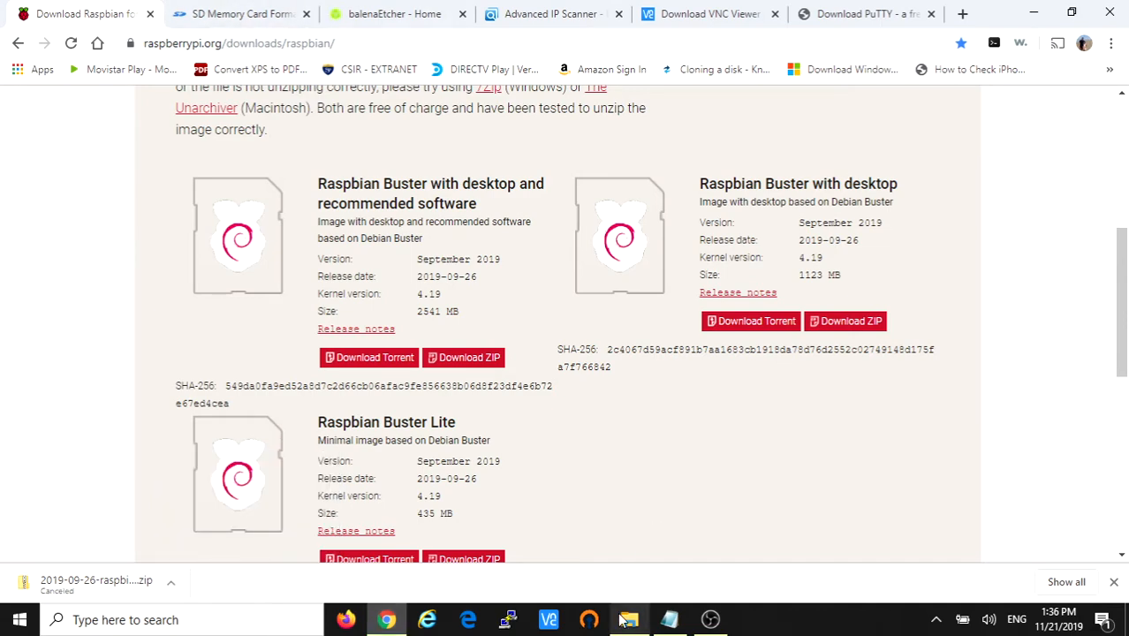
Show the downloaded Raspbian image in its Downloads folder.
left_click(630, 618)
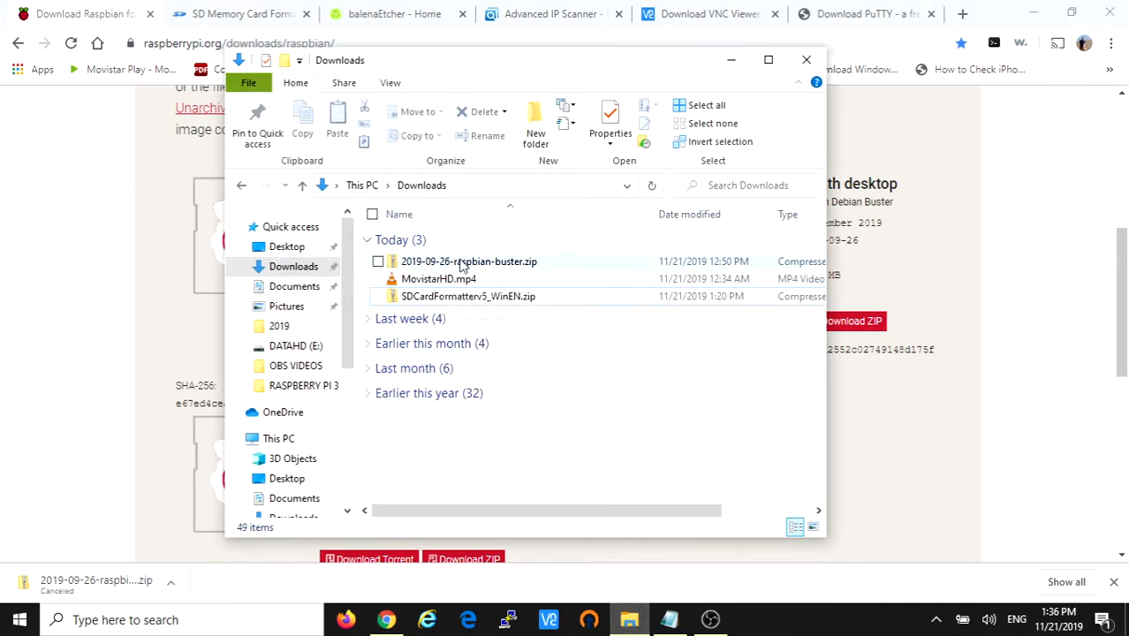
mouse_move(534, 273)
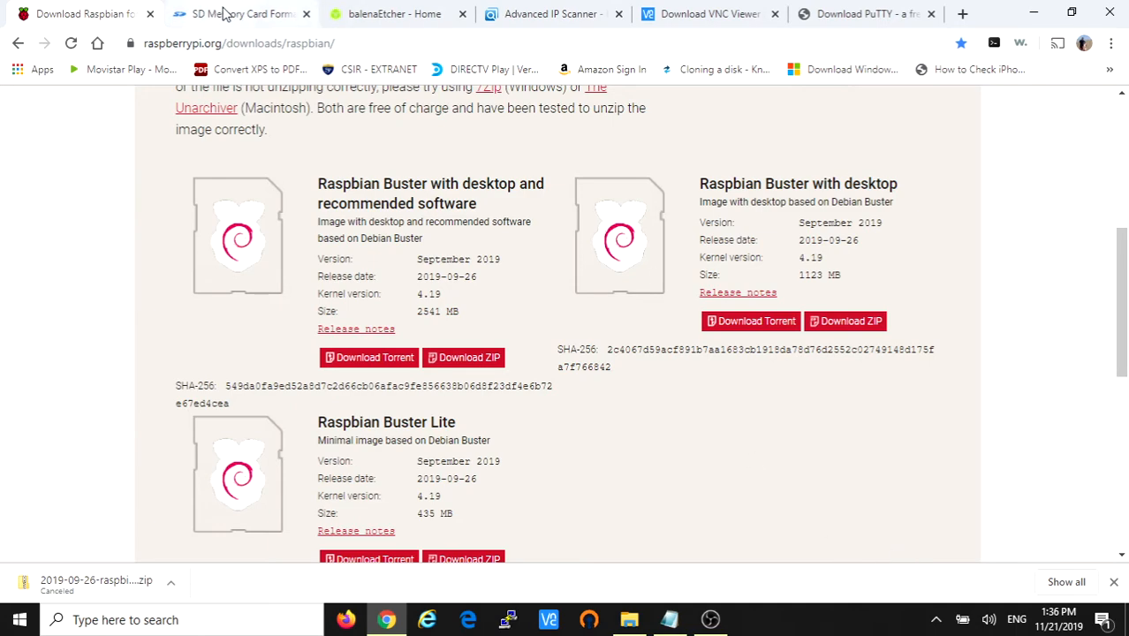
Accept the SD Association license and download the SD Card Formatter ZIP.
left_click(239, 14)
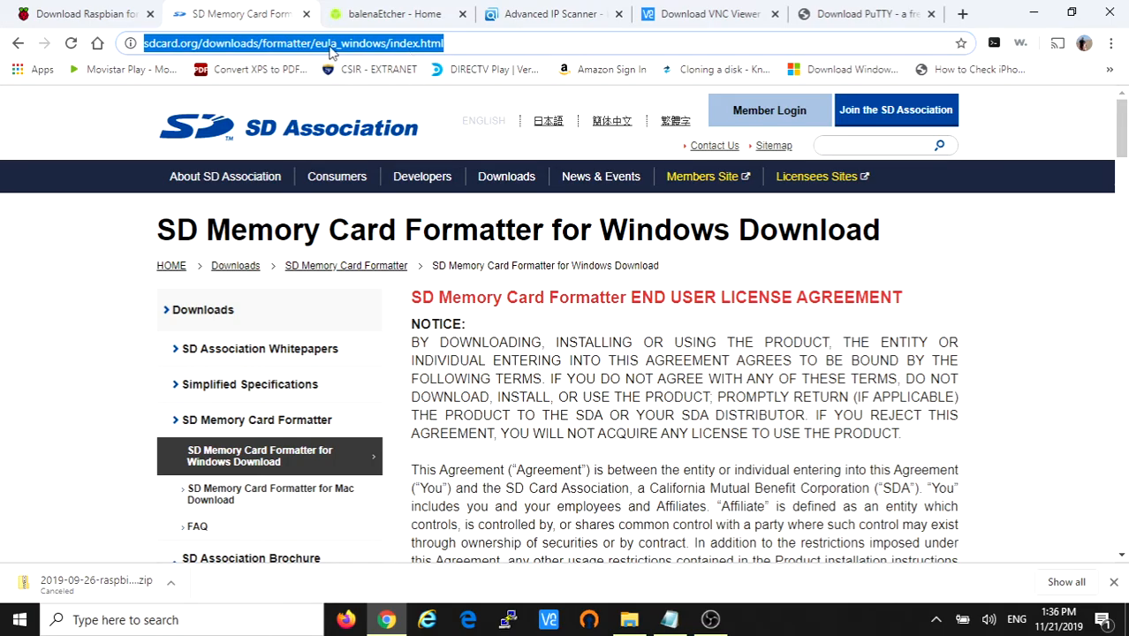
mouse_move(1092, 380)
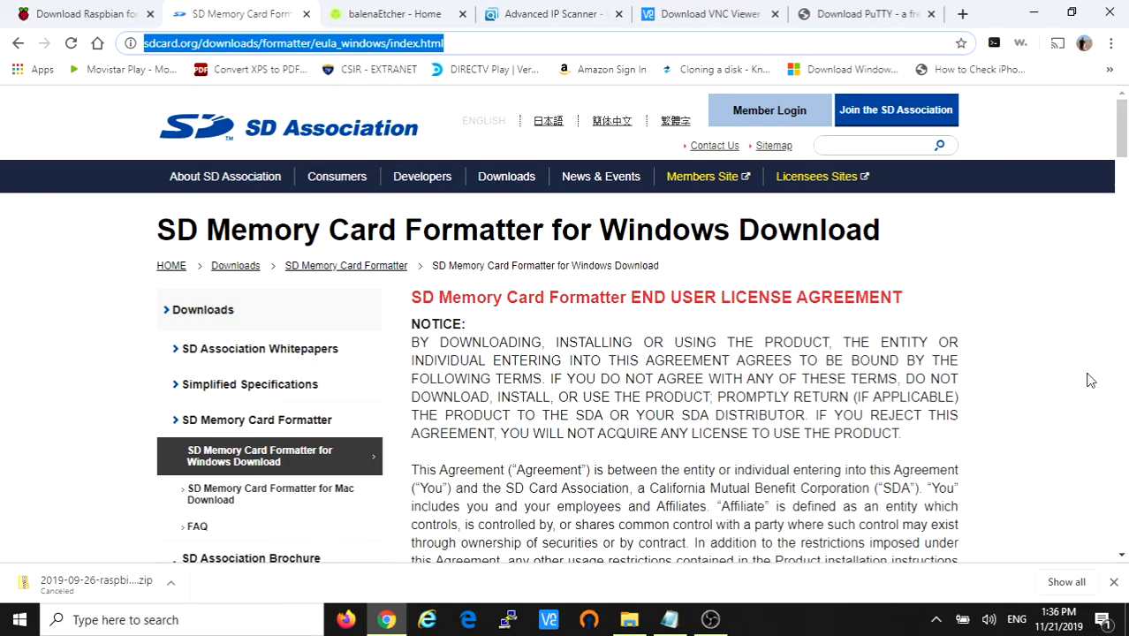
scroll("down", 3)
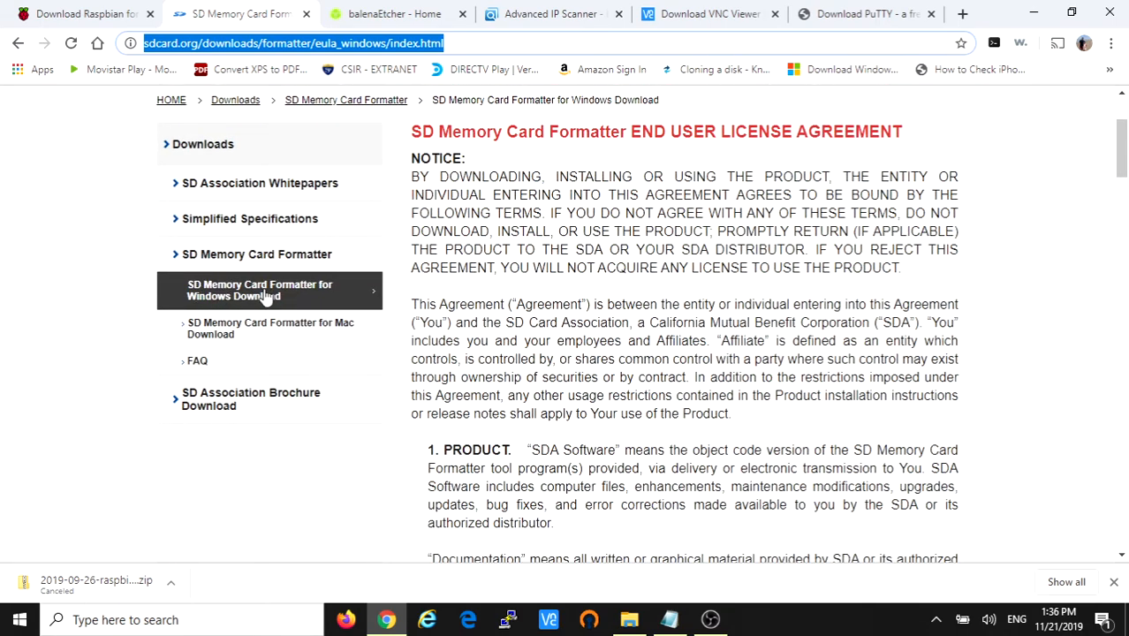
mouse_move(244, 300)
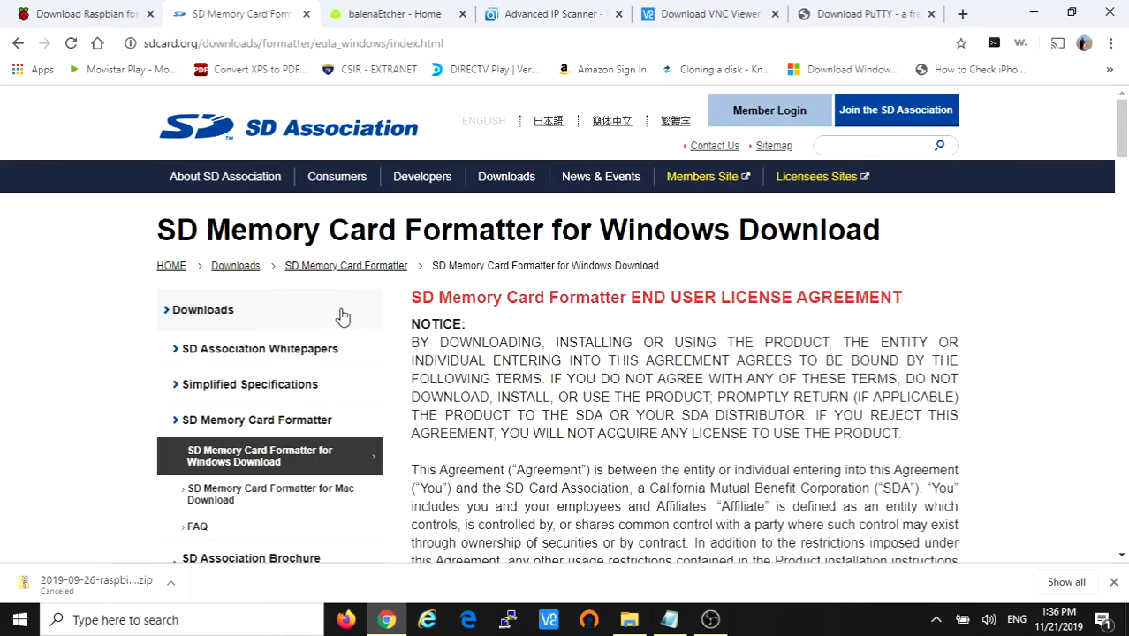
scroll("down", 3)
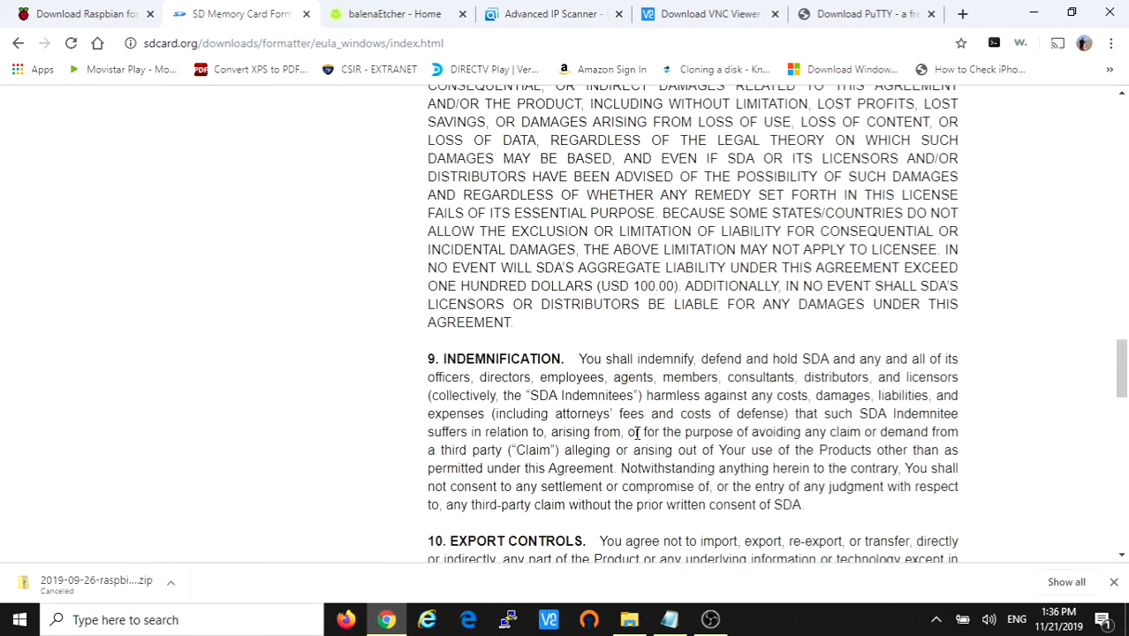
scroll("down", 3)
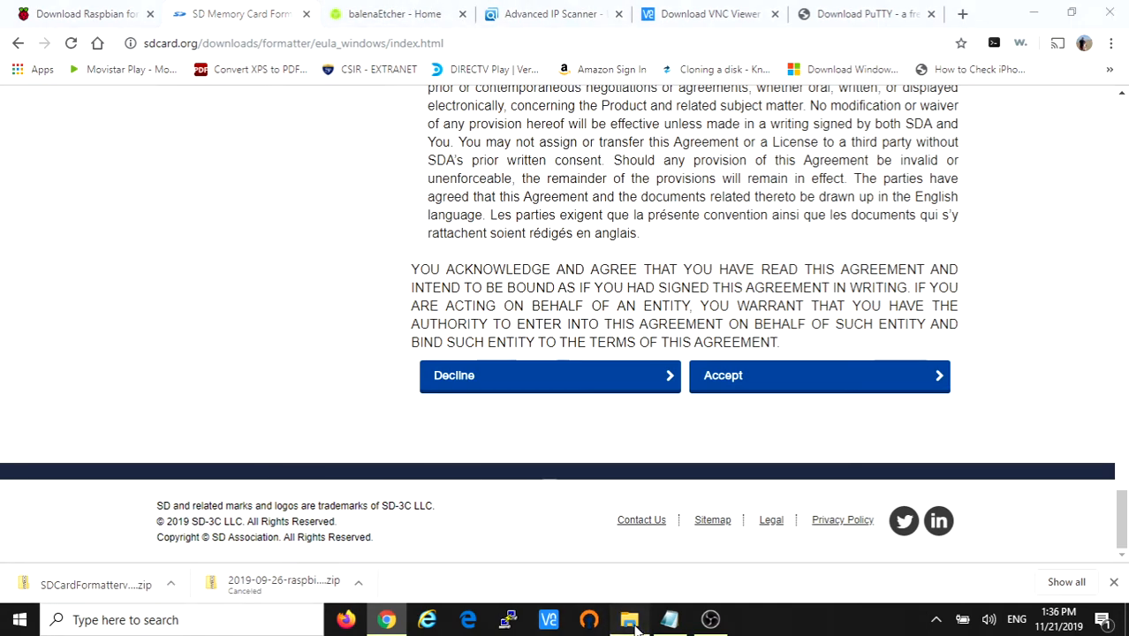
left_click(629, 618)
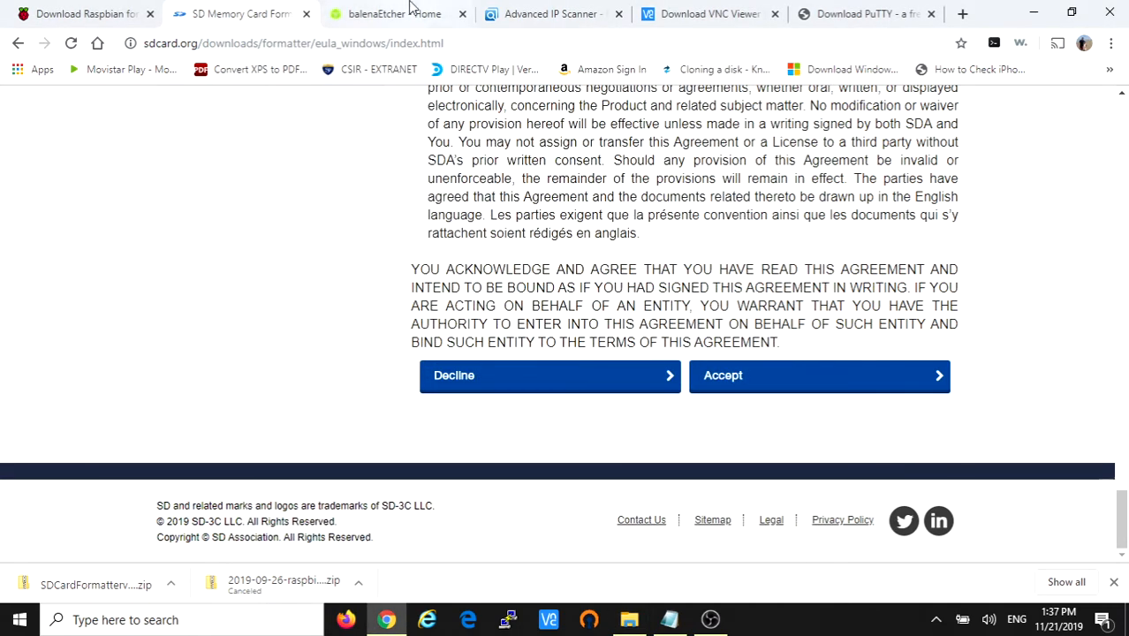
mouse_move(393, 15)
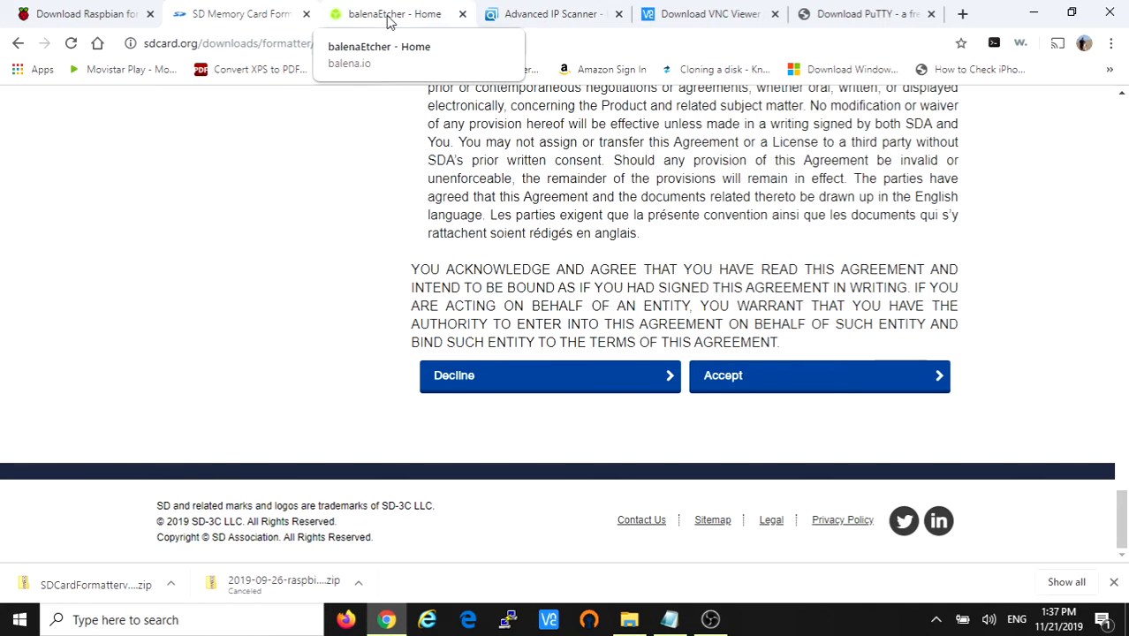
Browse the balenaEtcher home page and its per-OS download options.
left_click(393, 14)
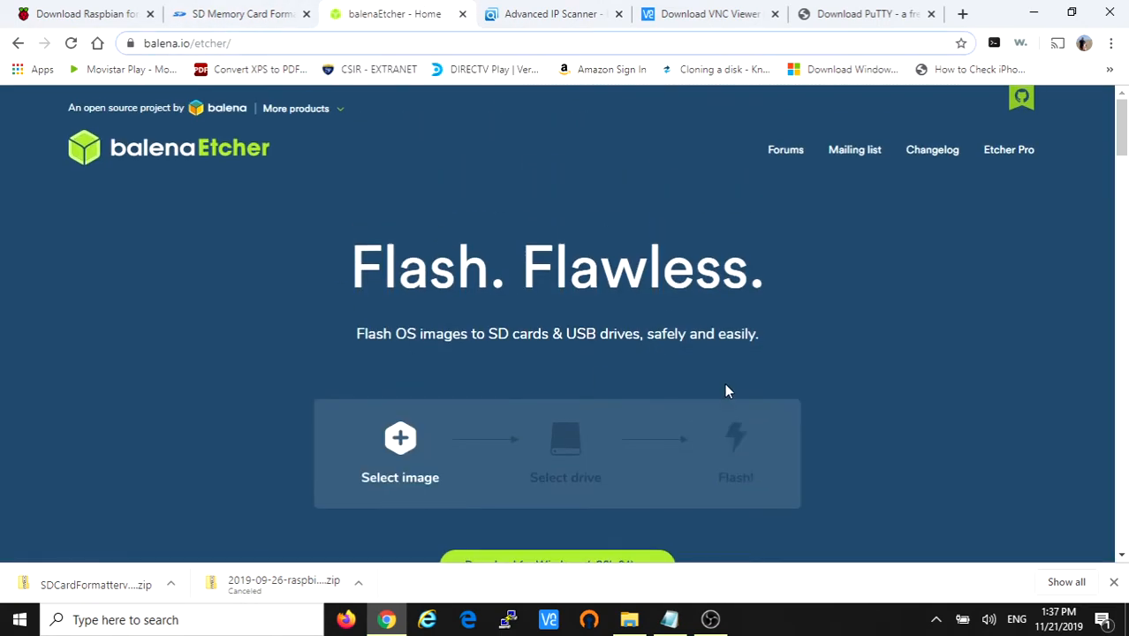
scroll("down", 3)
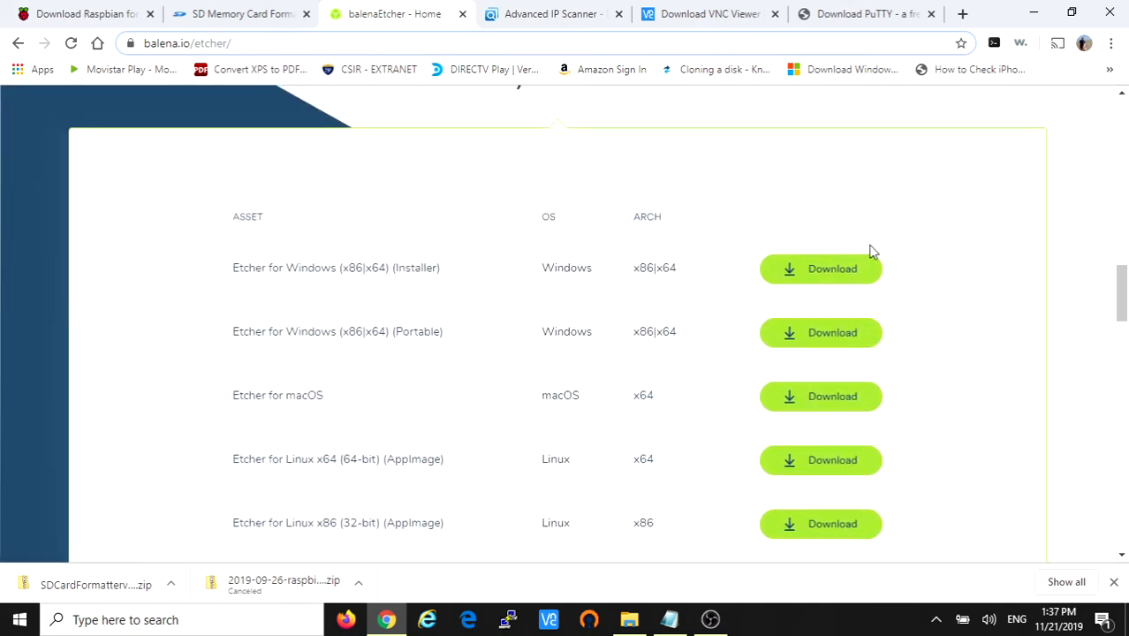
mouse_move(454, 304)
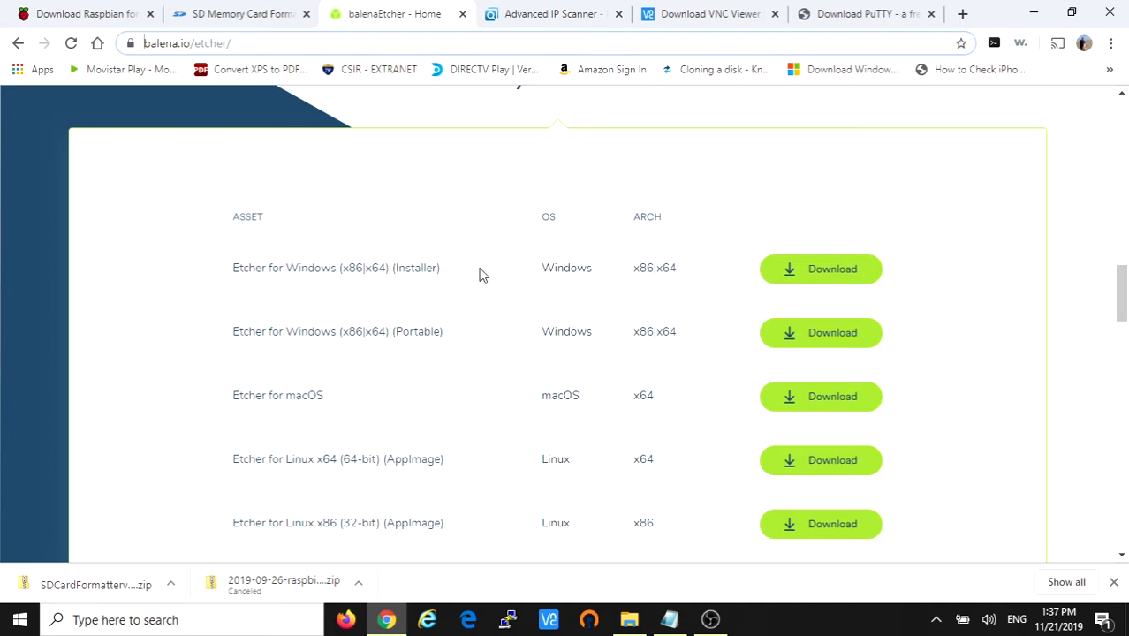
mouse_move(442, 353)
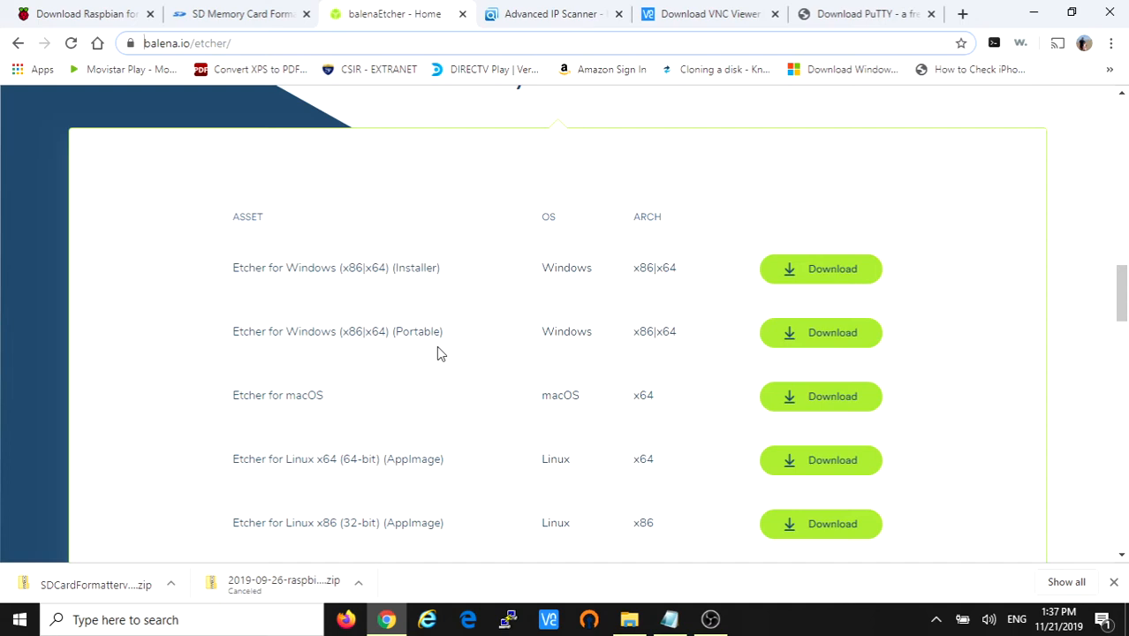
scroll("down", 3)
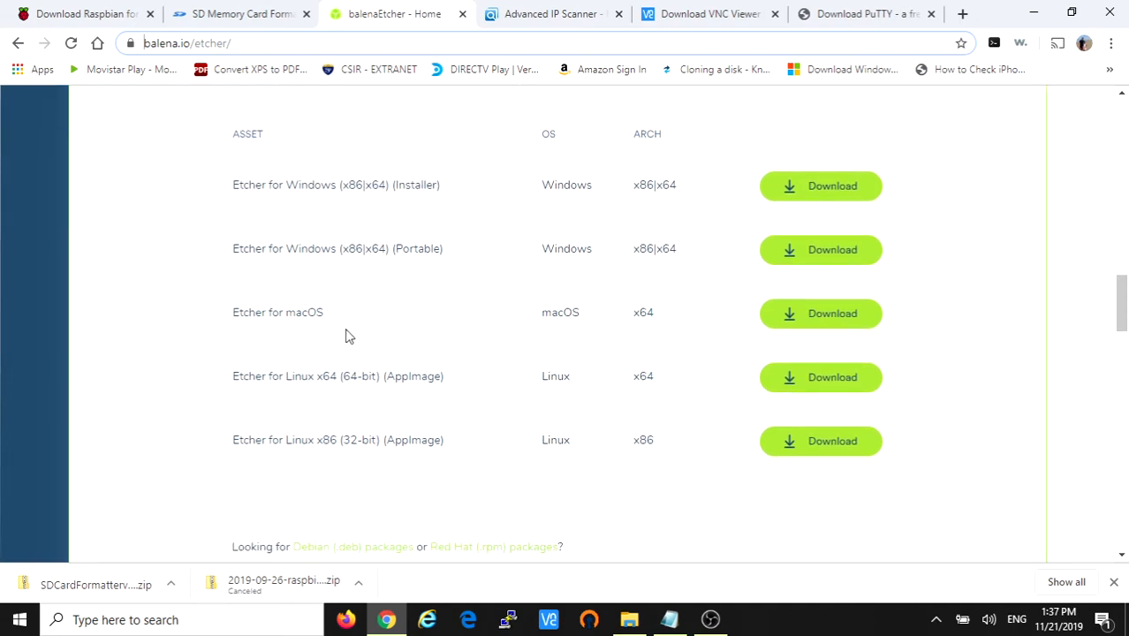
mouse_move(693, 357)
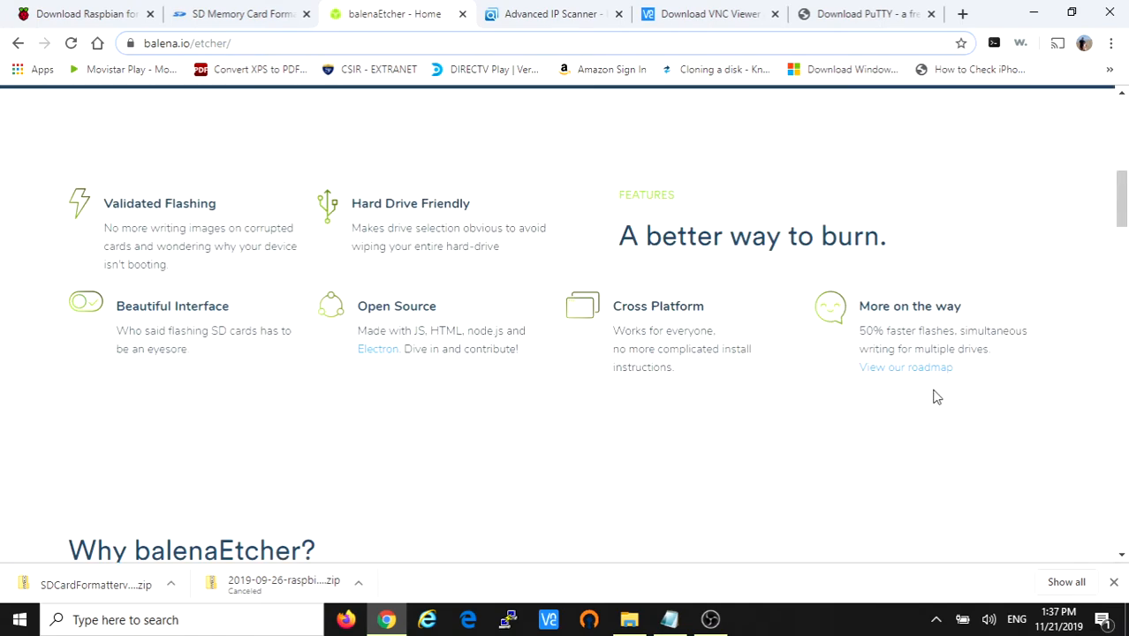
scroll("up", 3)
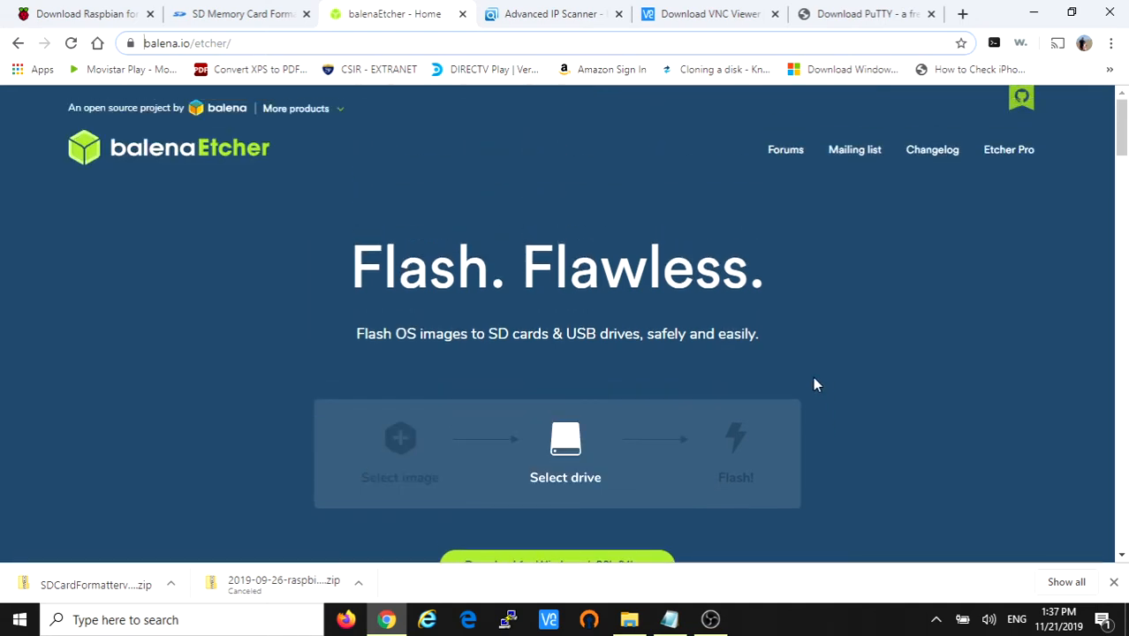
scroll("down", 3)
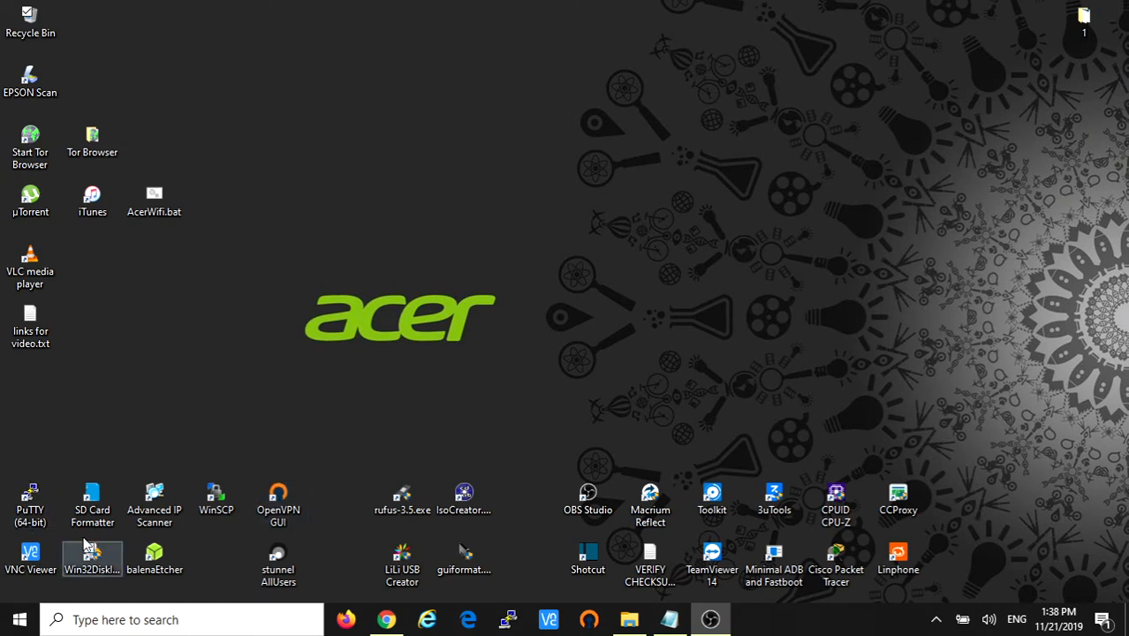
Launch SD Card Formatter from the desktop and keep the F: card as the target.
left_click(92, 504)
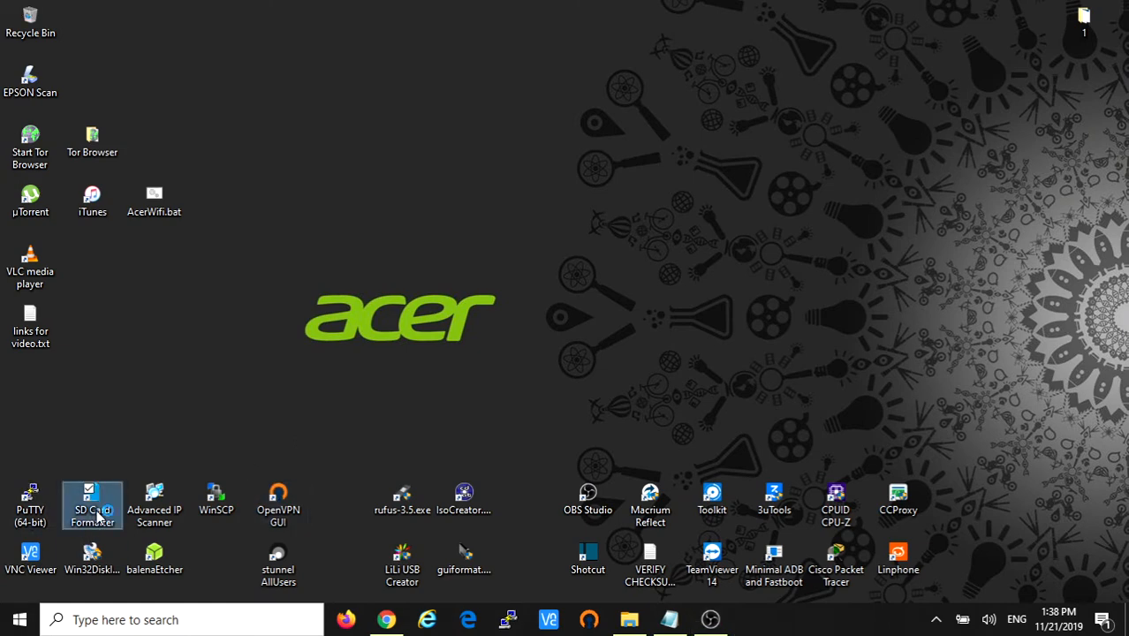
double_click(92, 505)
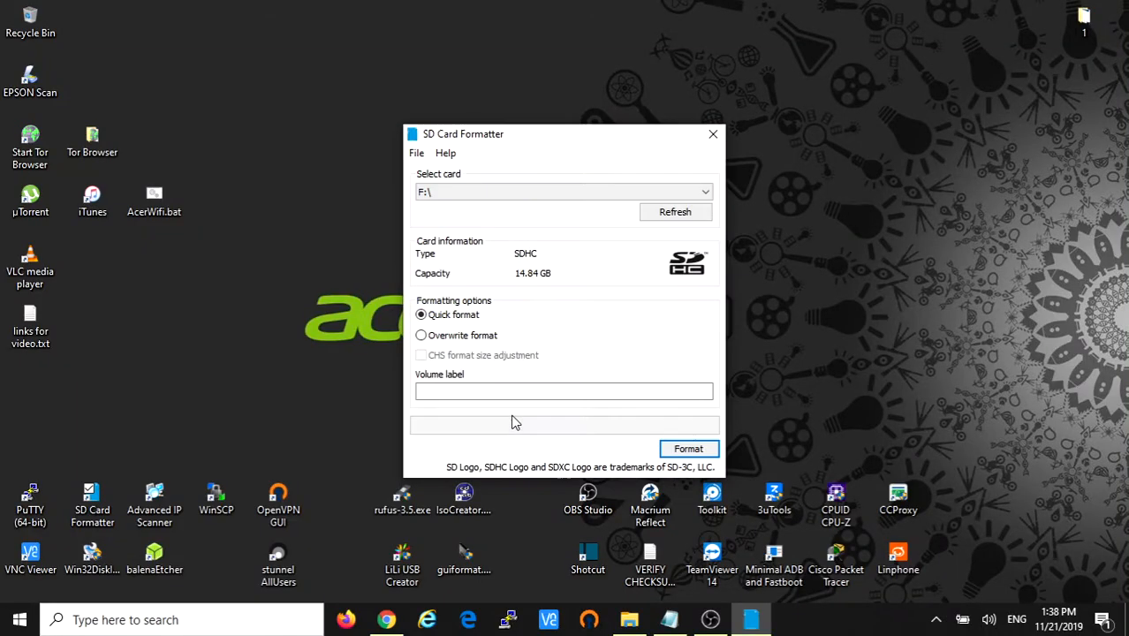
left_click_drag(463, 134, 417, 74)
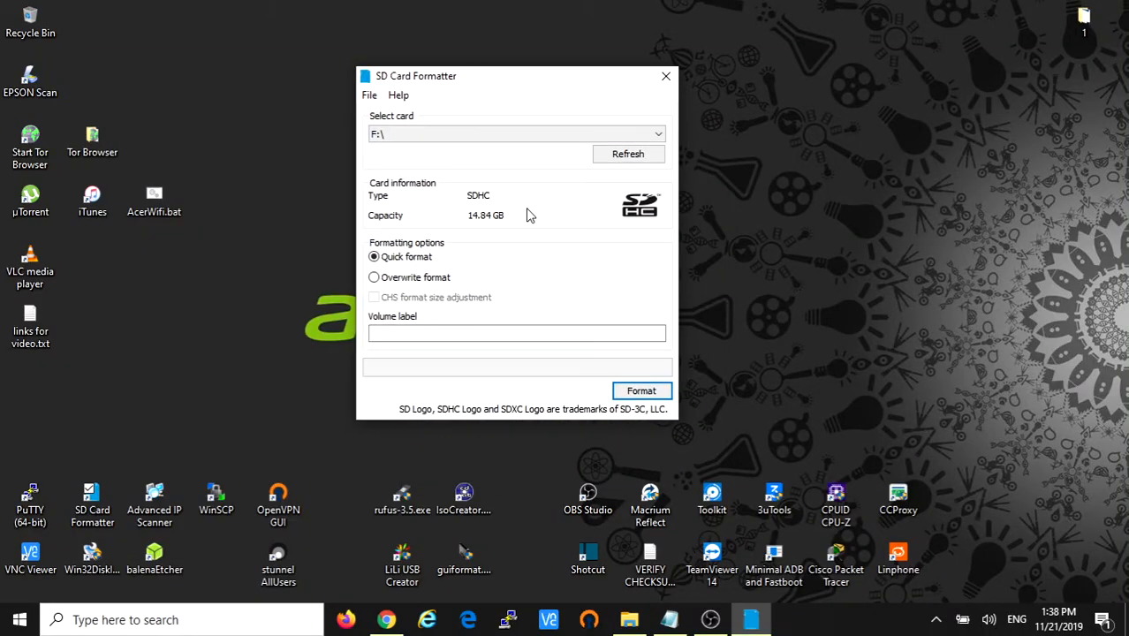
left_click(657, 134)
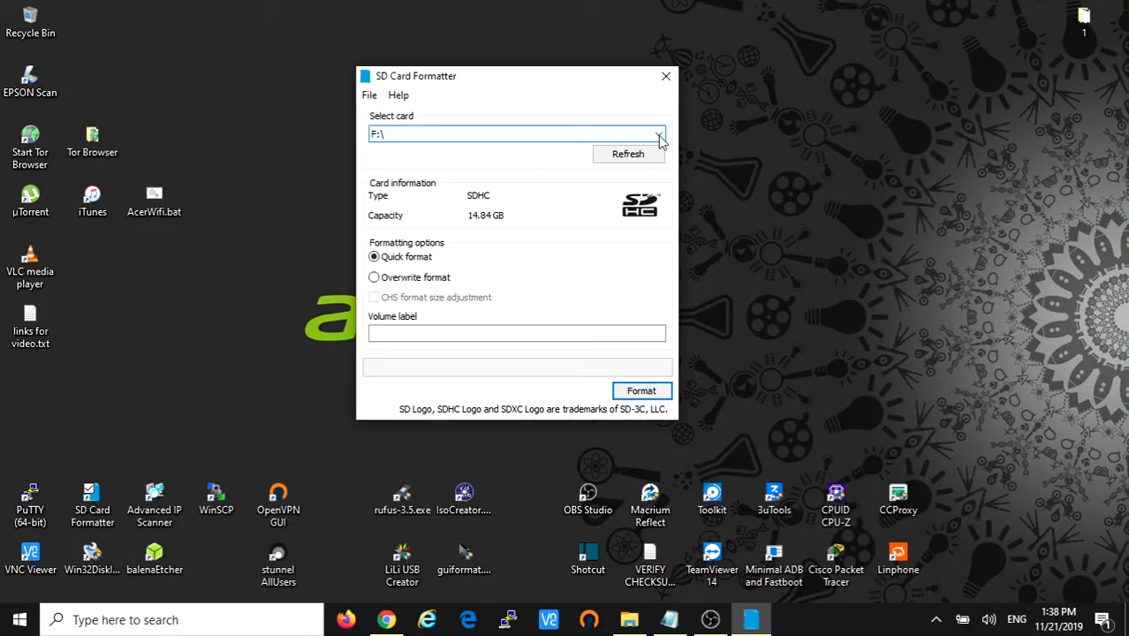
left_click(657, 135)
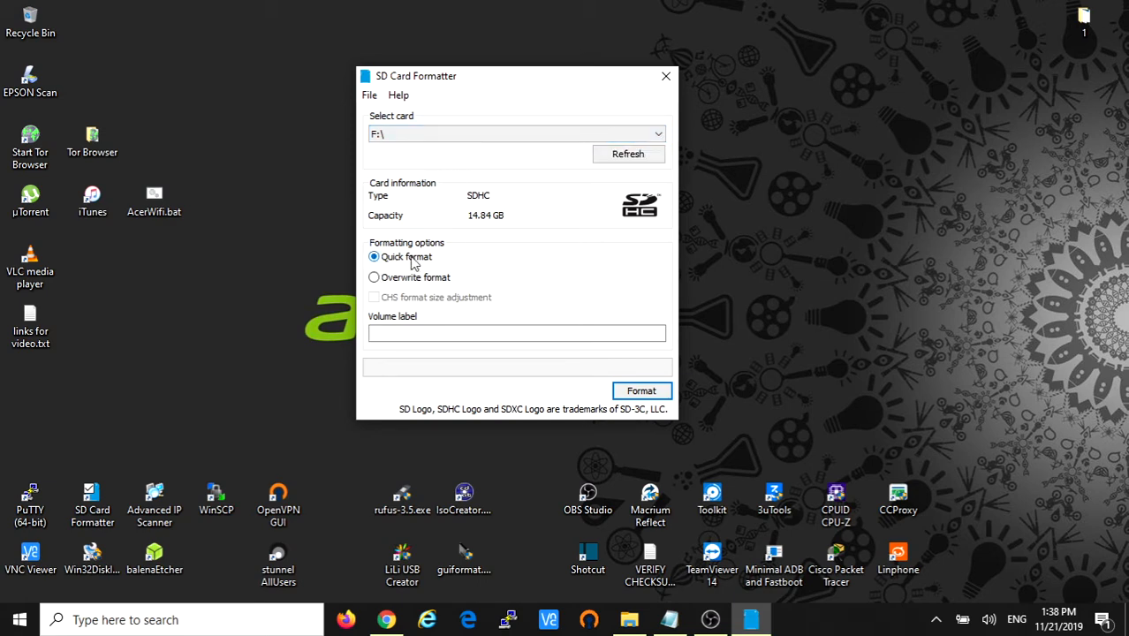
Enter the volume label buster for the quick format.
left_click(516, 332)
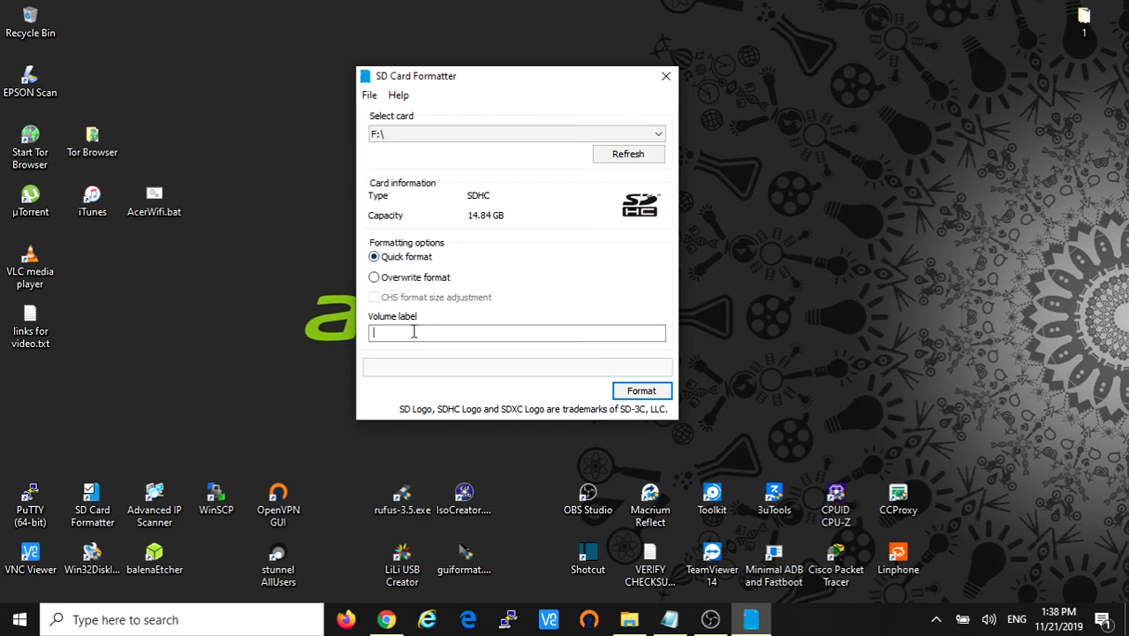
type("buster")
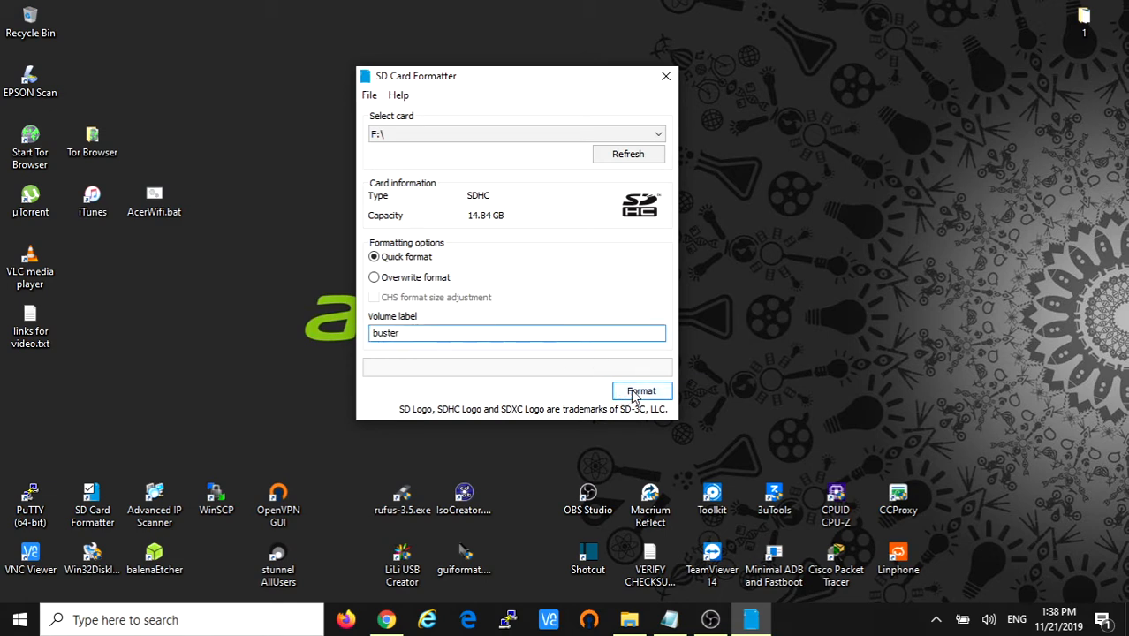
Format the card, confirming the erase warning, then close SD Card Formatter.
left_click(642, 391)
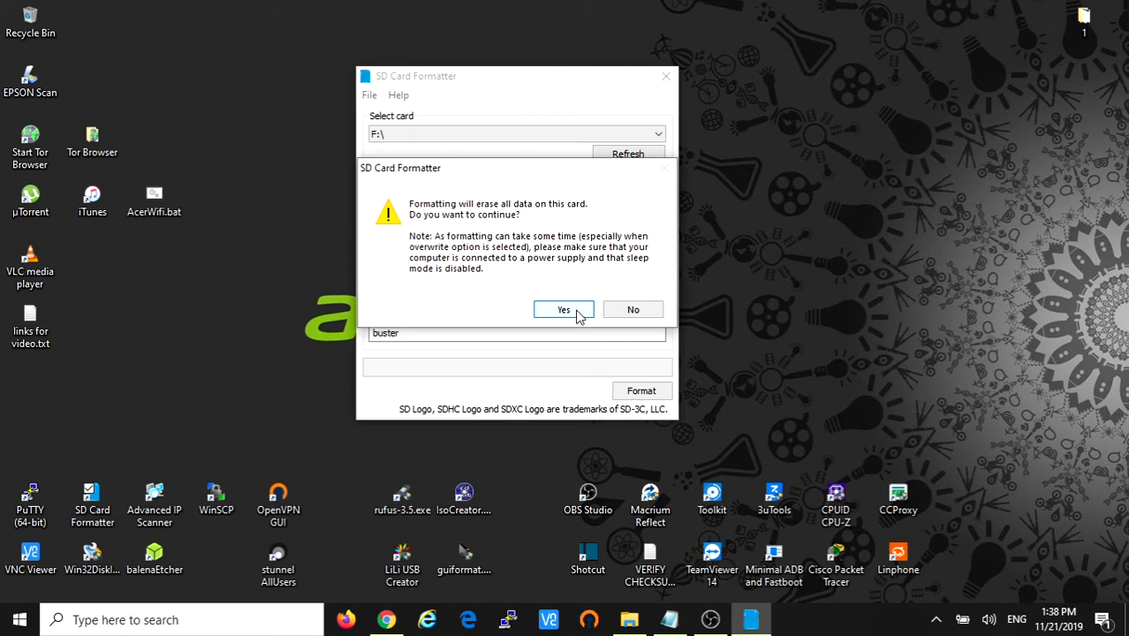
left_click(564, 309)
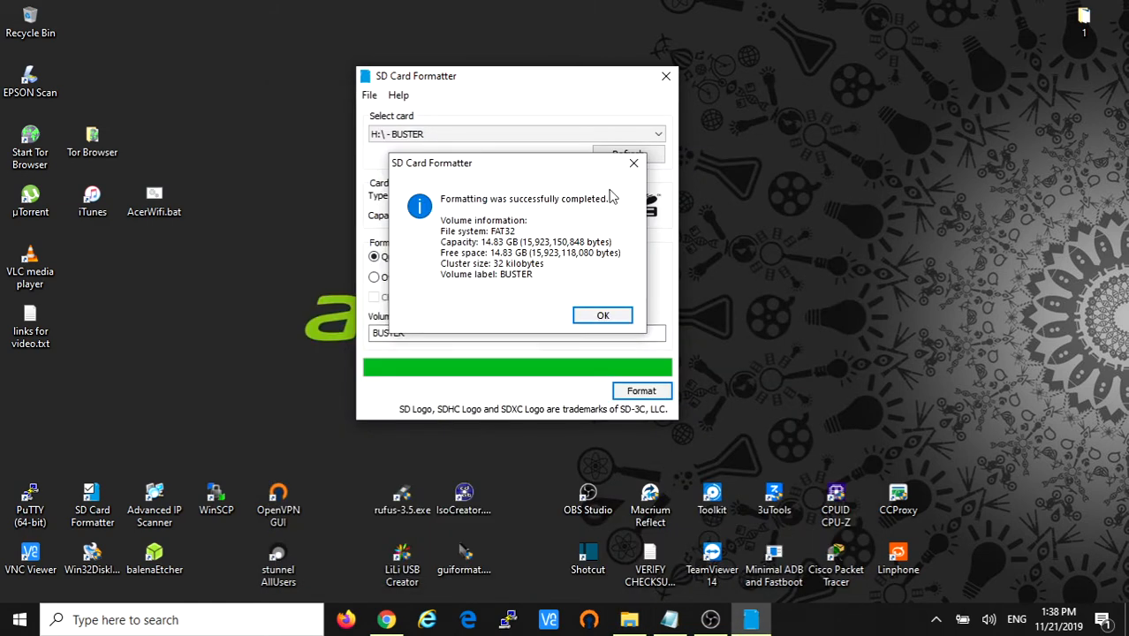
left_click(603, 314)
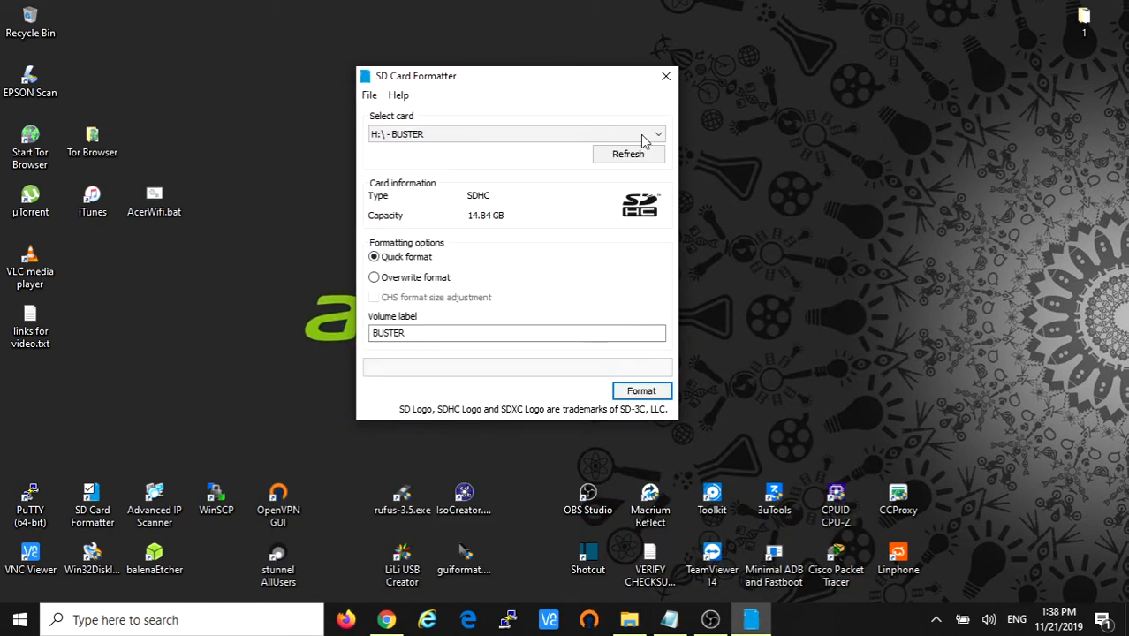
mouse_move(666, 78)
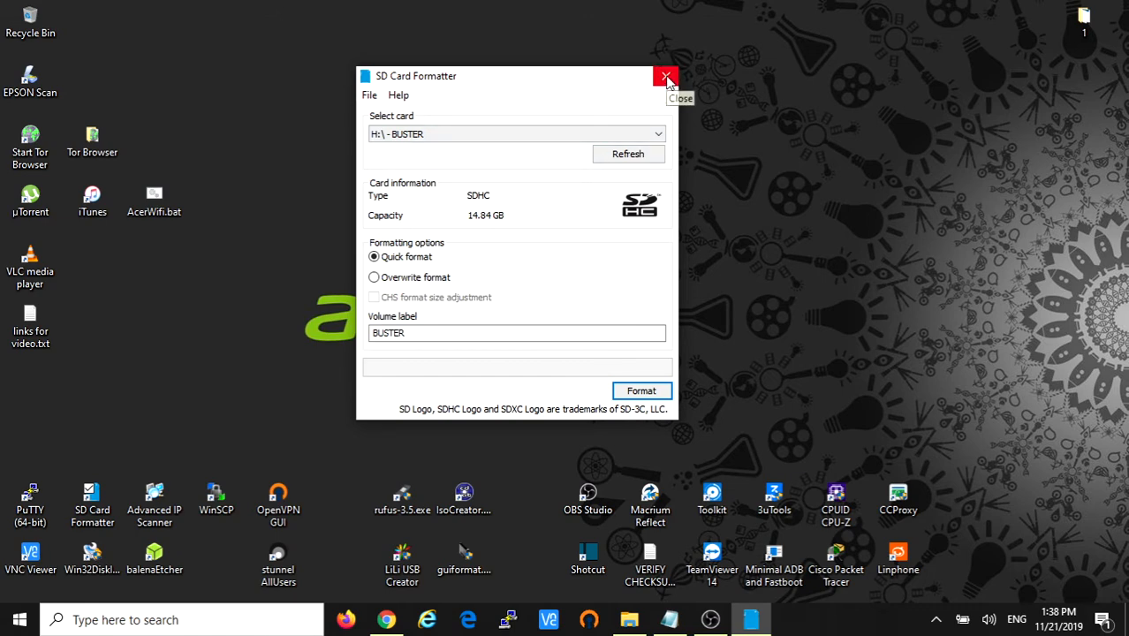
left_click(667, 76)
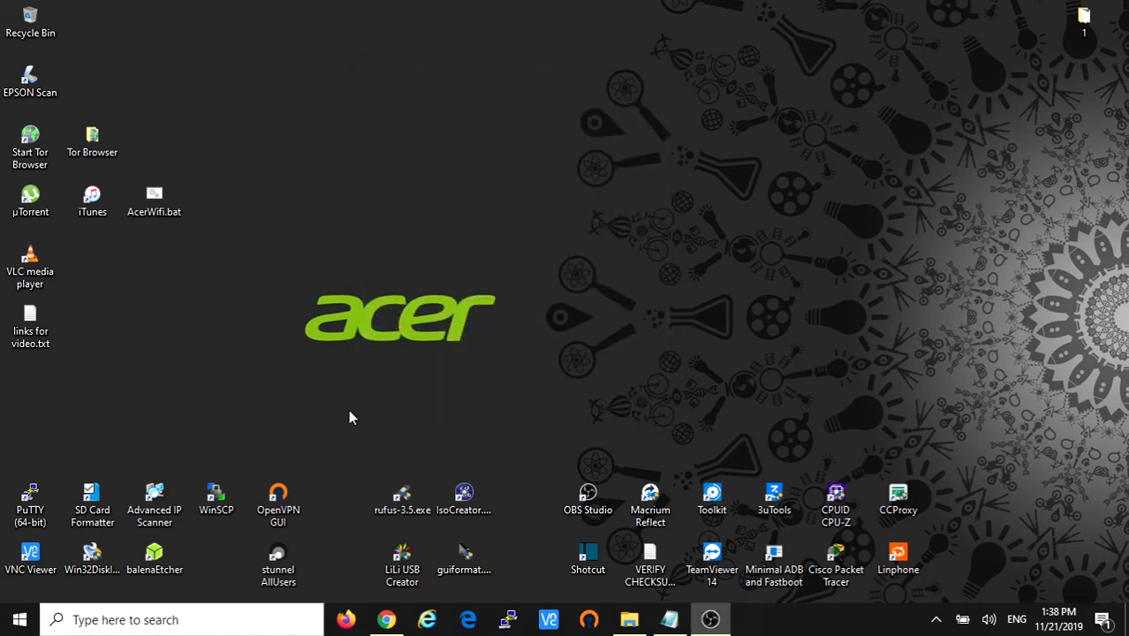
Launch balenaEtcher from its desktop shortcut.
left_click(155, 562)
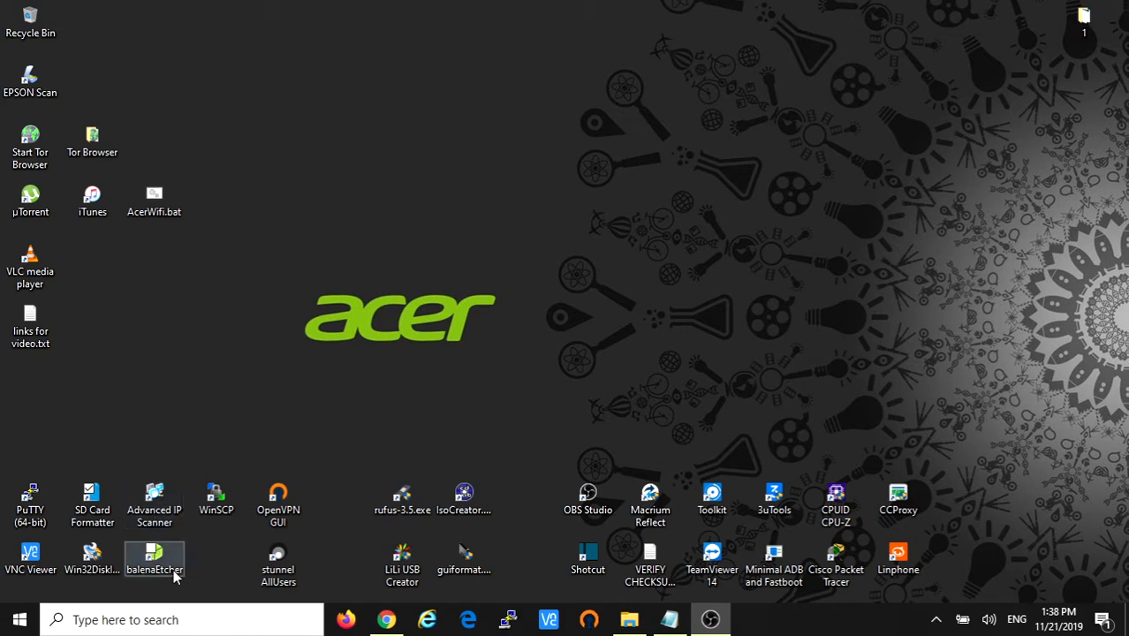
left_click(155, 559)
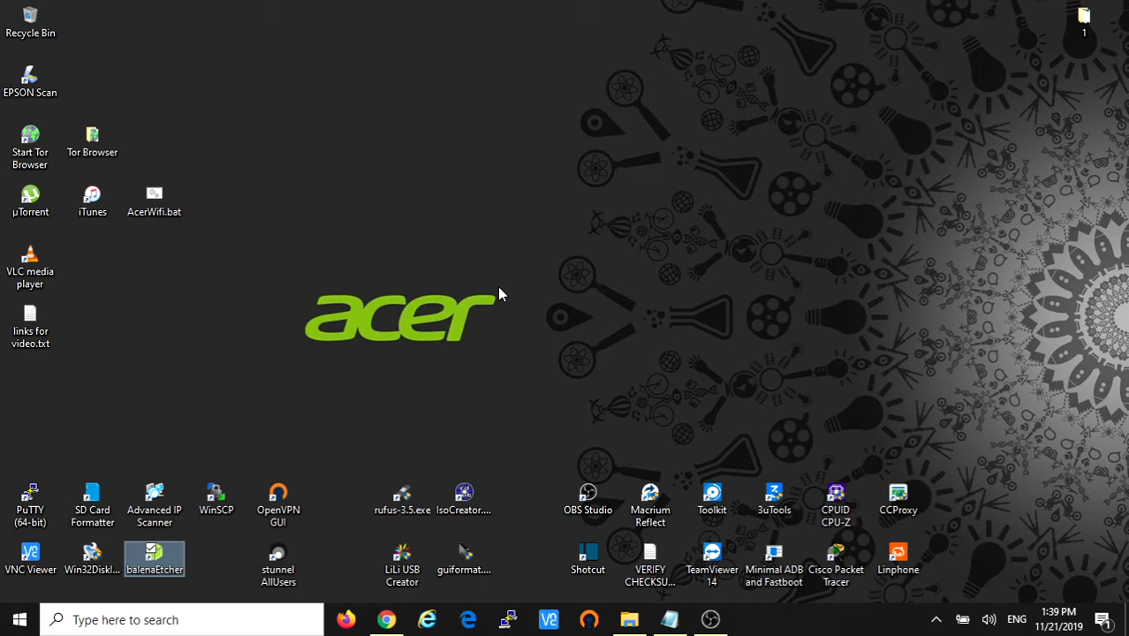
mouse_move(664, 429)
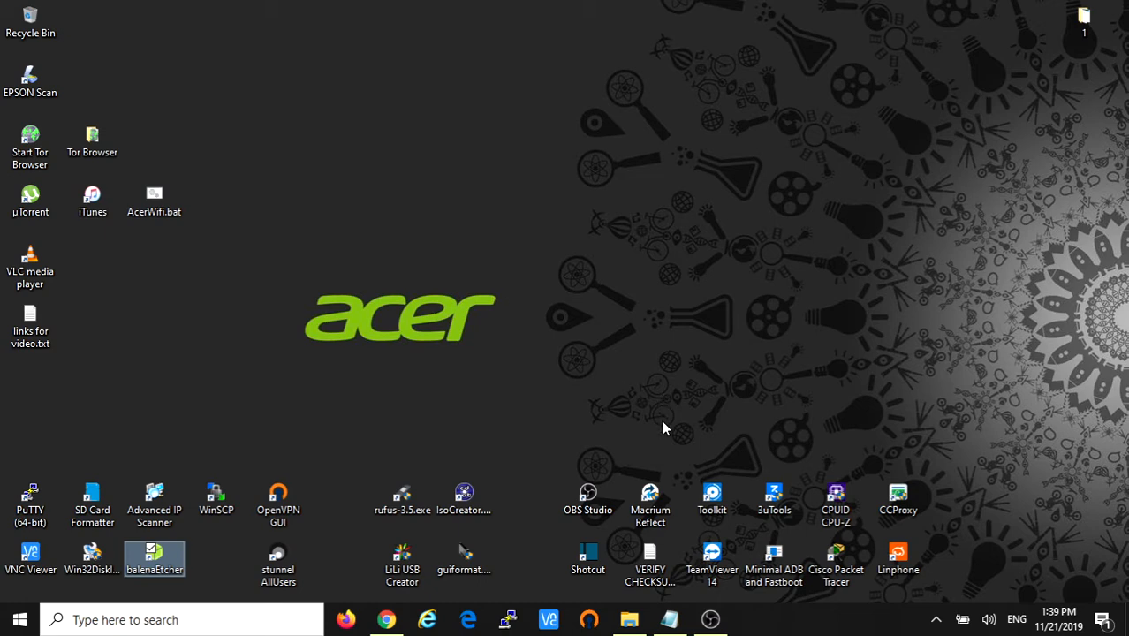
double_click(154, 551)
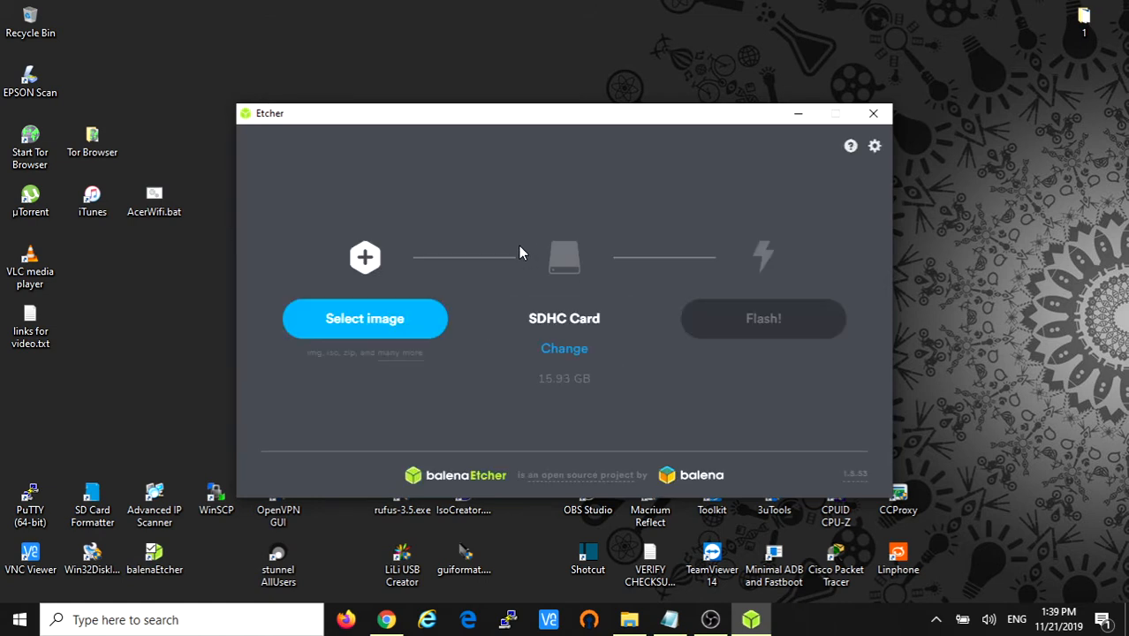
mouse_move(557, 123)
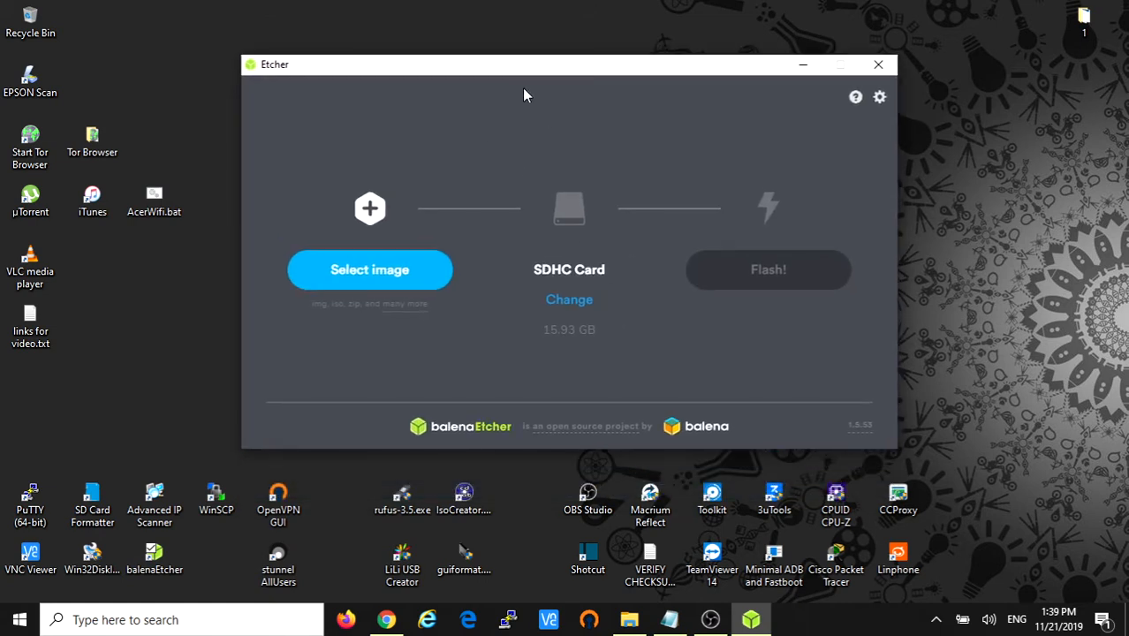
mouse_move(318, 294)
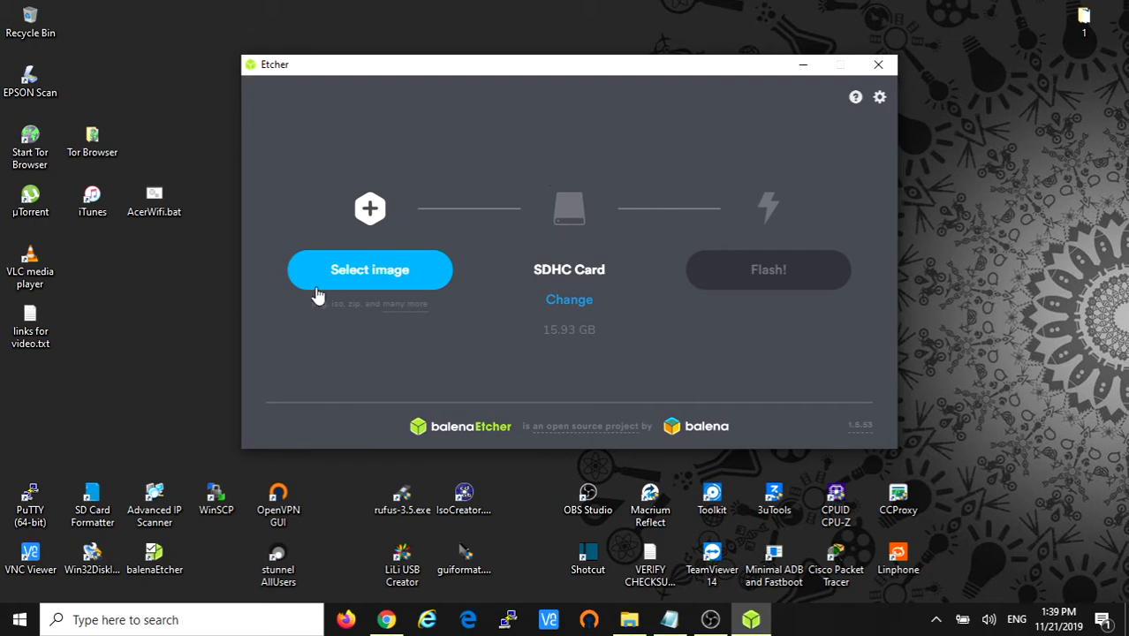
Load 2019-09-26-raspbian-buster.zip from Downloads as the image to flash.
left_click(369, 269)
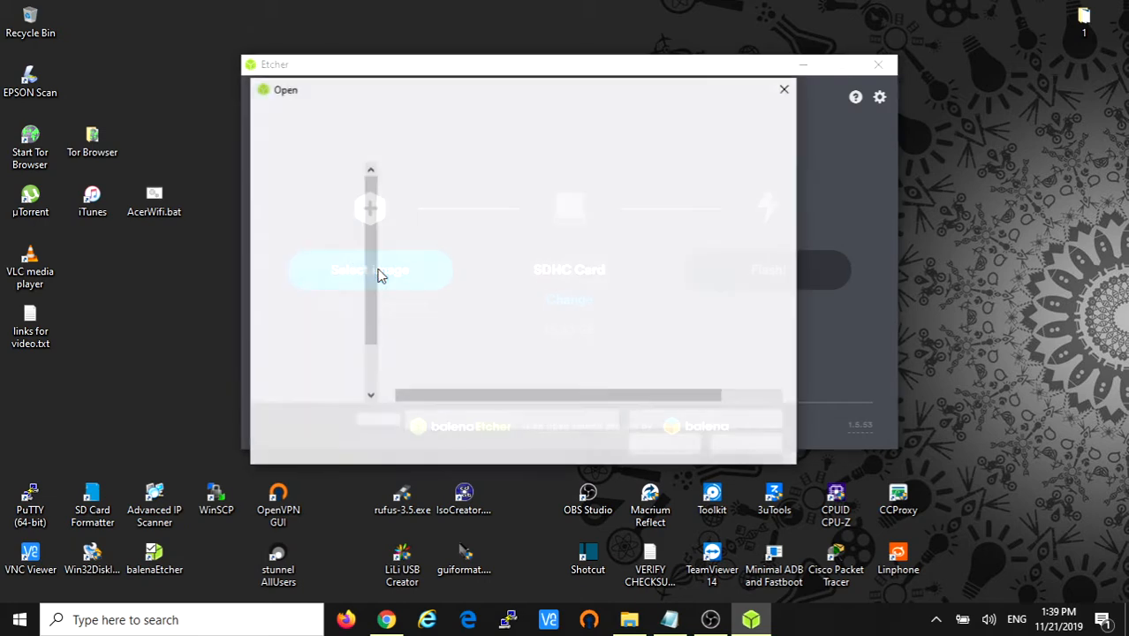
left_click(369, 270)
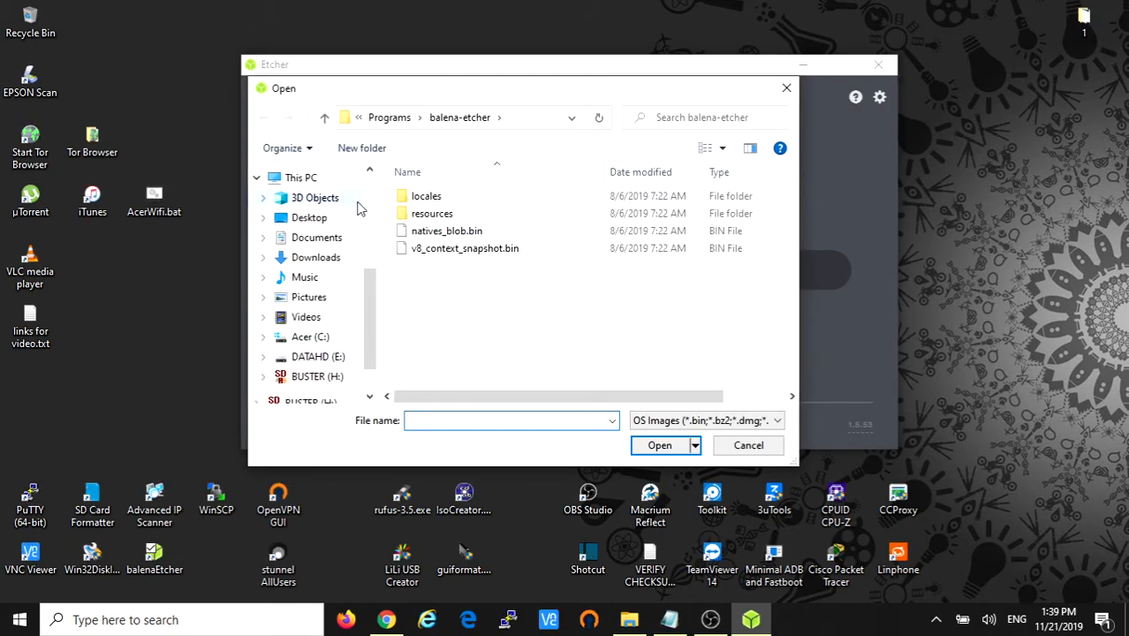
left_click(314, 258)
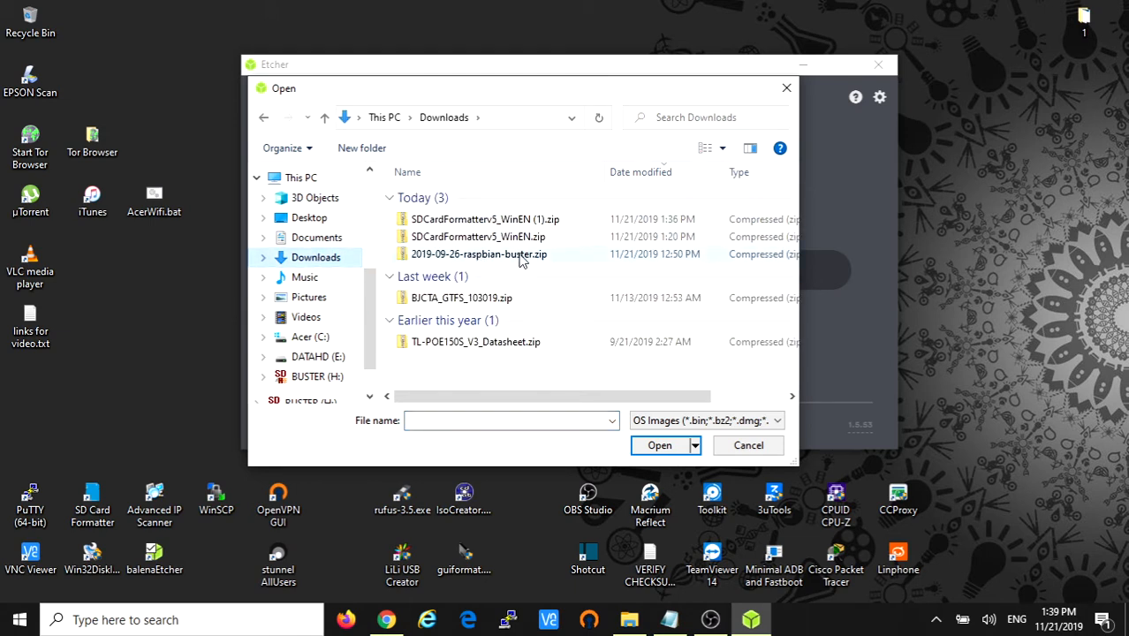
left_click(479, 254)
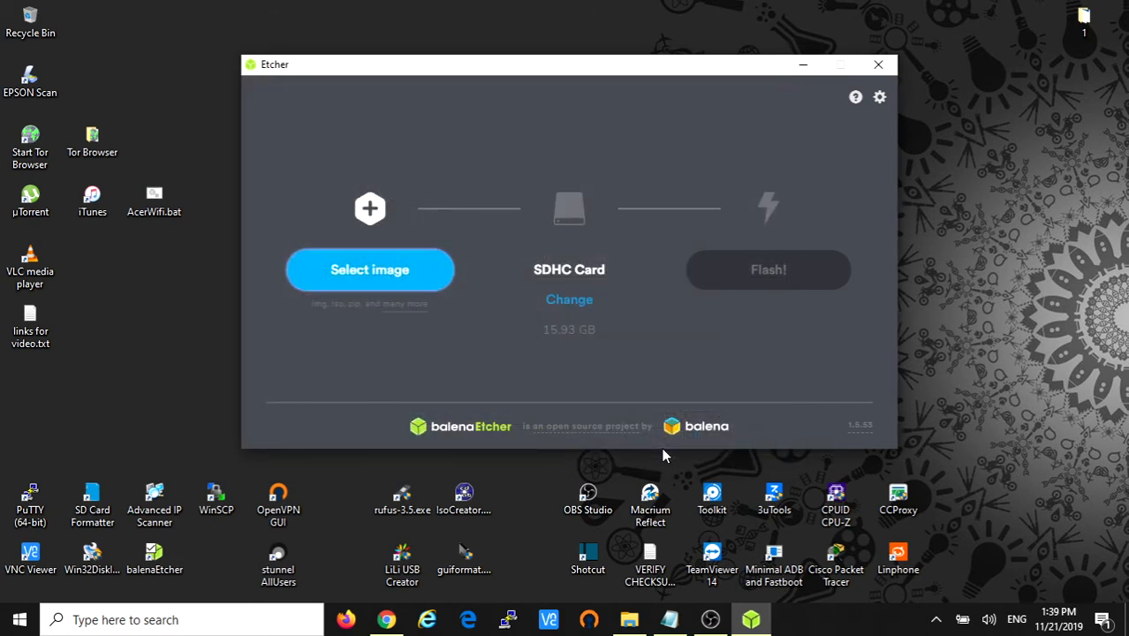
left_click(369, 268)
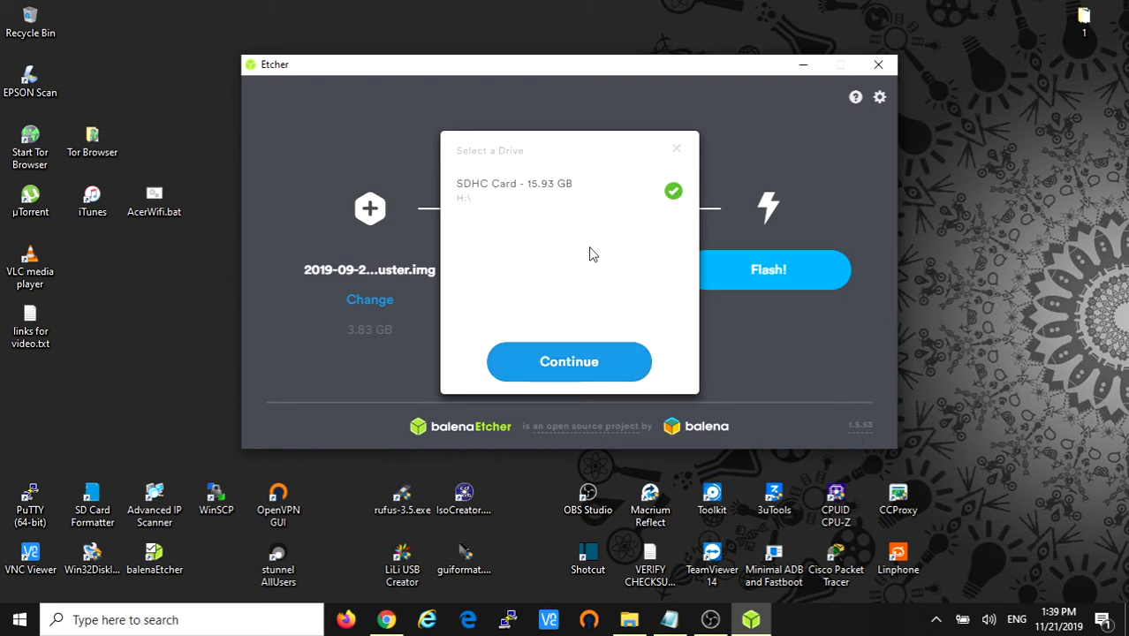
mouse_move(581, 233)
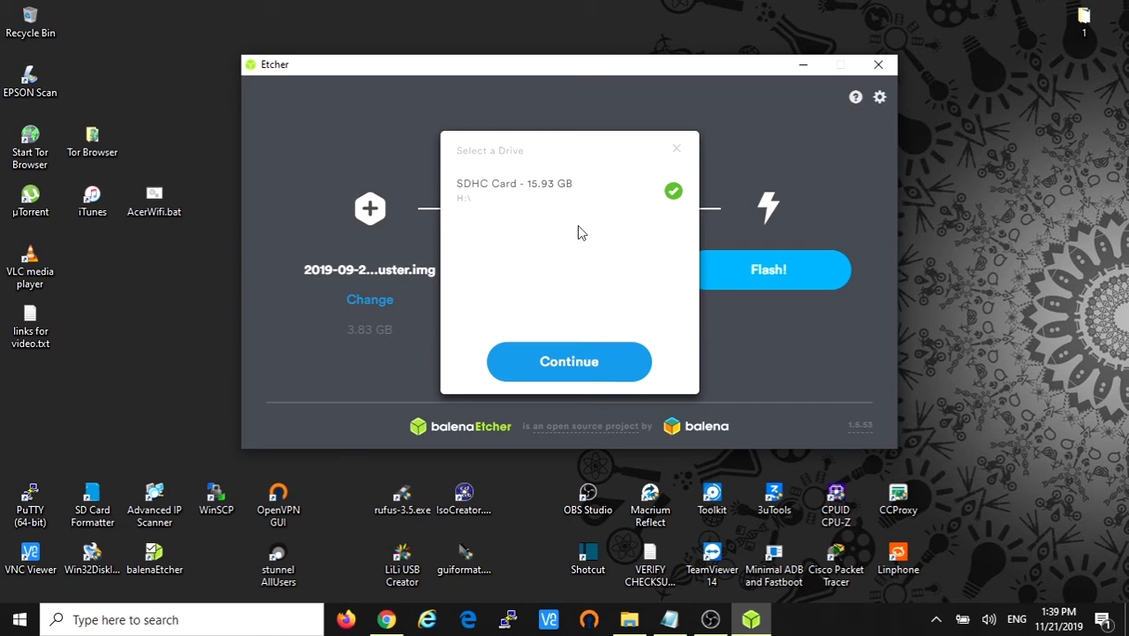
mouse_move(488, 196)
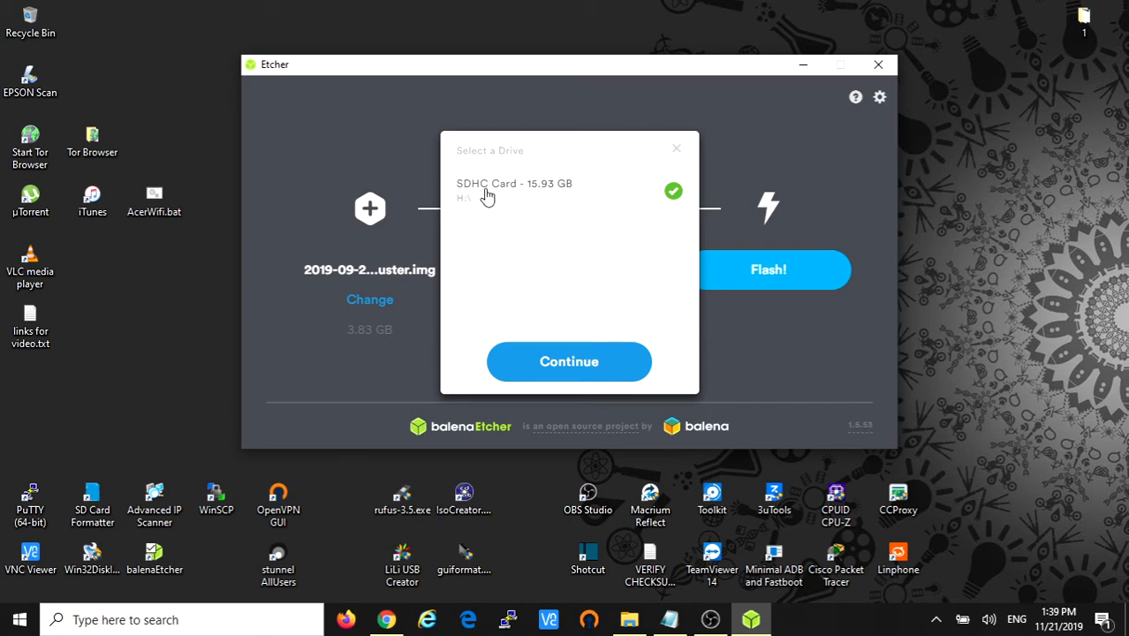
mouse_move(562, 202)
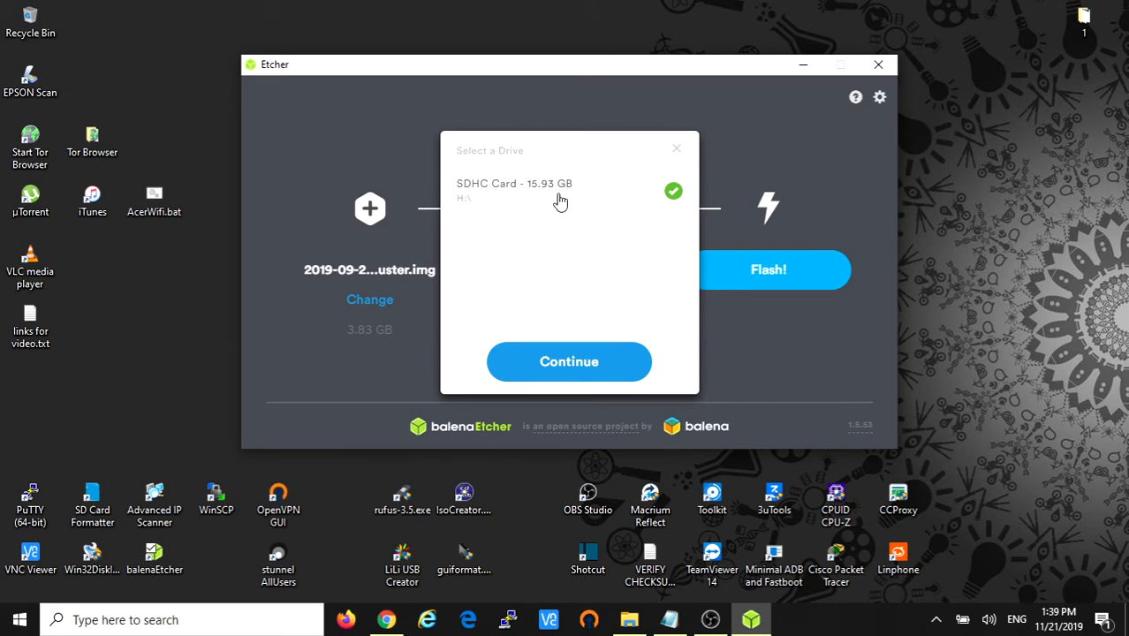
mouse_move(665, 202)
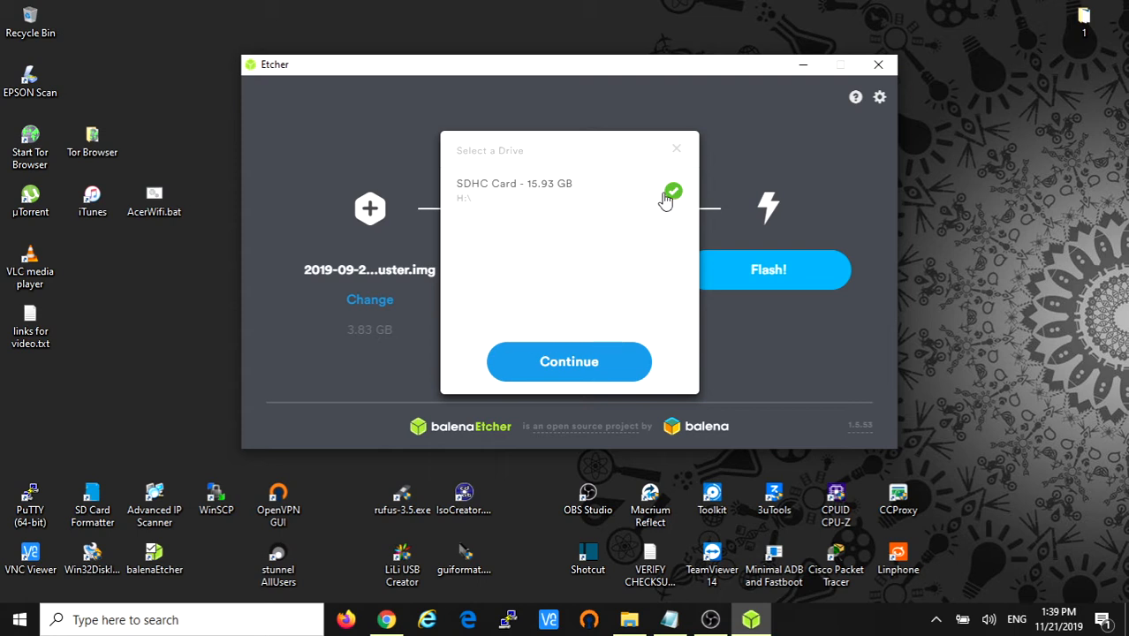
Confirm the SDHC card as the target and start flashing the Raspbian image.
left_click(569, 360)
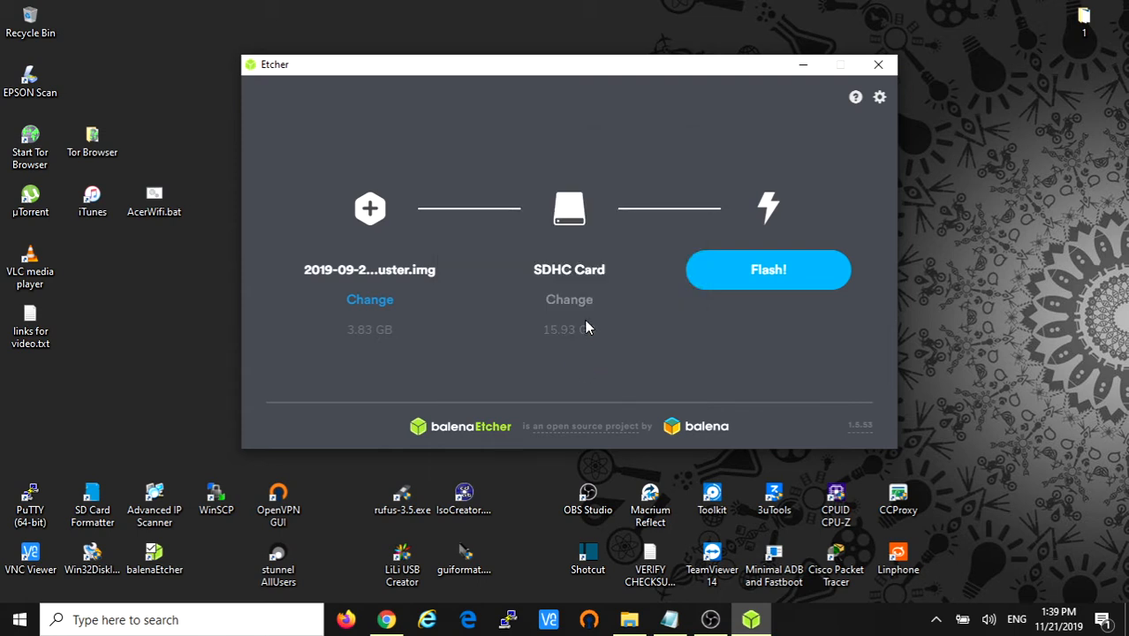
left_click(767, 268)
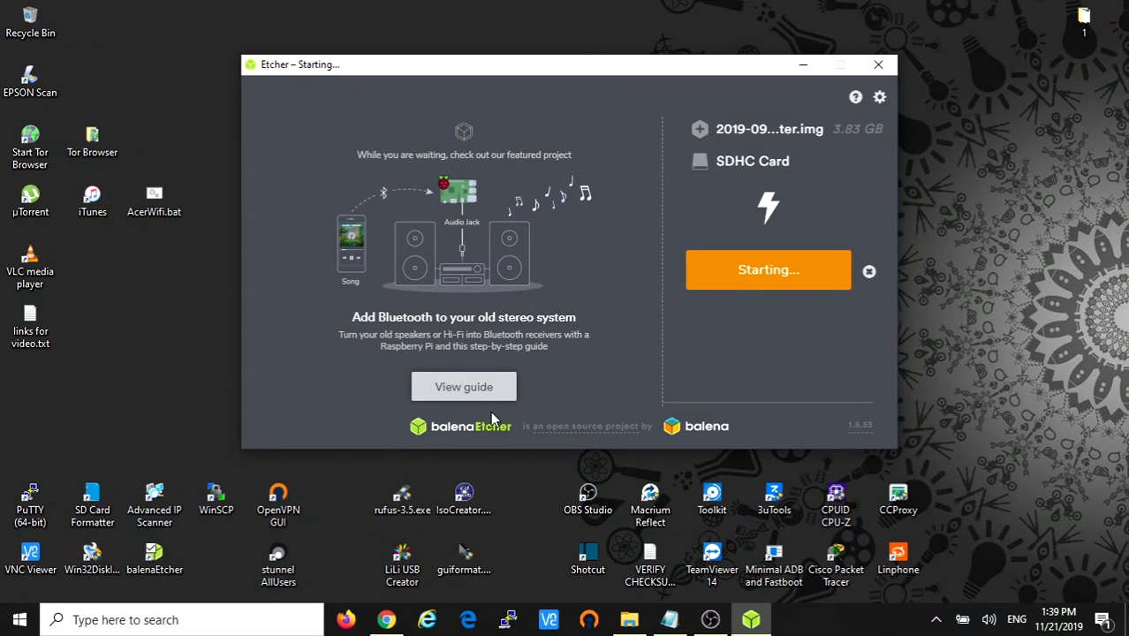
mouse_move(772, 336)
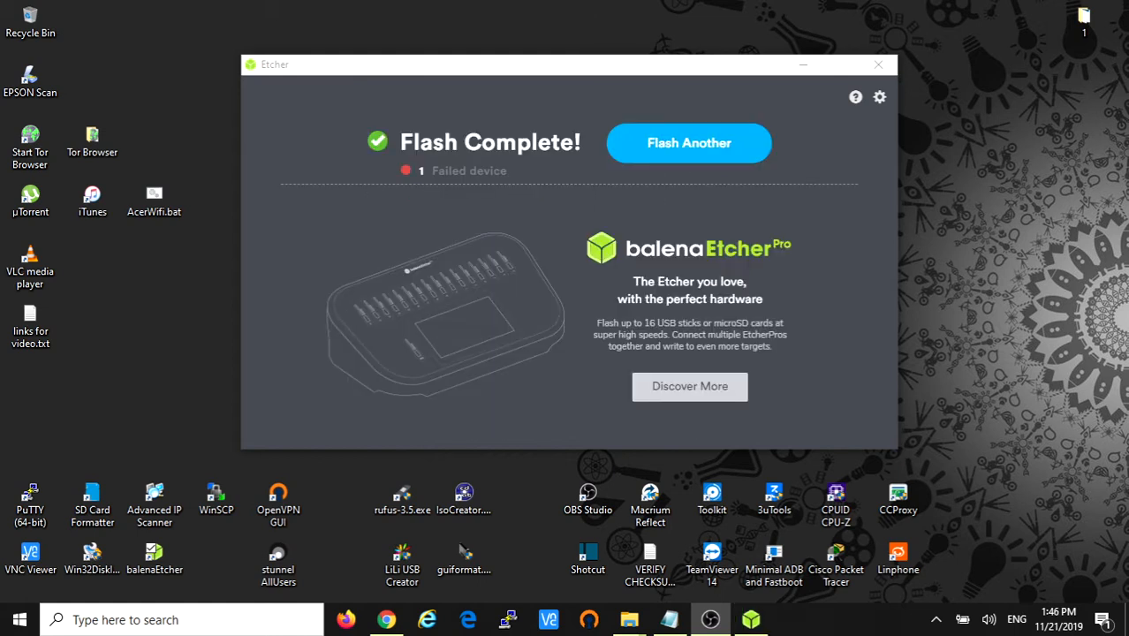
mouse_move(474, 143)
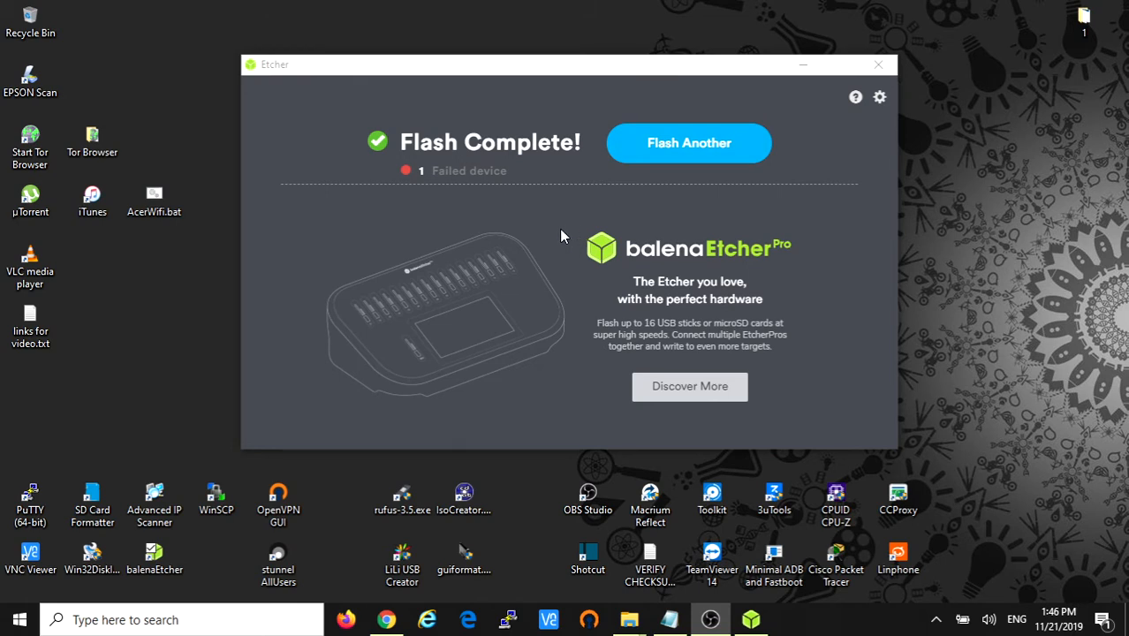
mouse_move(788, 200)
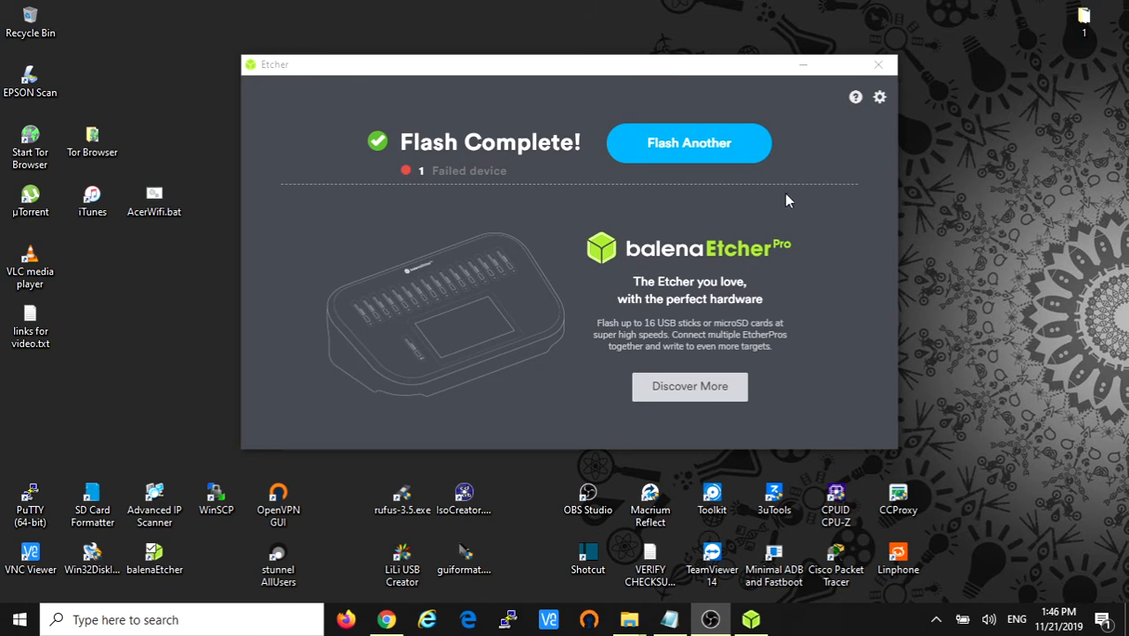
mouse_move(710, 502)
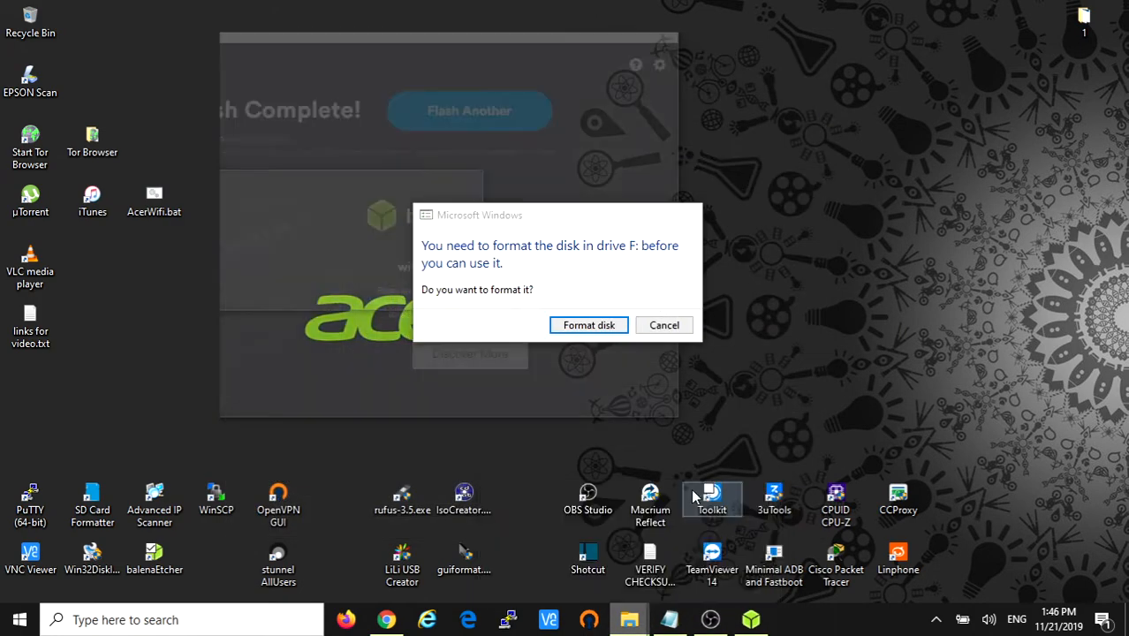
Decline formatting drive F and show This PC's drives in a maximized window.
left_click(664, 325)
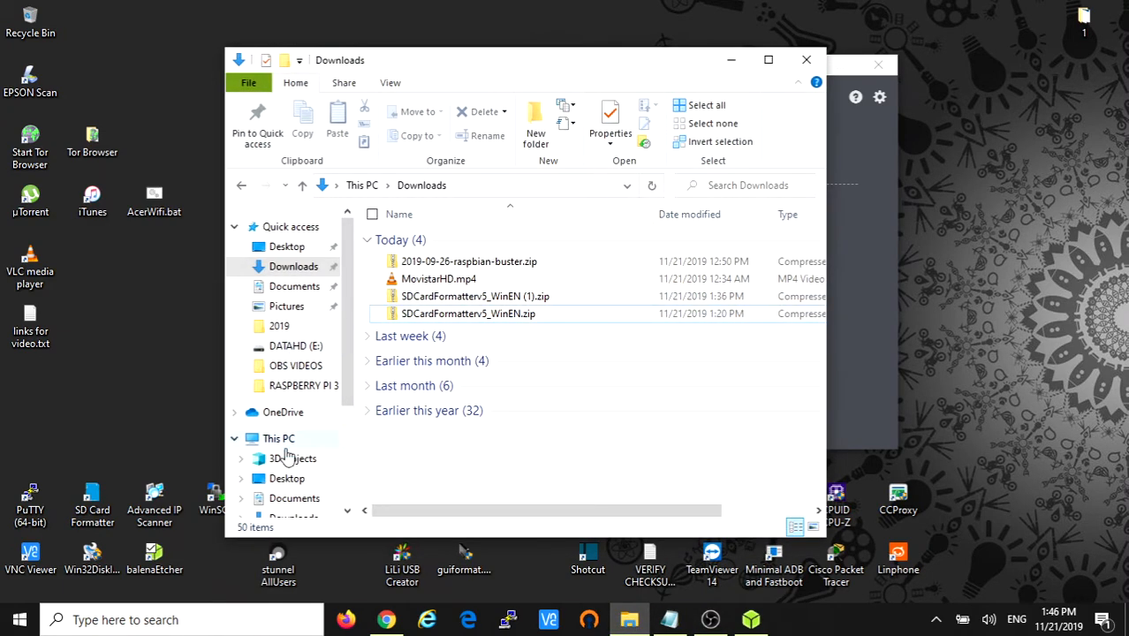
left_click(280, 438)
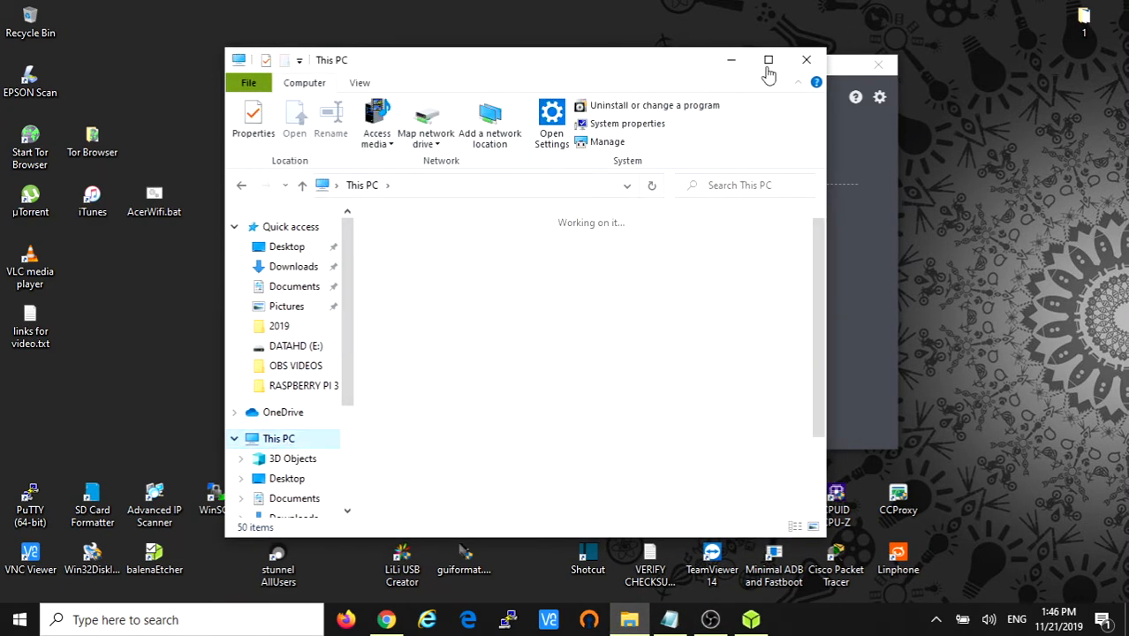
left_click(767, 60)
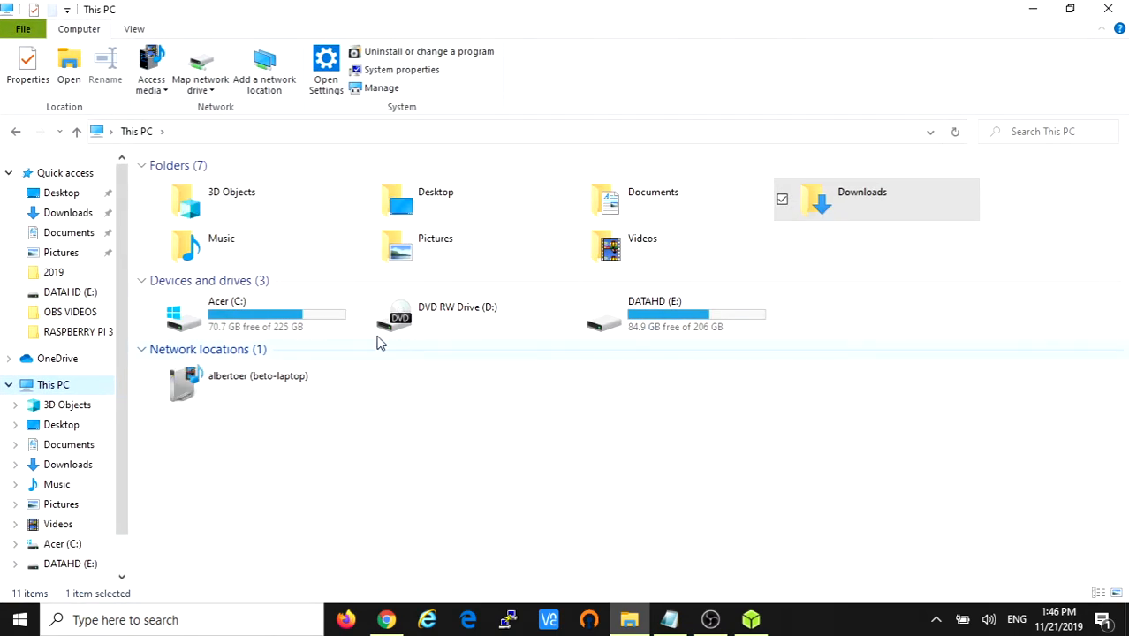
mouse_move(905, 493)
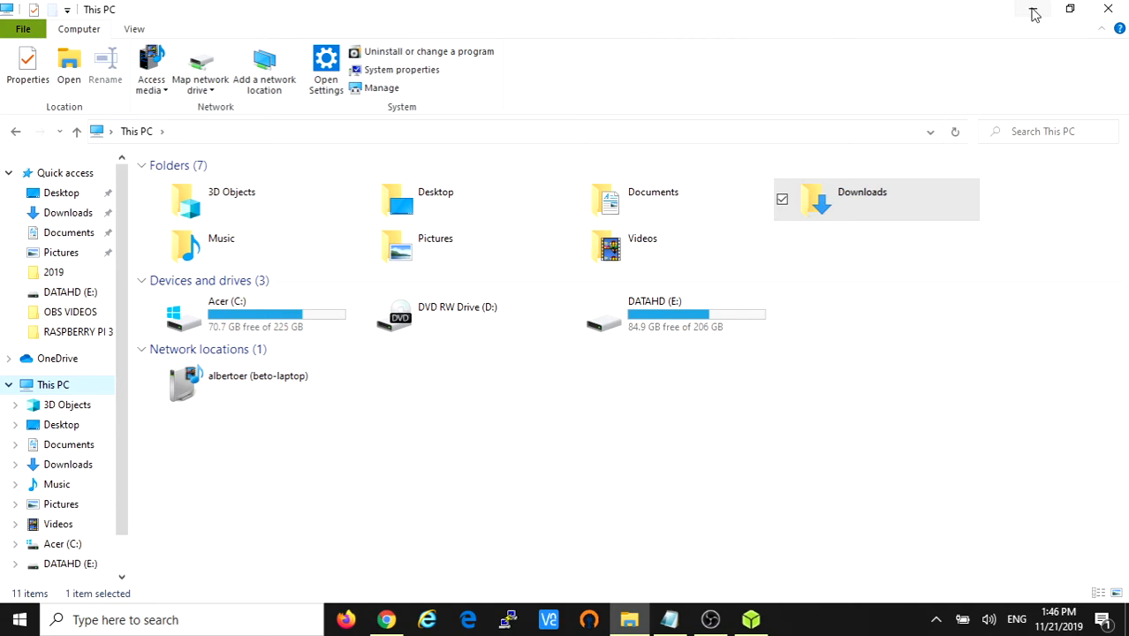
mouse_move(1036, 14)
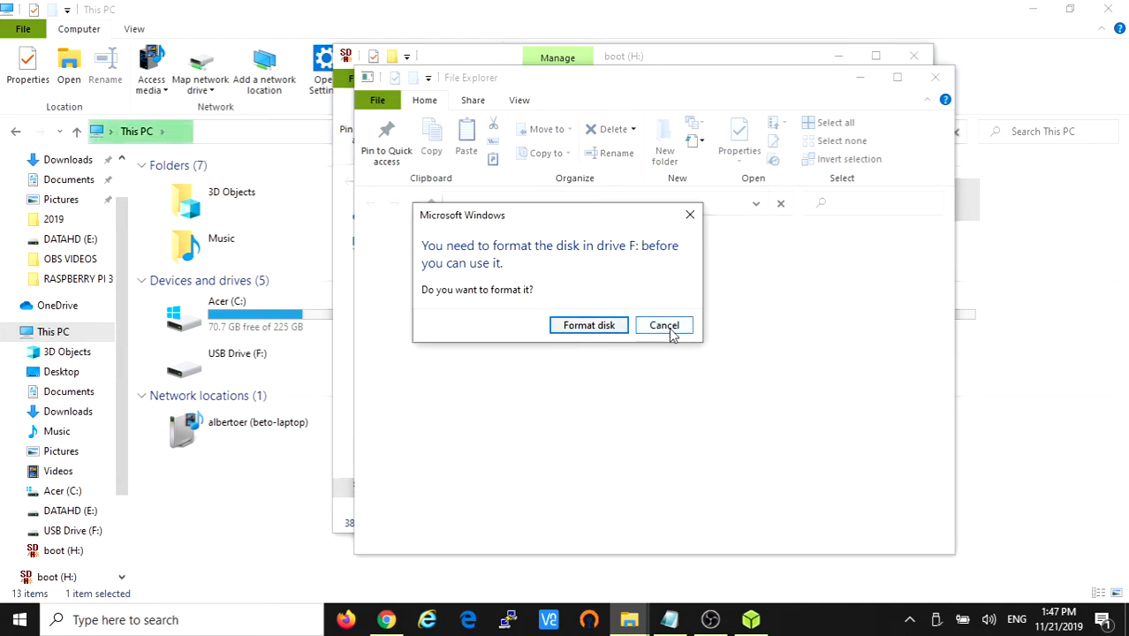
Decline formatting drive F, dismiss the inaccessible-drive warning and close the boot (H:) window.
left_click(664, 326)
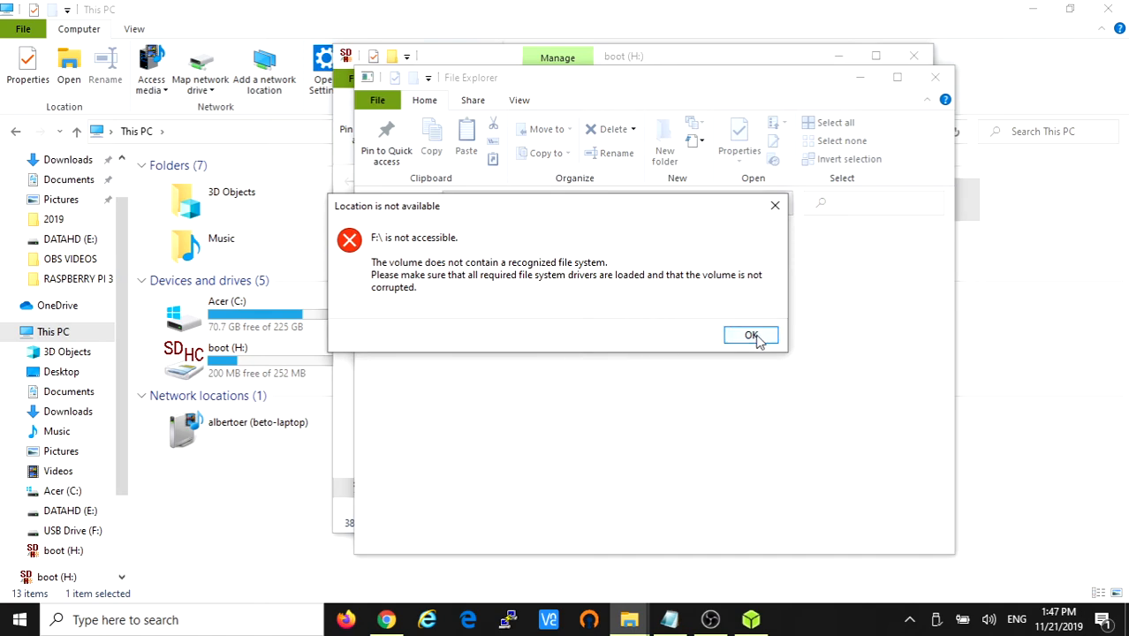
left_click(751, 336)
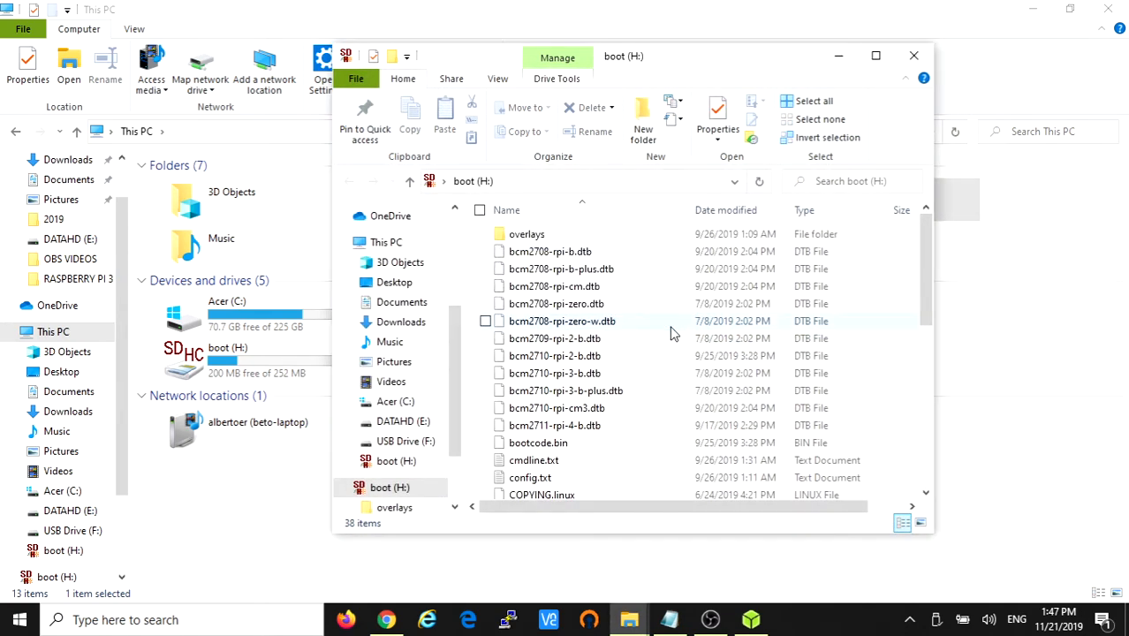
mouse_move(916, 55)
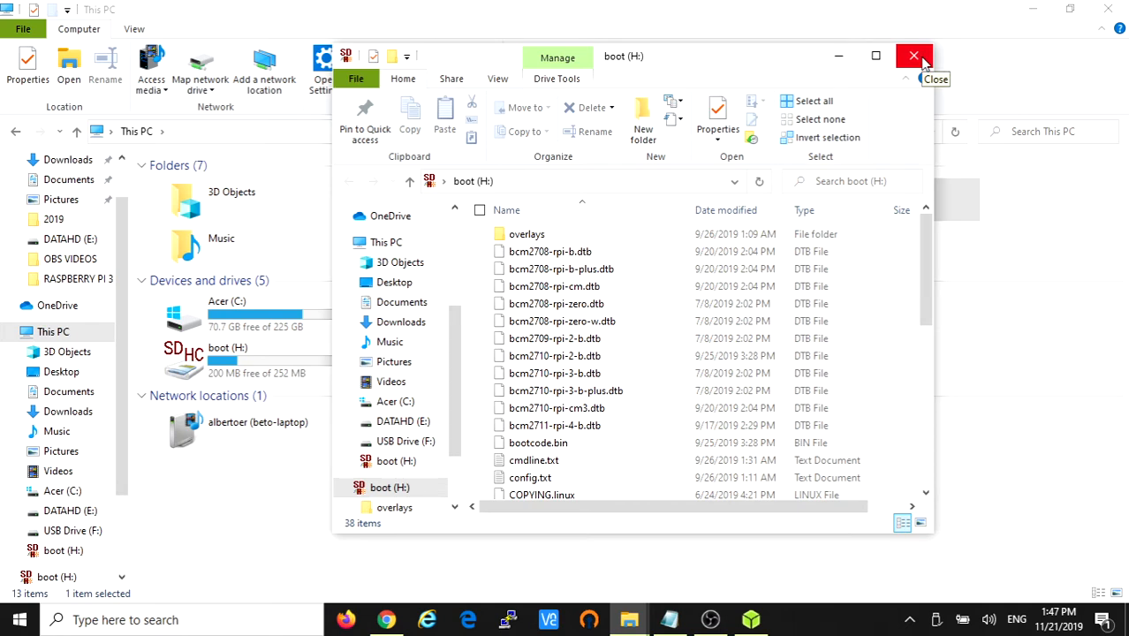
mouse_move(876, 55)
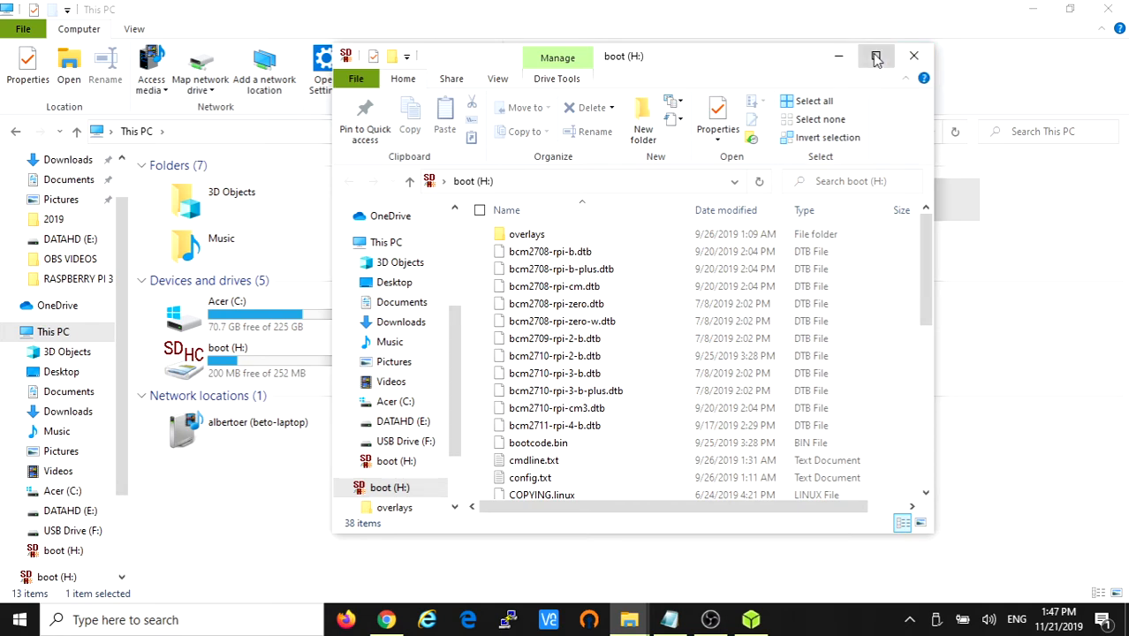
left_click(876, 55)
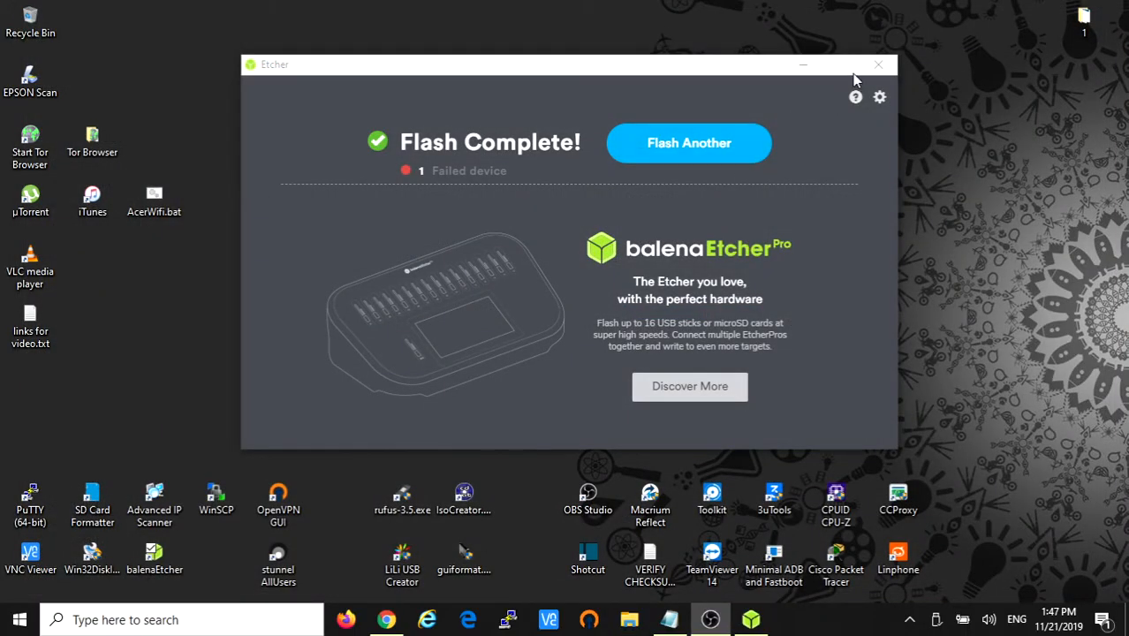
Close the finished balenaEtcher window, leaving only the desktop.
left_click(879, 64)
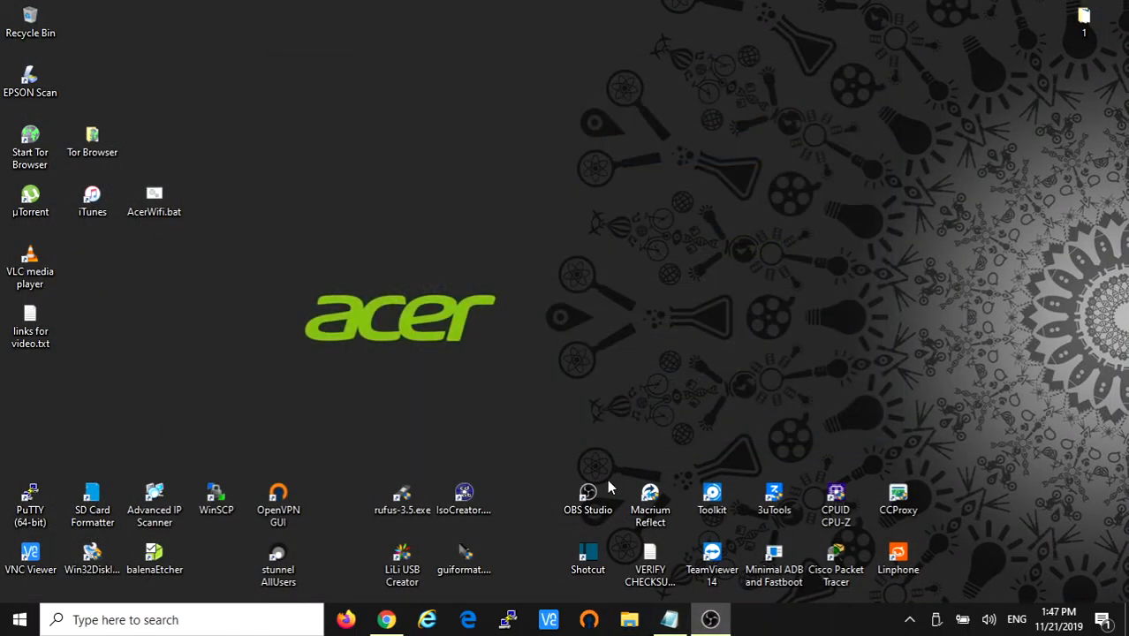
mouse_move(615, 420)
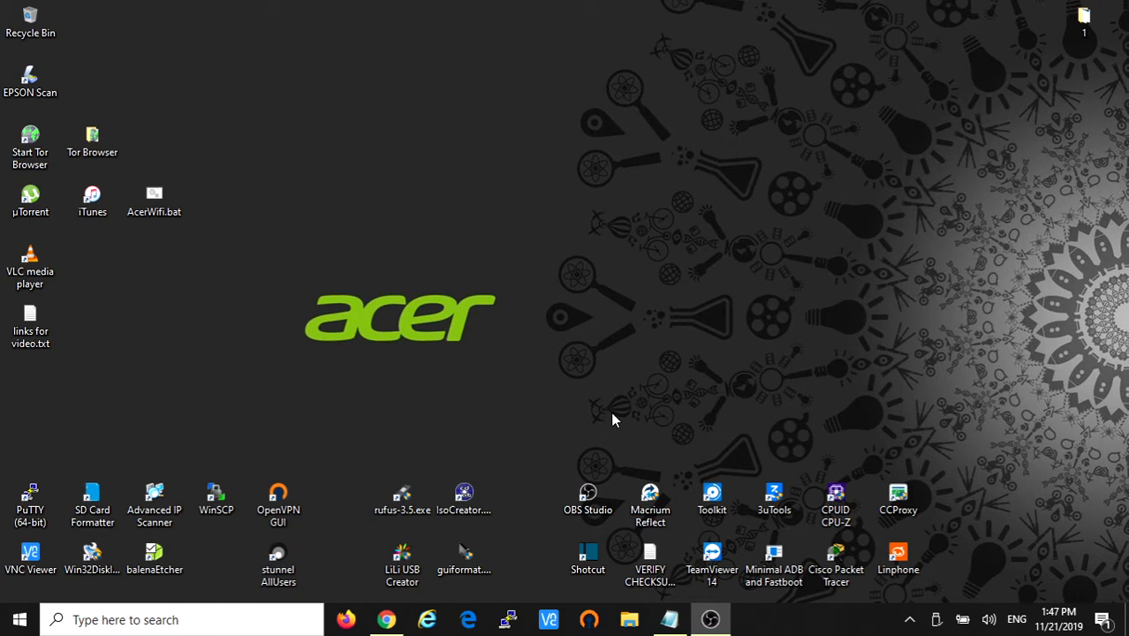
mouse_move(566, 311)
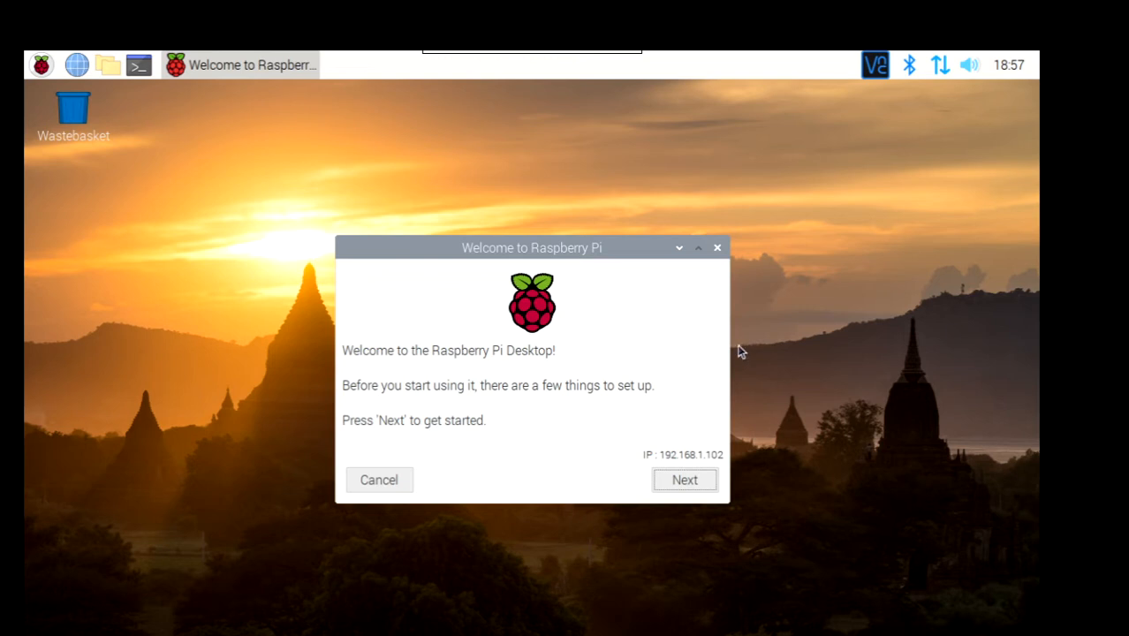
mouse_move(841, 357)
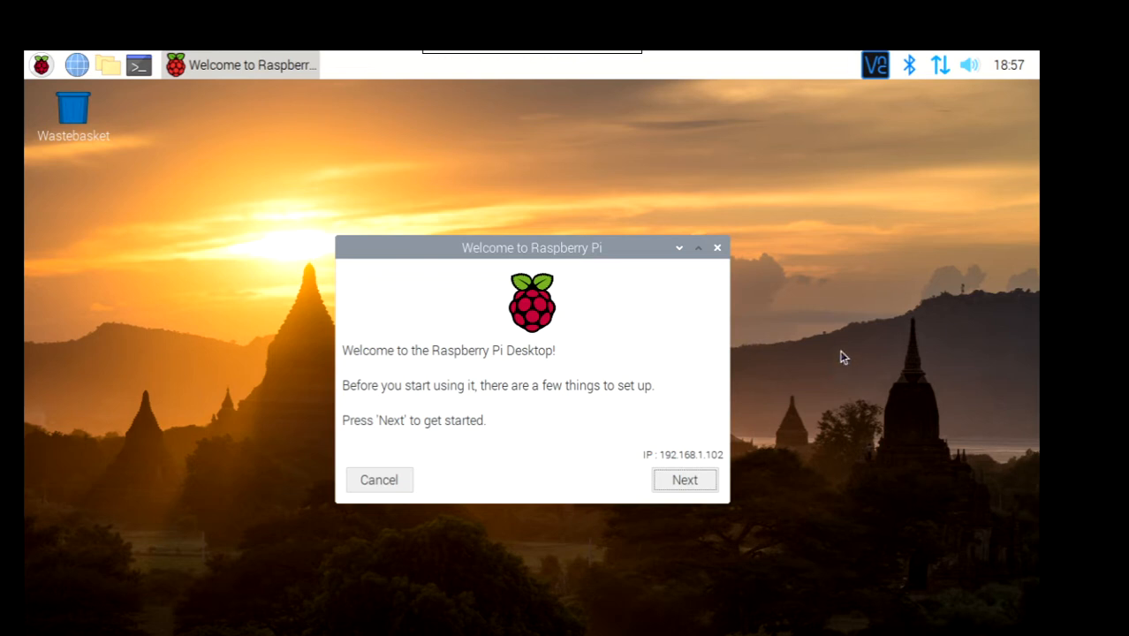
mouse_move(882, 78)
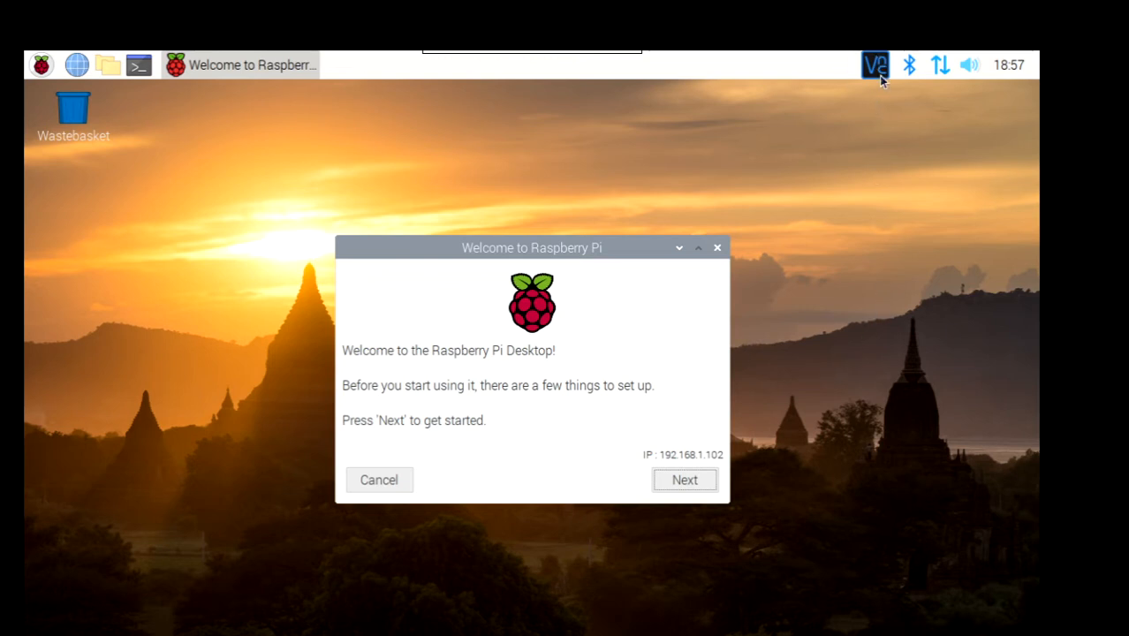
mouse_move(201, 97)
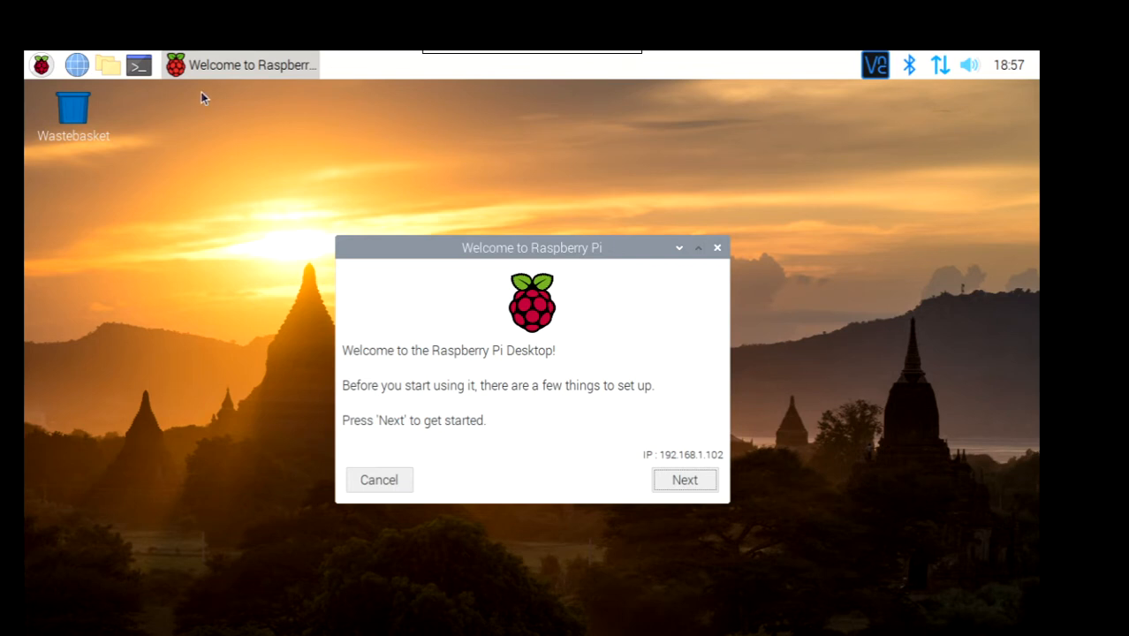
mouse_move(302, 163)
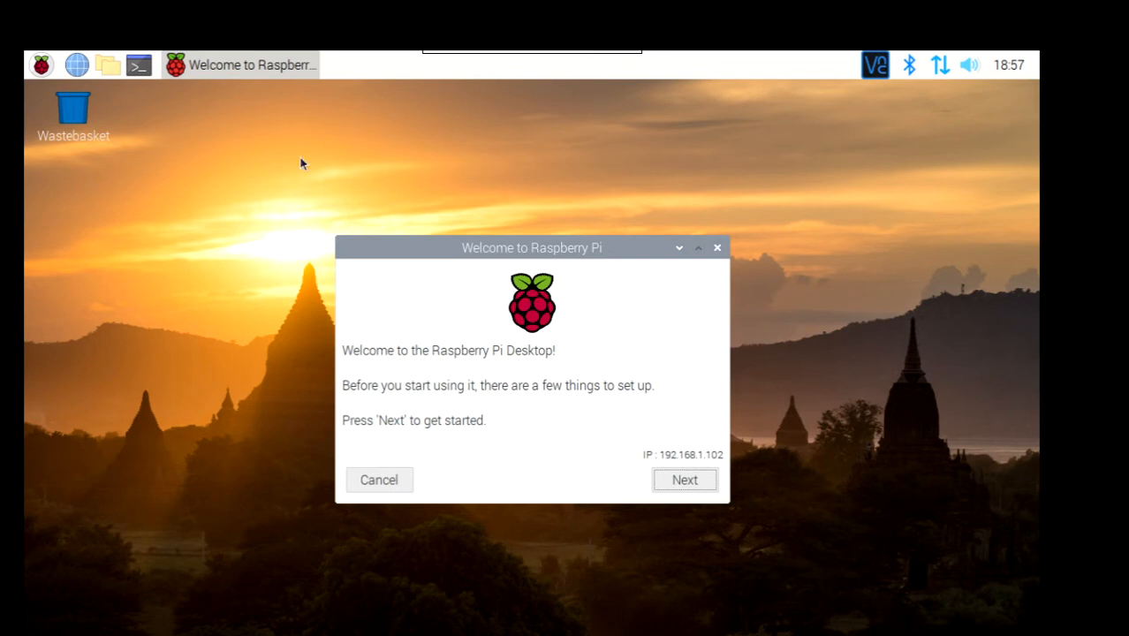
mouse_move(557, 395)
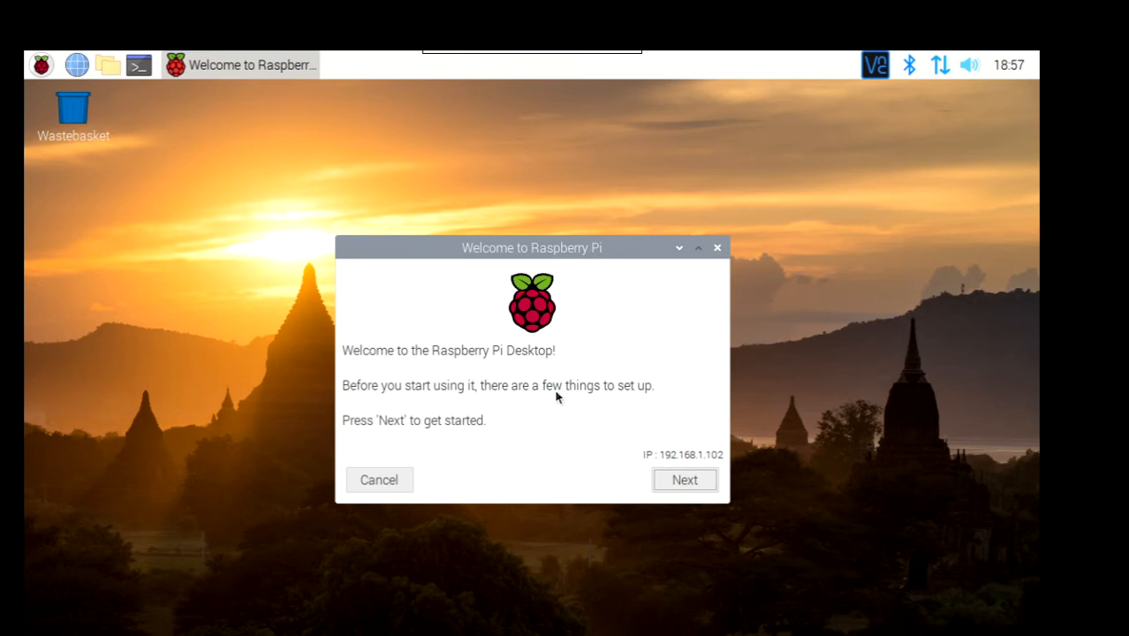
mouse_move(527, 267)
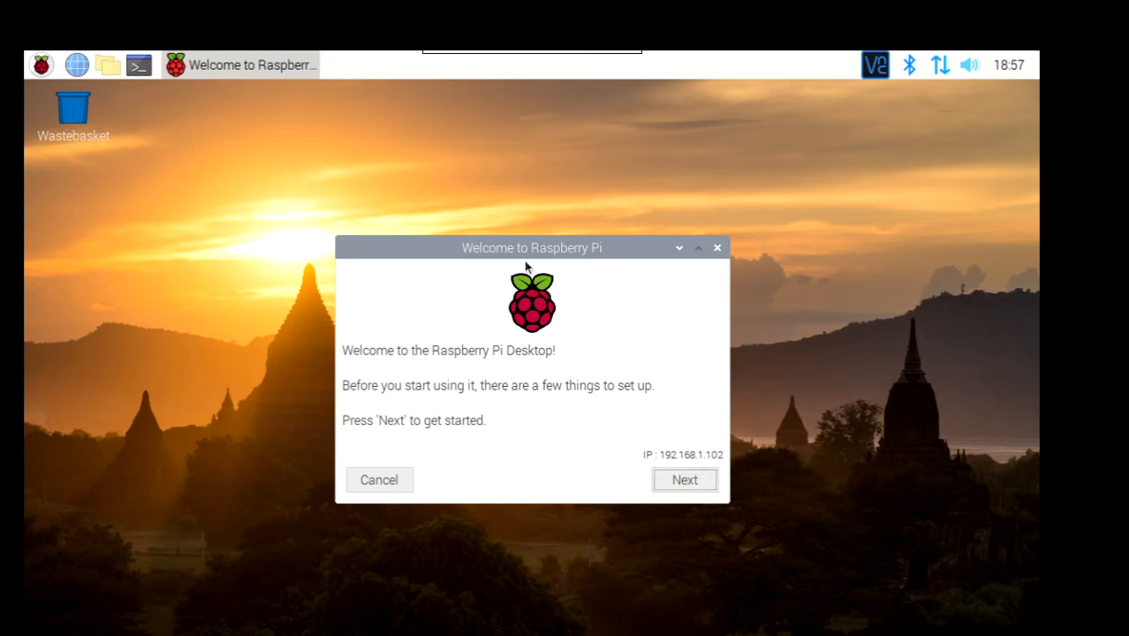
mouse_move(704, 468)
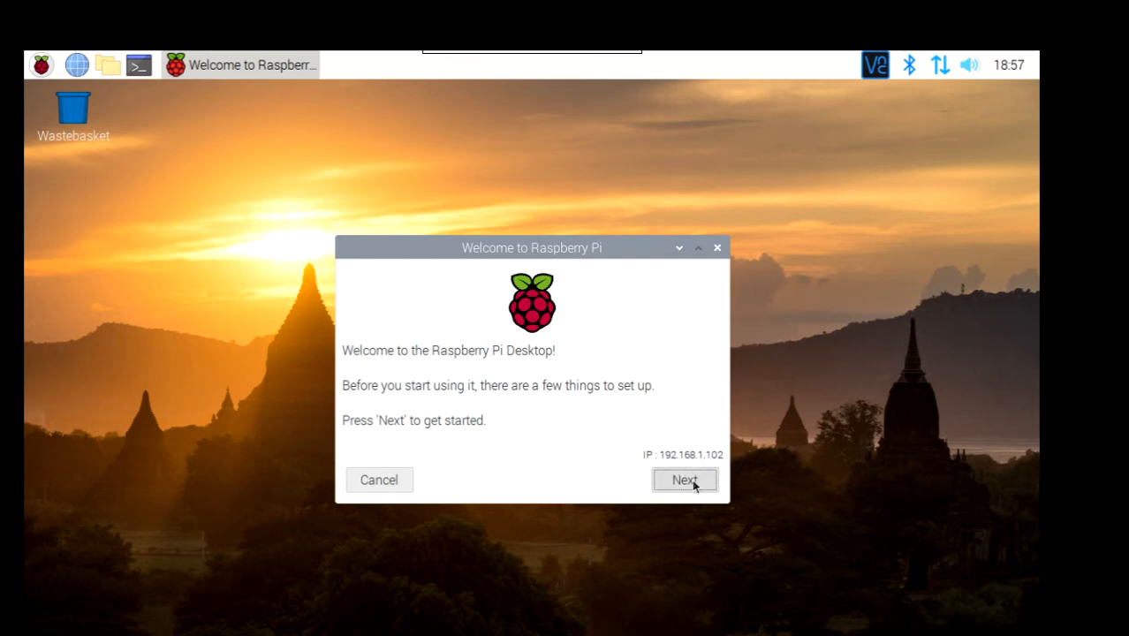
Choose United States as the country with English language and US keyboard, and apply it.
left_click(684, 480)
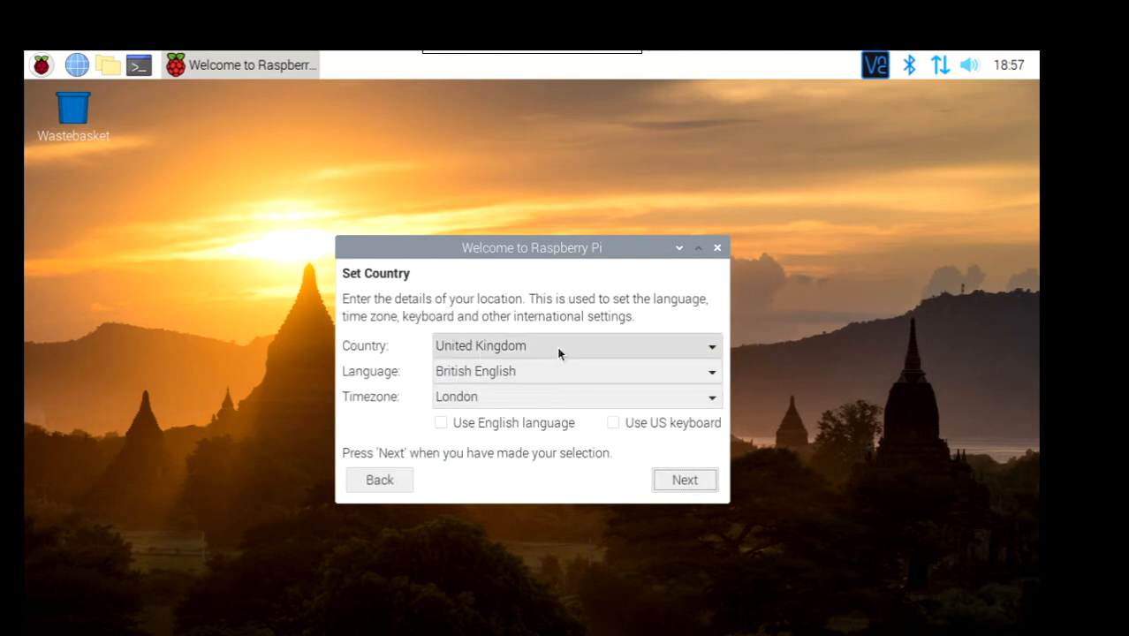
left_click(574, 345)
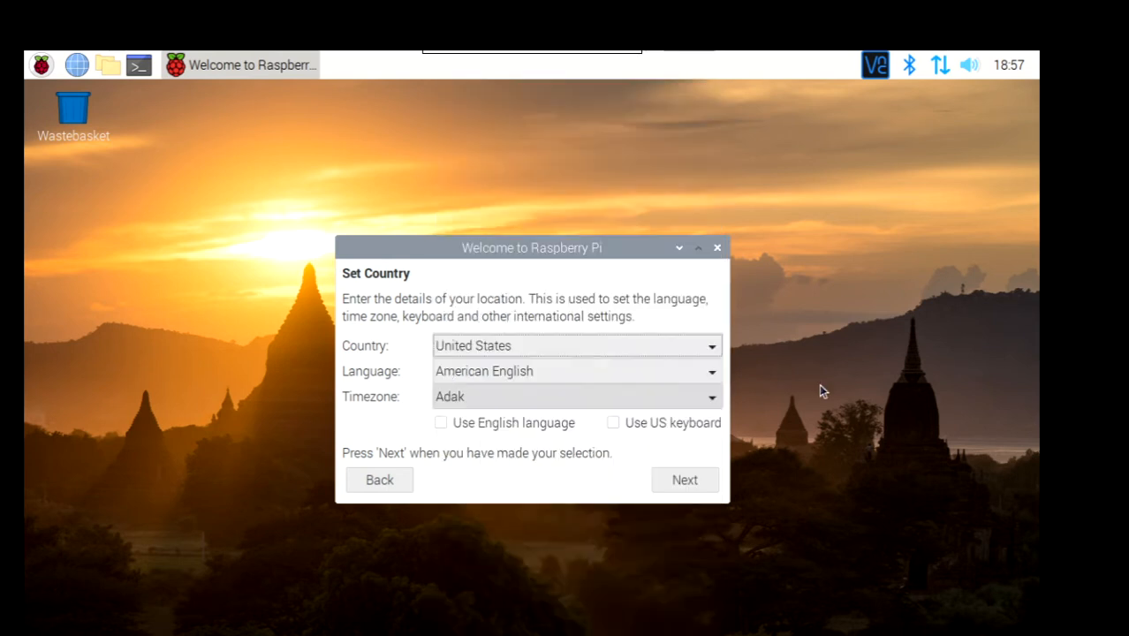
mouse_move(541, 403)
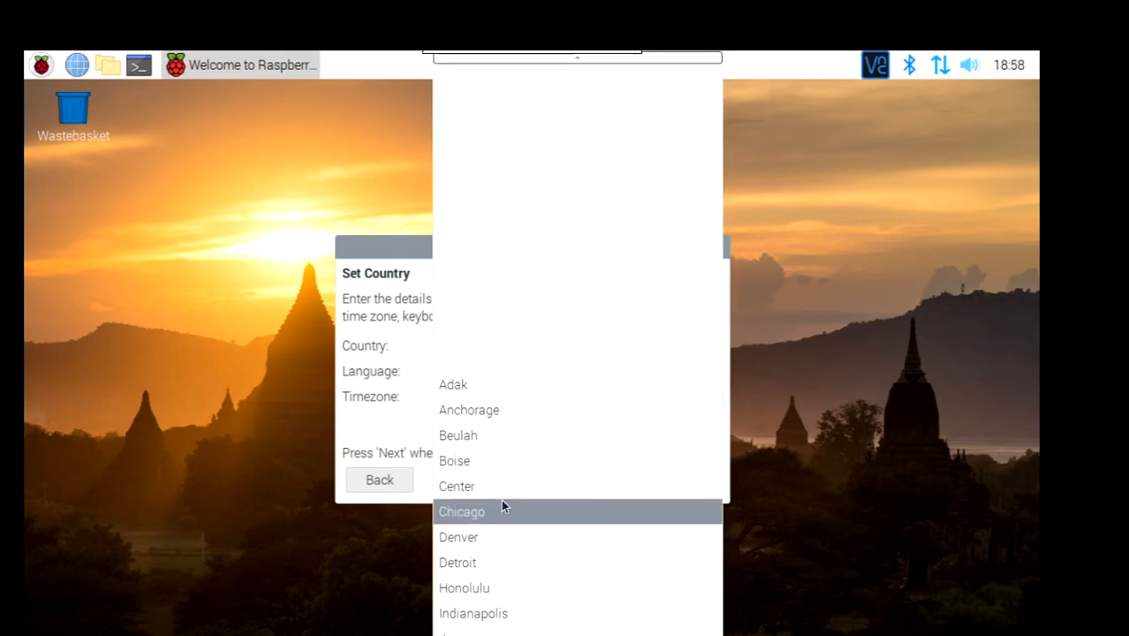
scroll("down", 3)
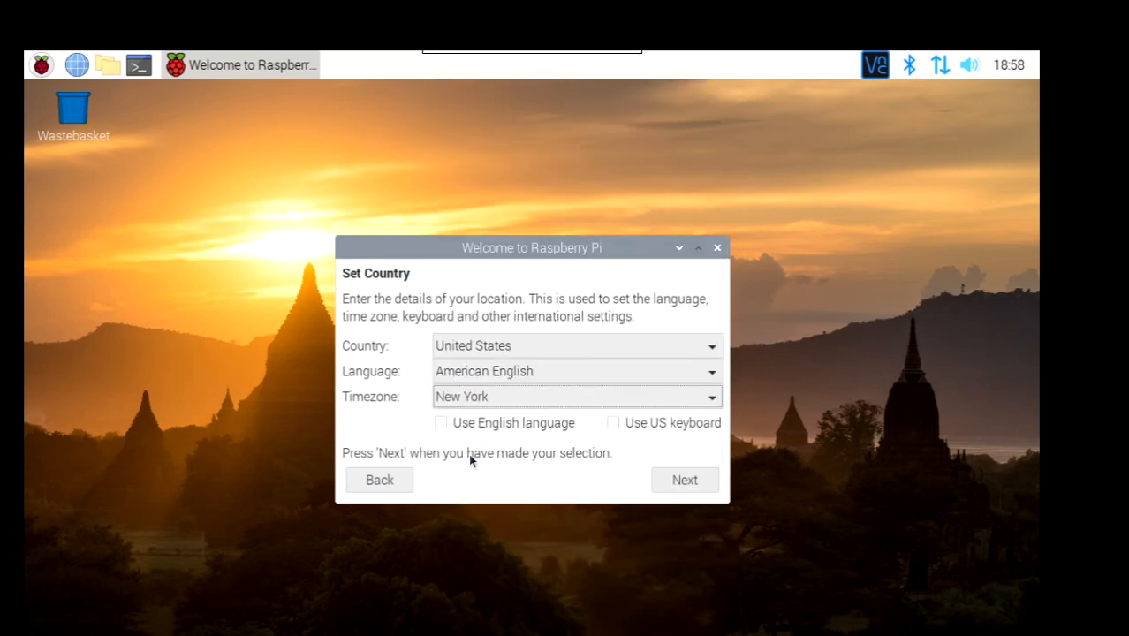
left_click(440, 422)
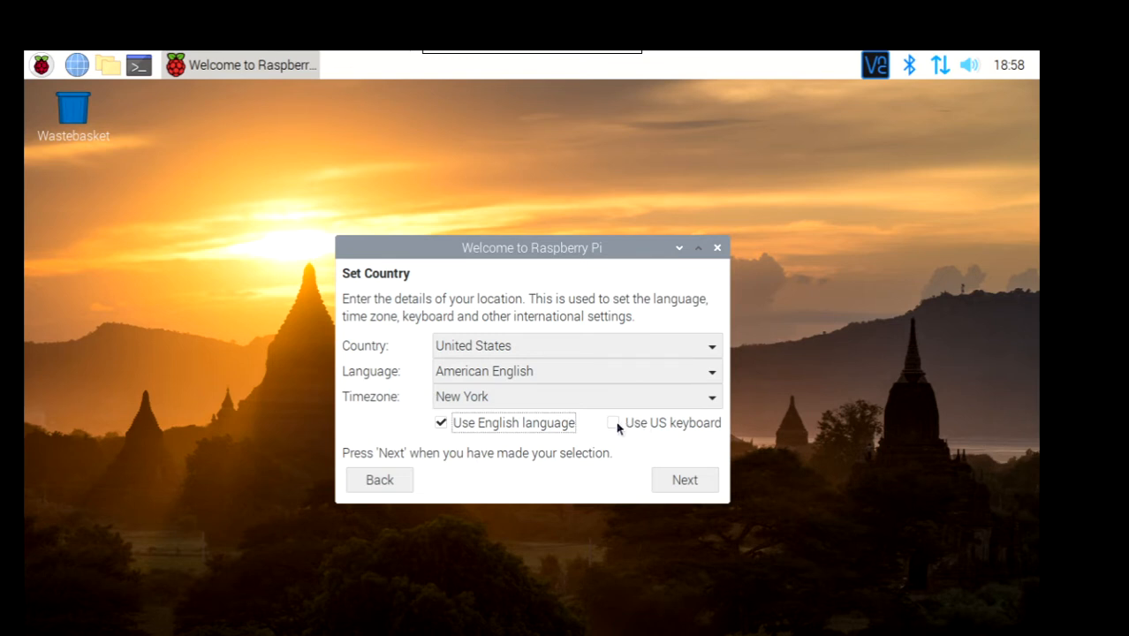
left_click(613, 422)
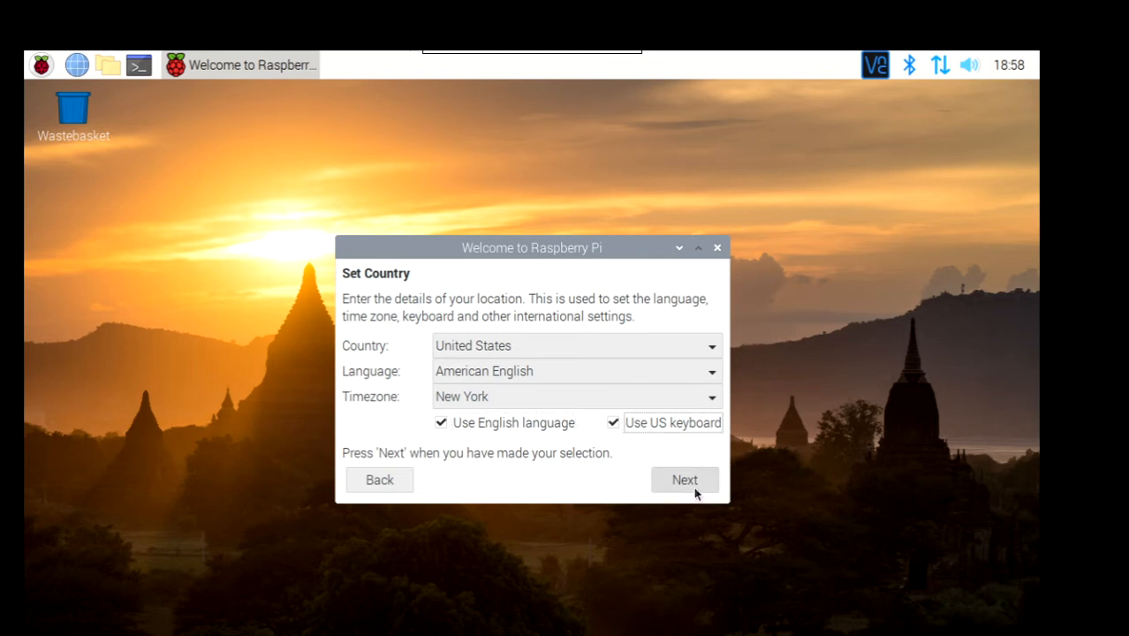
left_click(686, 481)
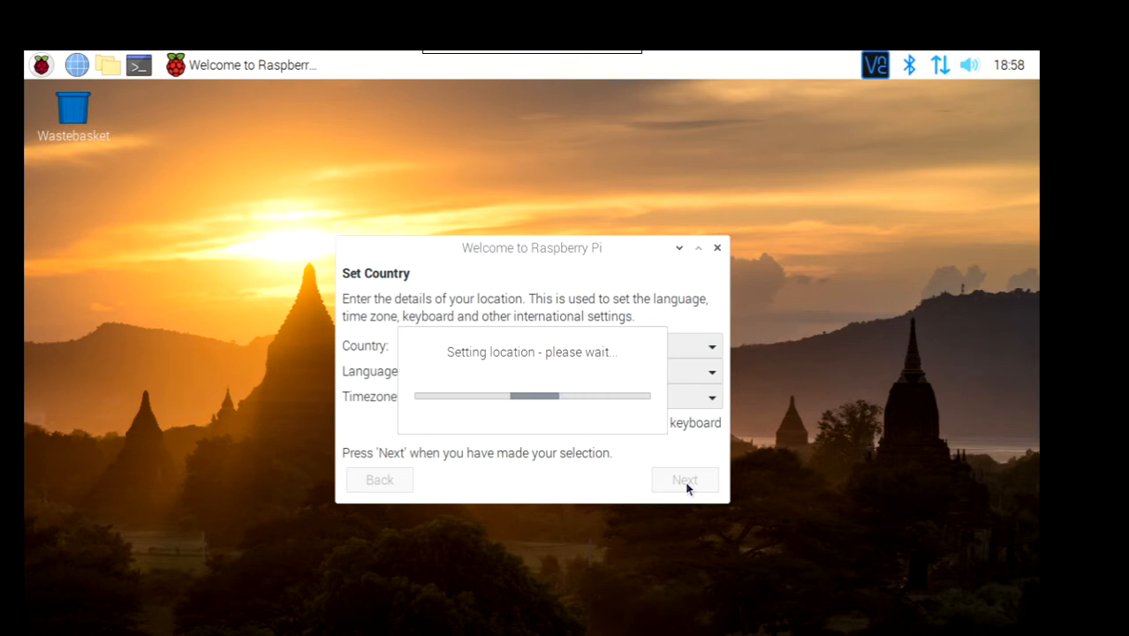
left_click(686, 481)
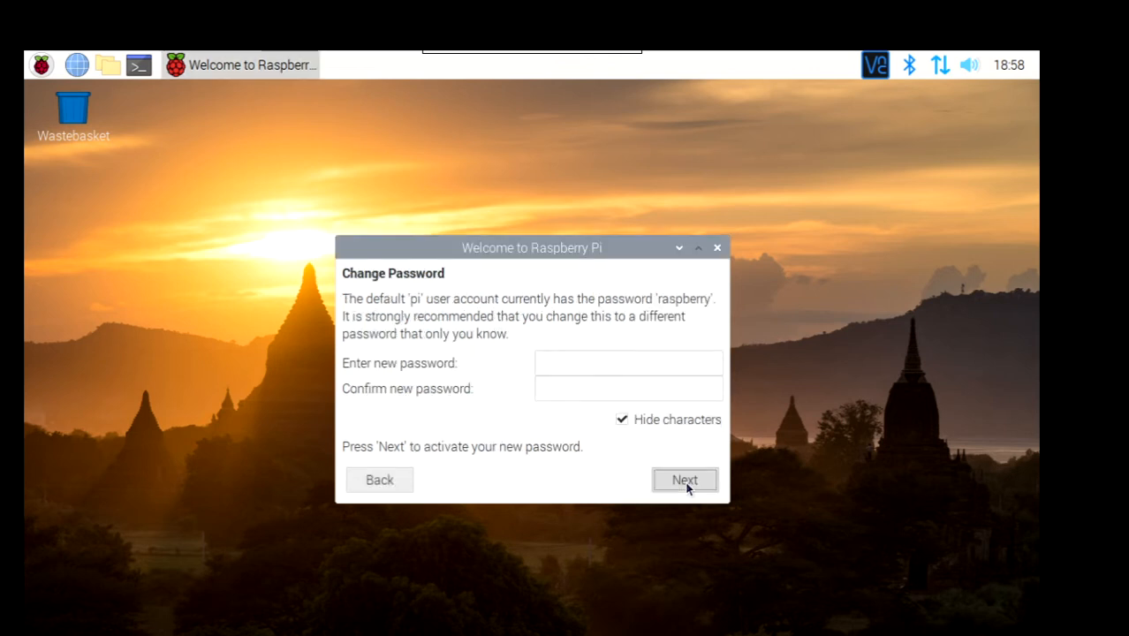
mouse_move(645, 449)
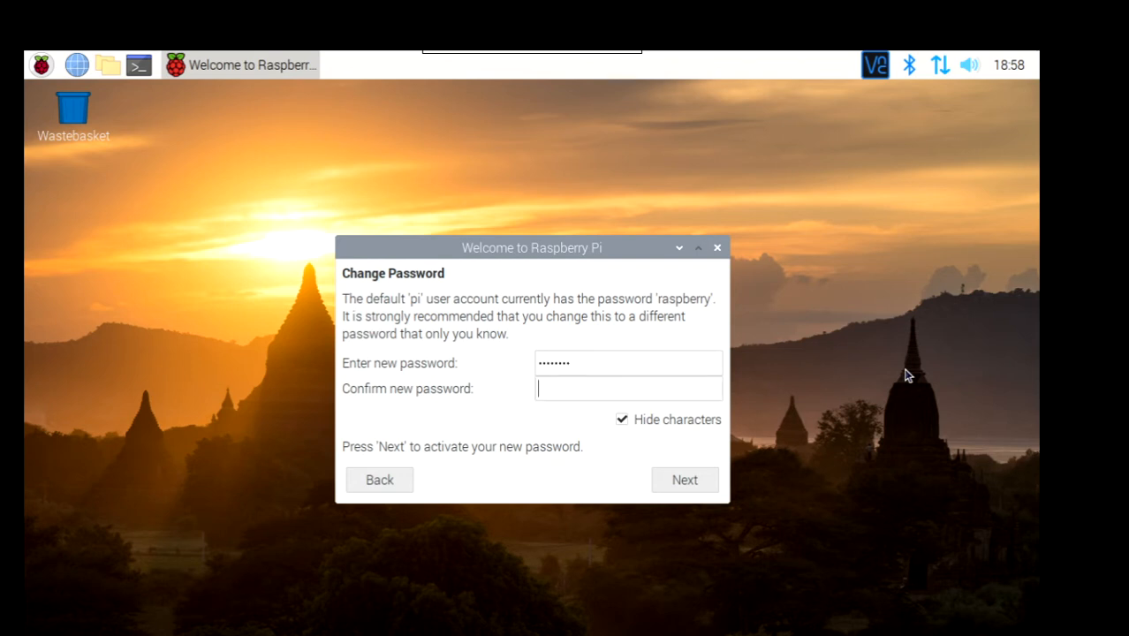
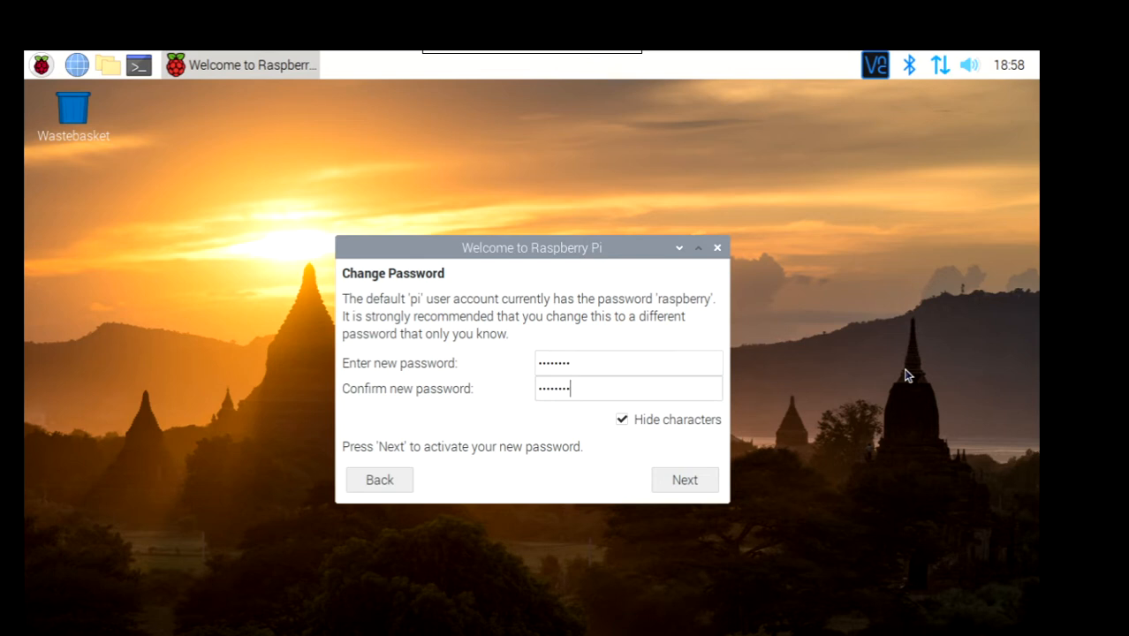
left_click(684, 481)
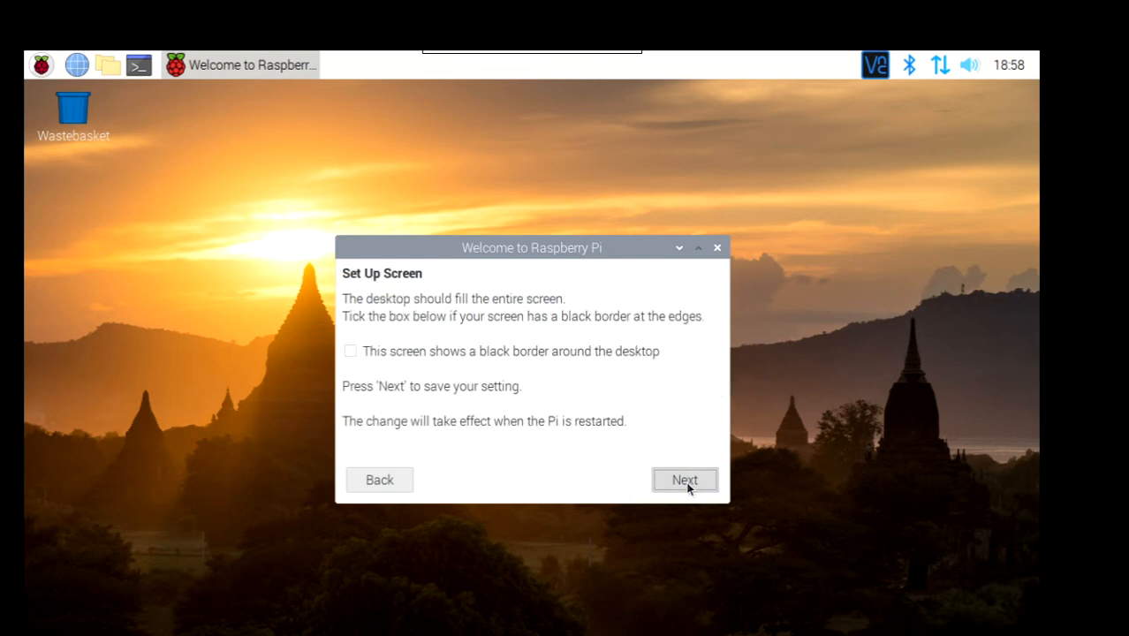
mouse_move(456, 380)
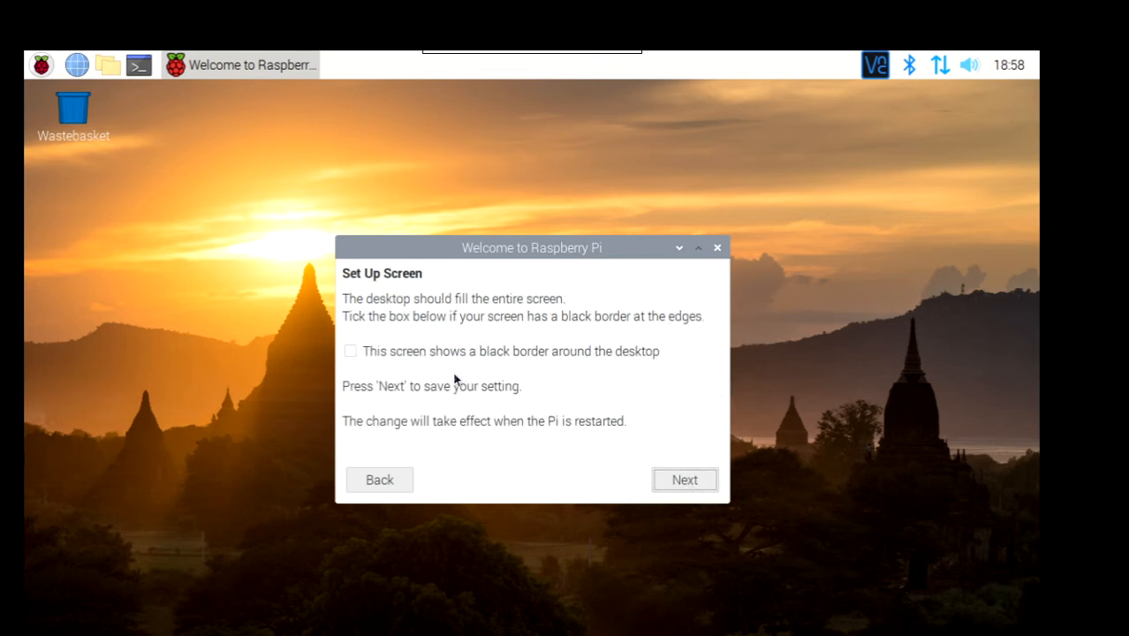
mouse_move(537, 371)
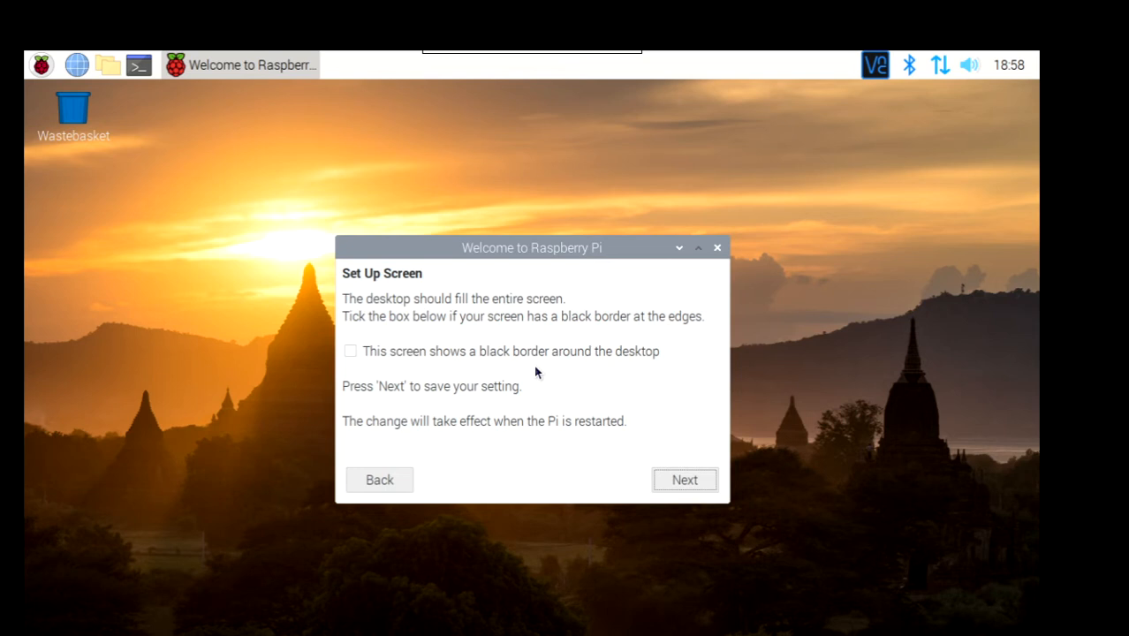
mouse_move(583, 268)
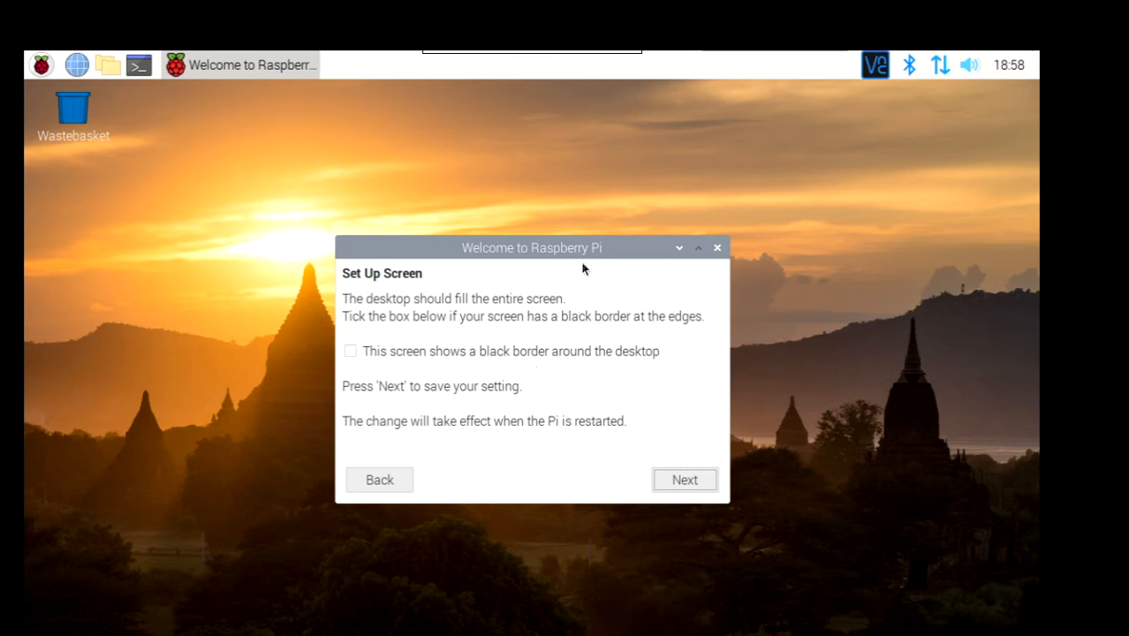
mouse_move(502, 353)
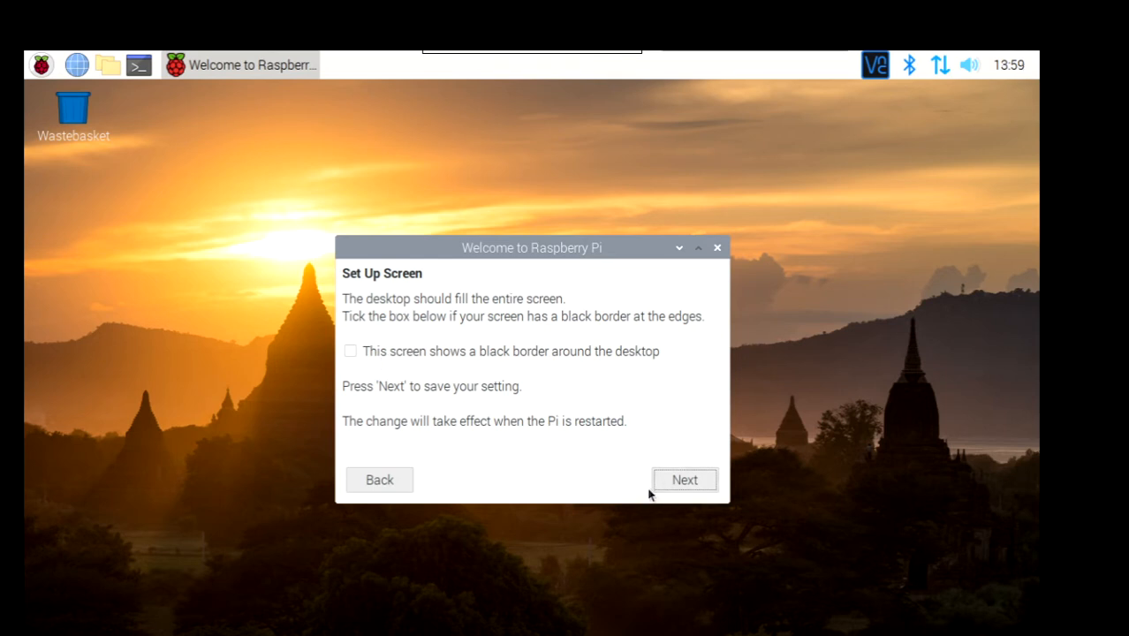
mouse_move(590, 364)
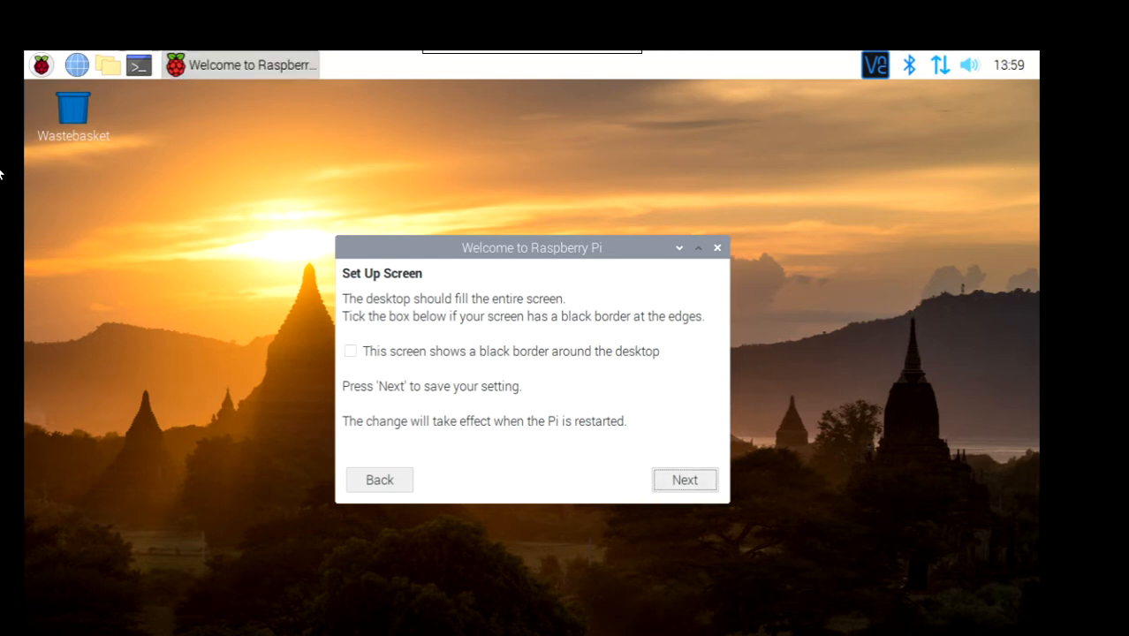
mouse_move(915, 391)
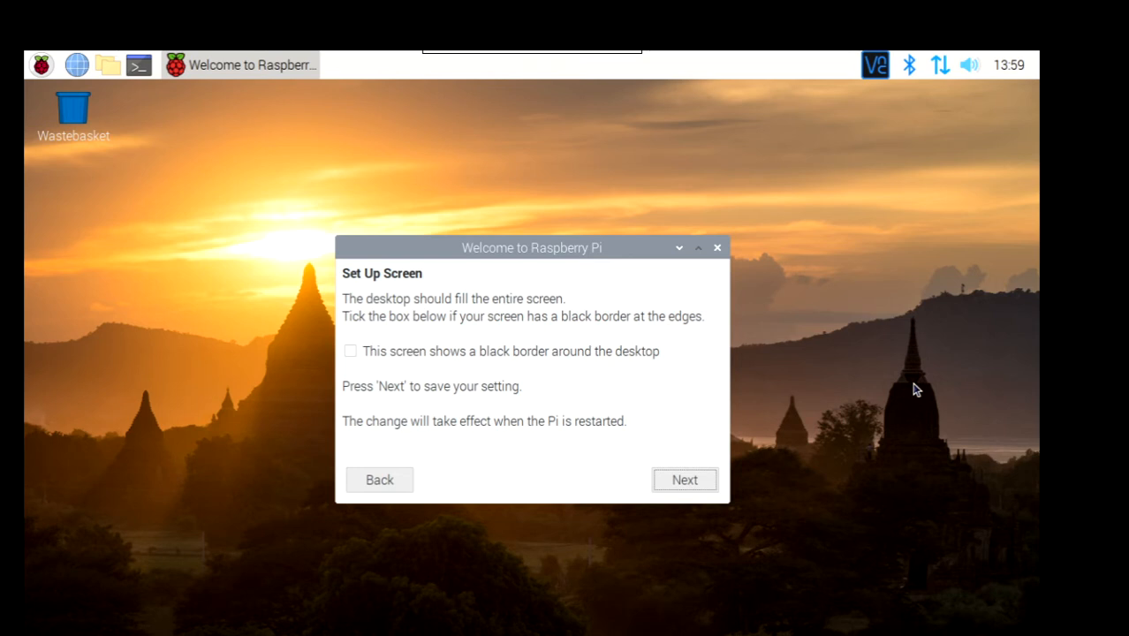
mouse_move(731, 501)
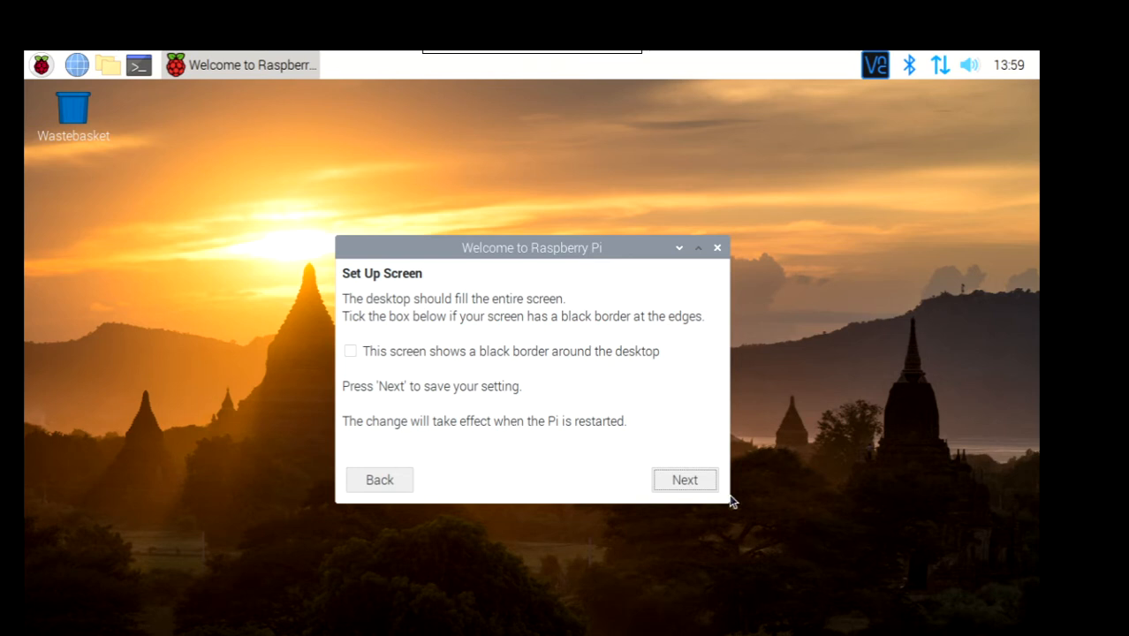
Keep the screen without a black border and skip checking for software updates.
left_click(685, 481)
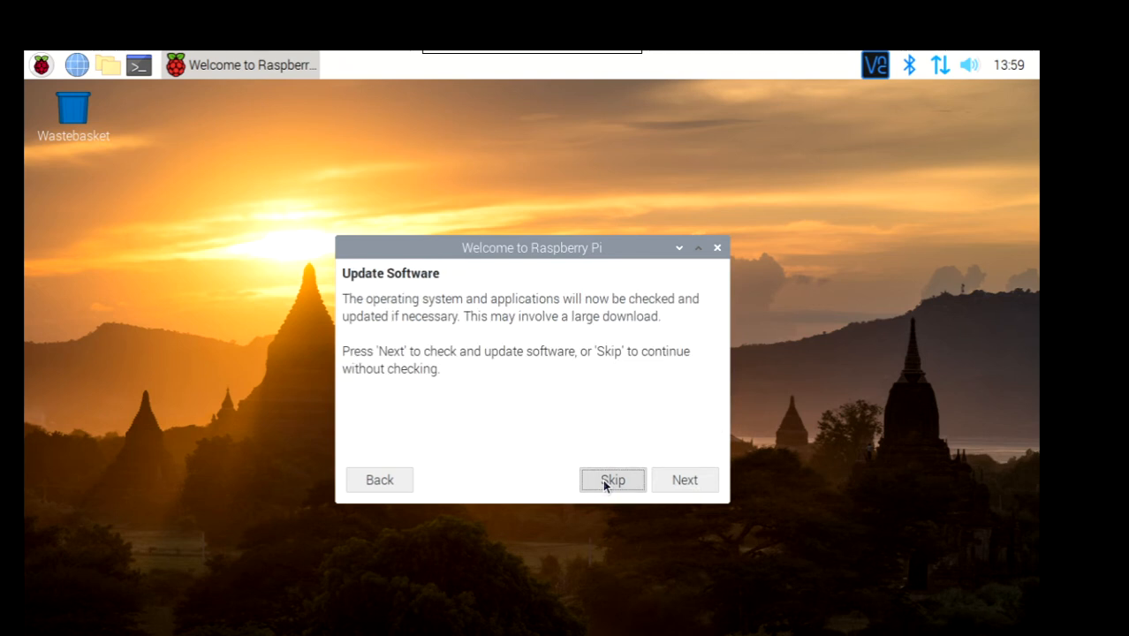
mouse_move(480, 405)
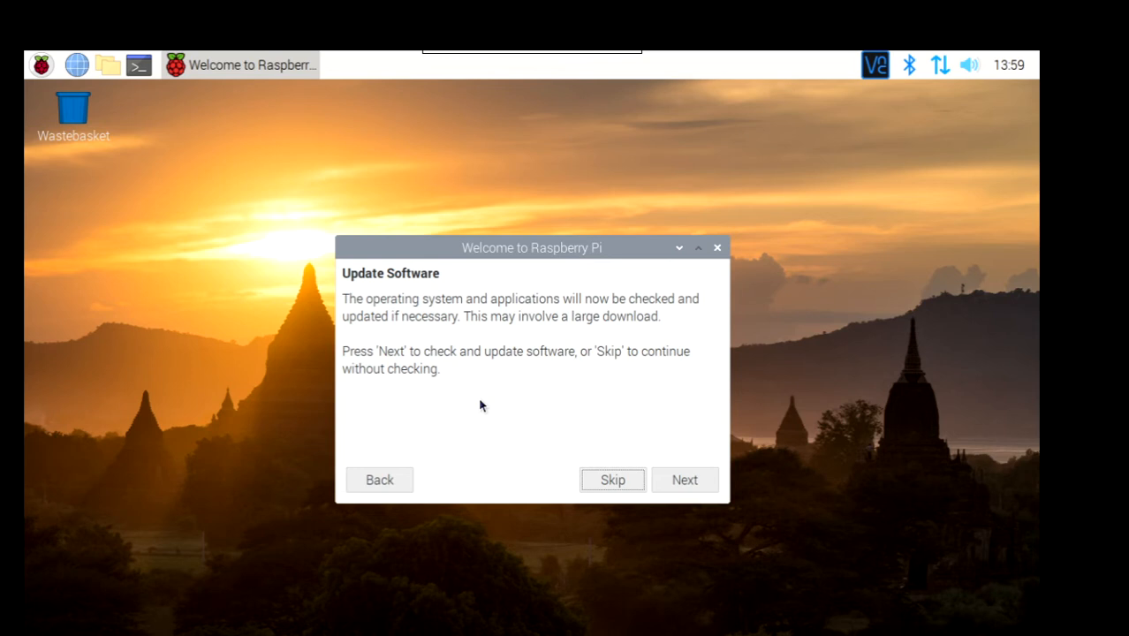
mouse_move(578, 509)
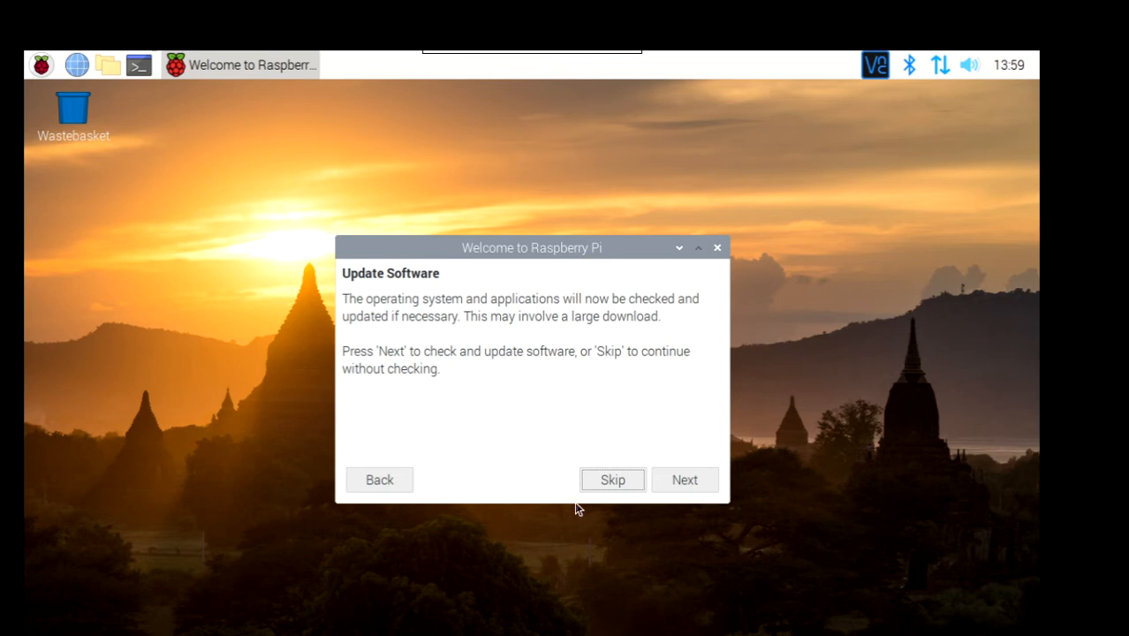
left_click(612, 481)
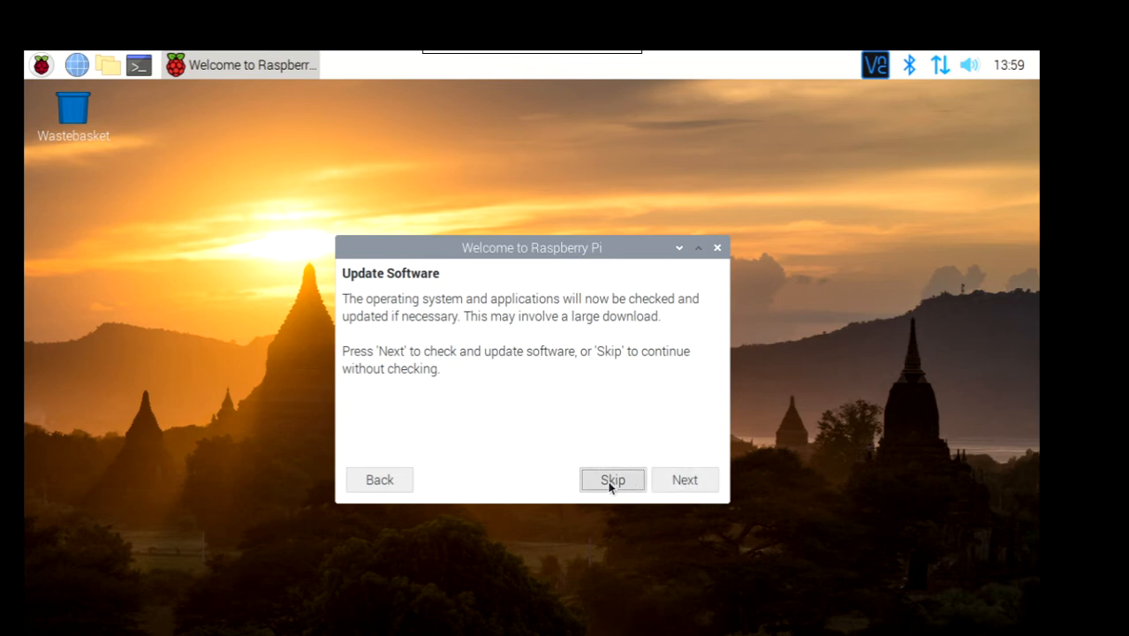
Skip the software update and restart the Pi from the Setup Complete page.
left_click(611, 481)
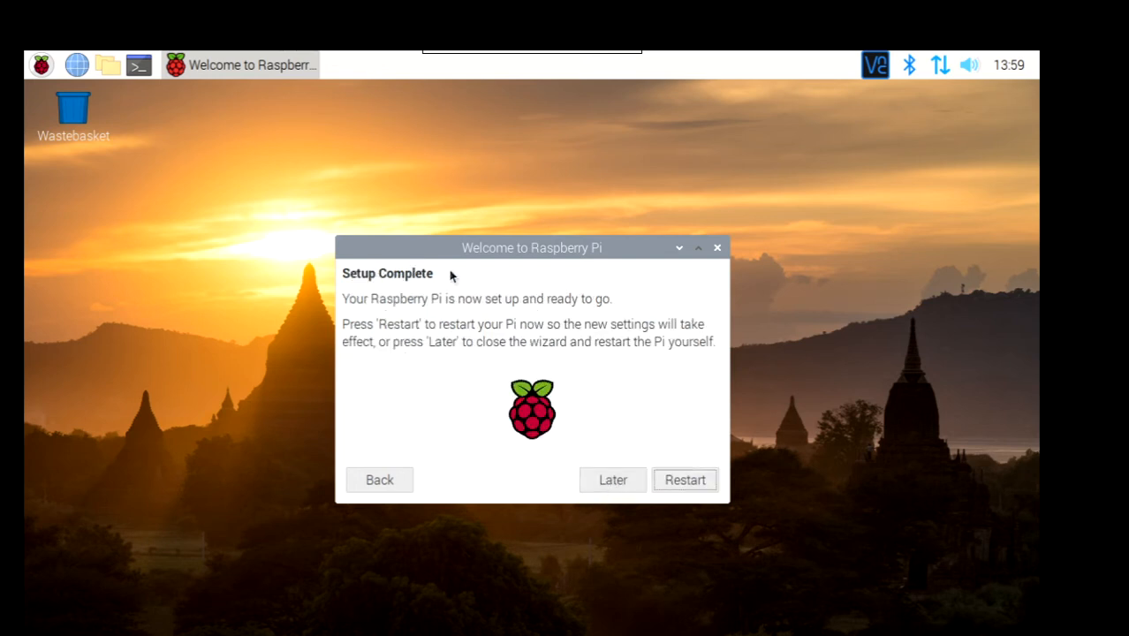
mouse_move(575, 322)
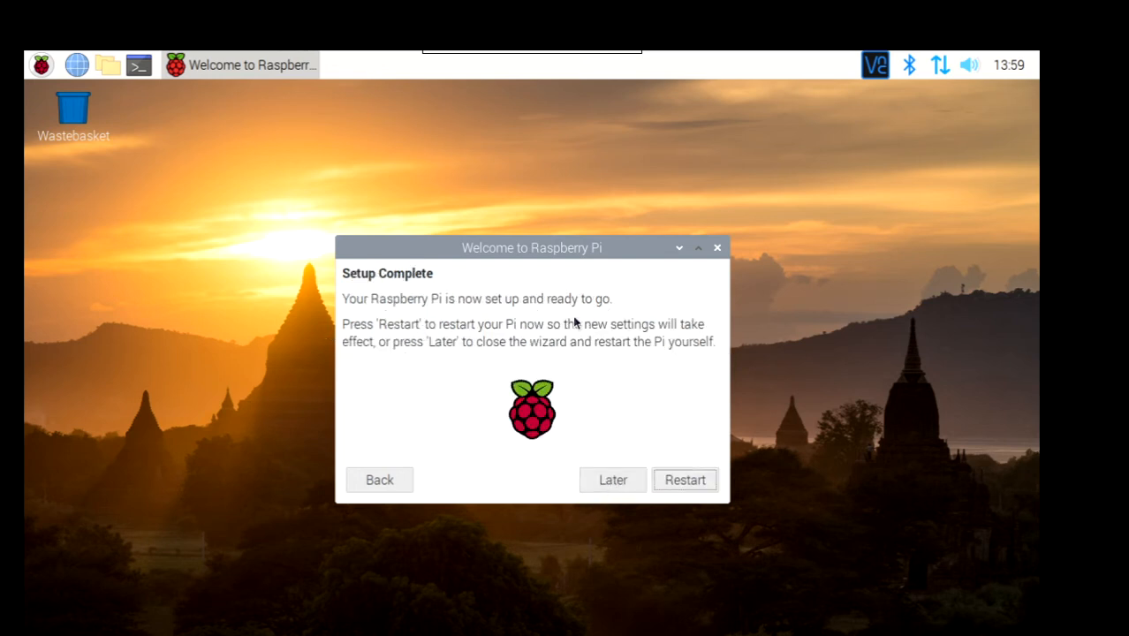
mouse_move(657, 467)
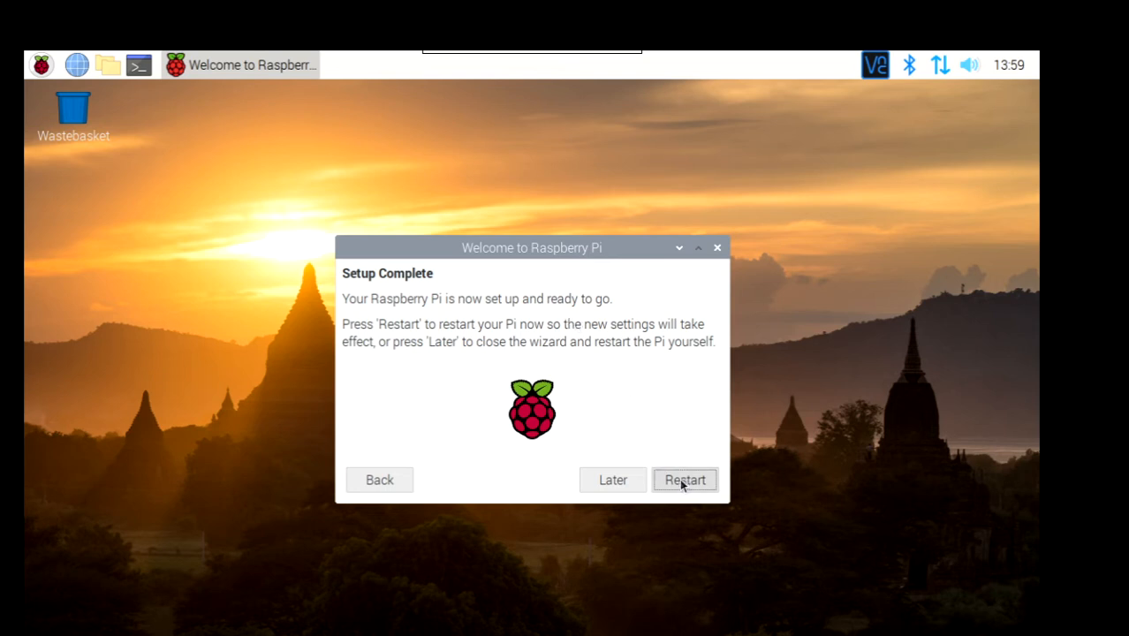
left_click(686, 481)
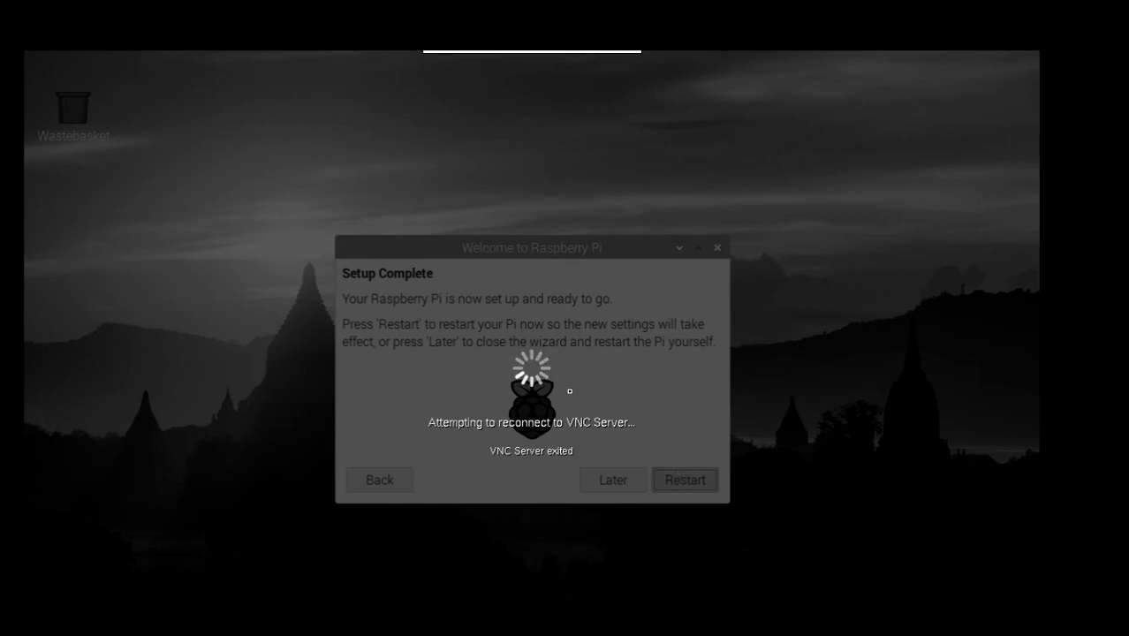
mouse_move(933, 445)
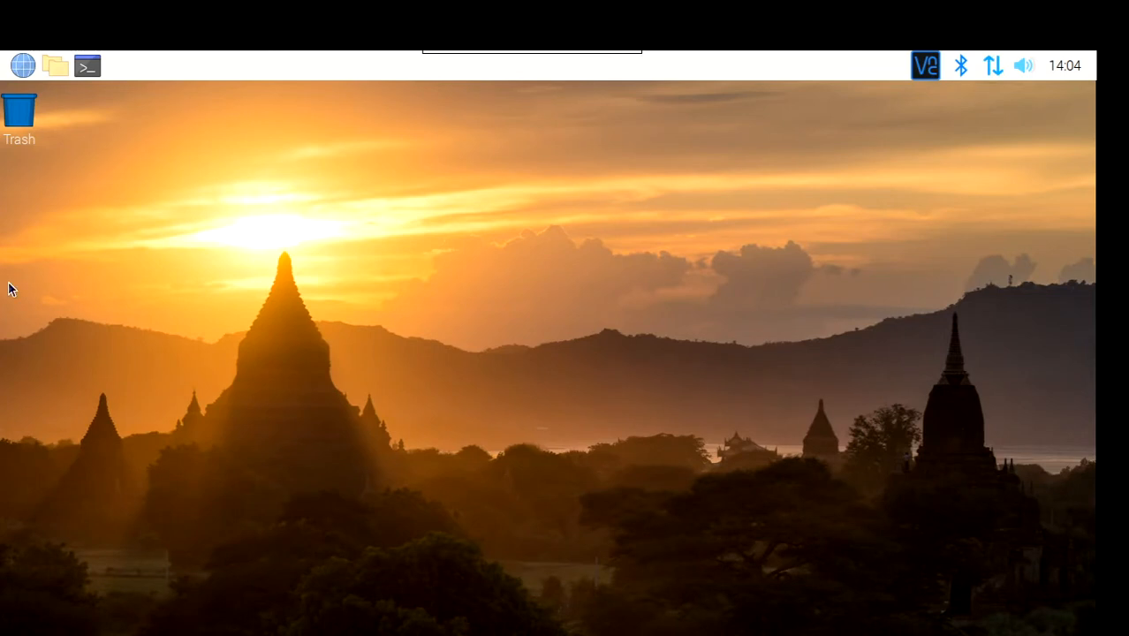
mouse_move(470, 226)
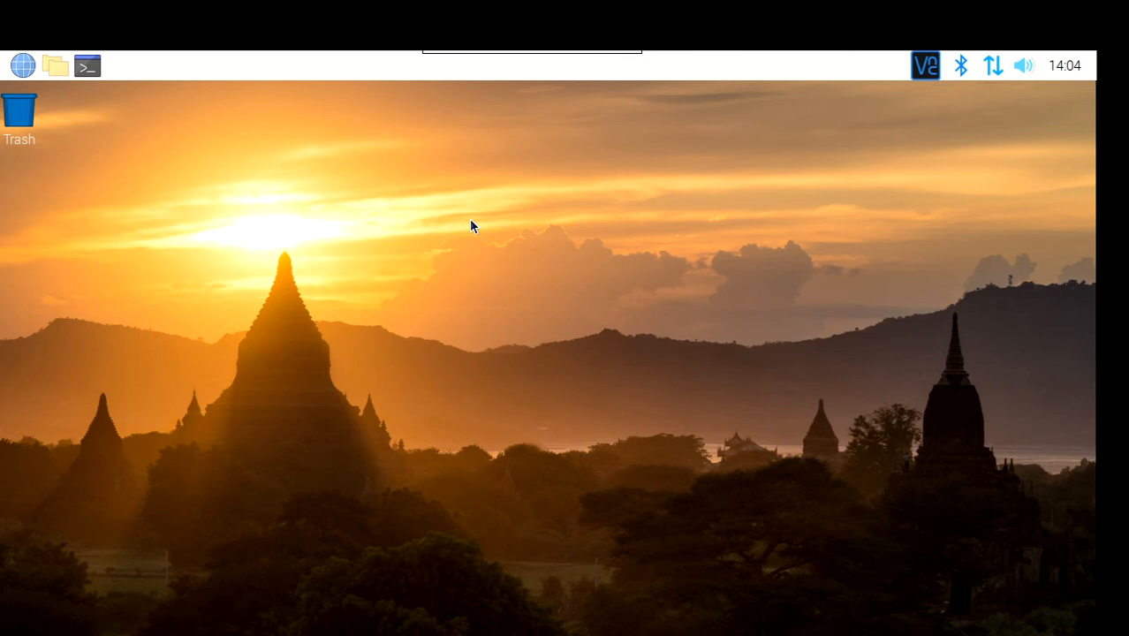
mouse_move(552, 330)
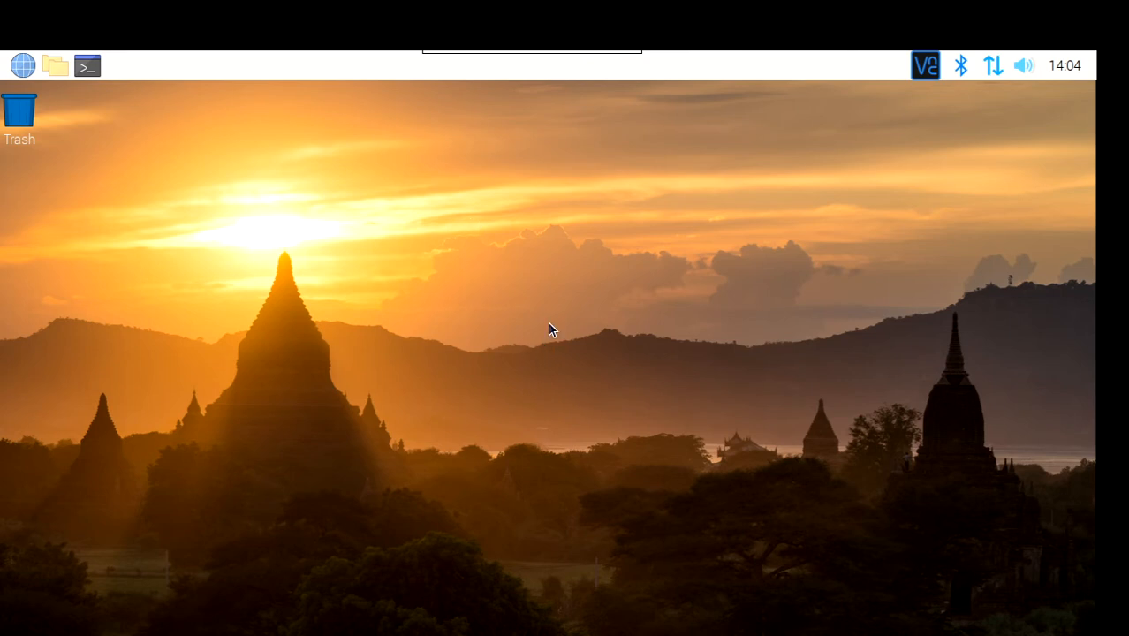
mouse_move(571, 382)
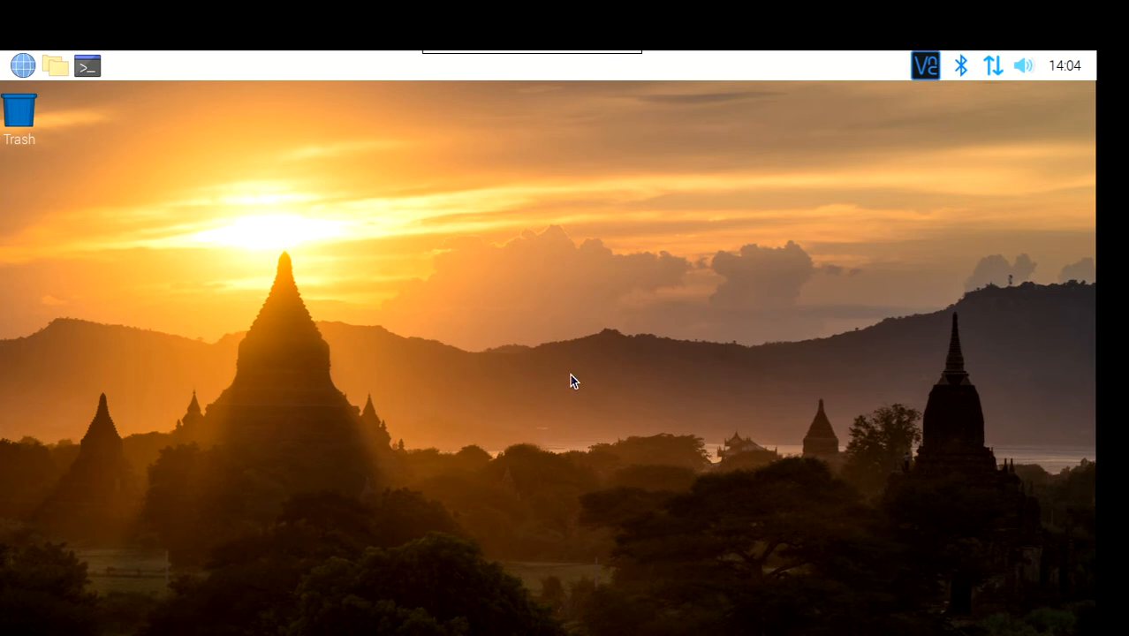
mouse_move(460, 291)
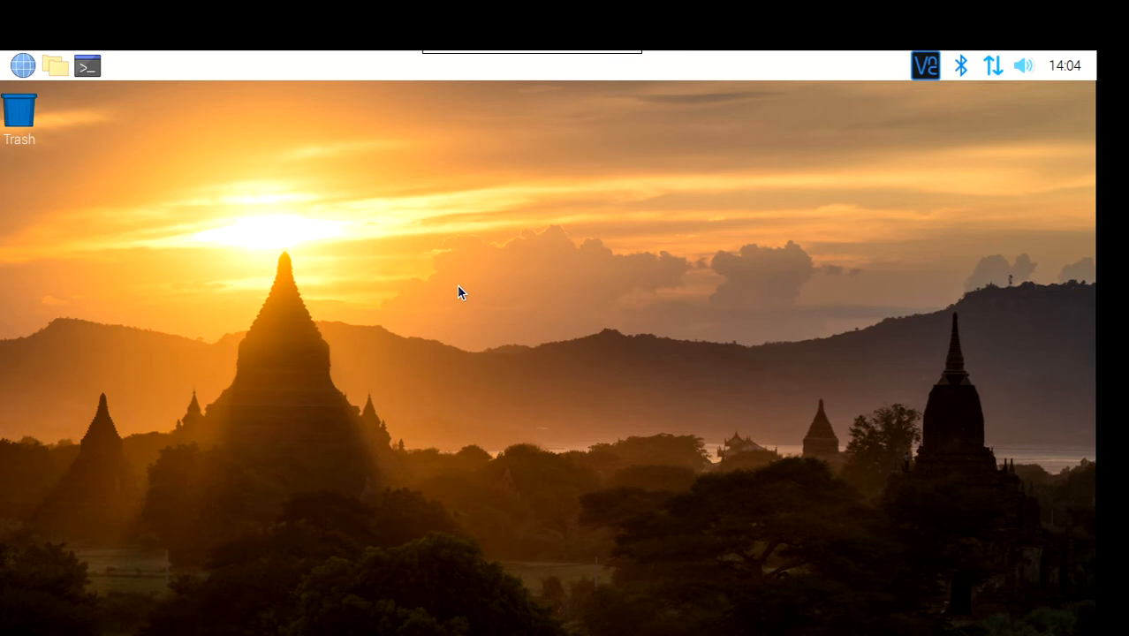
mouse_move(449, 332)
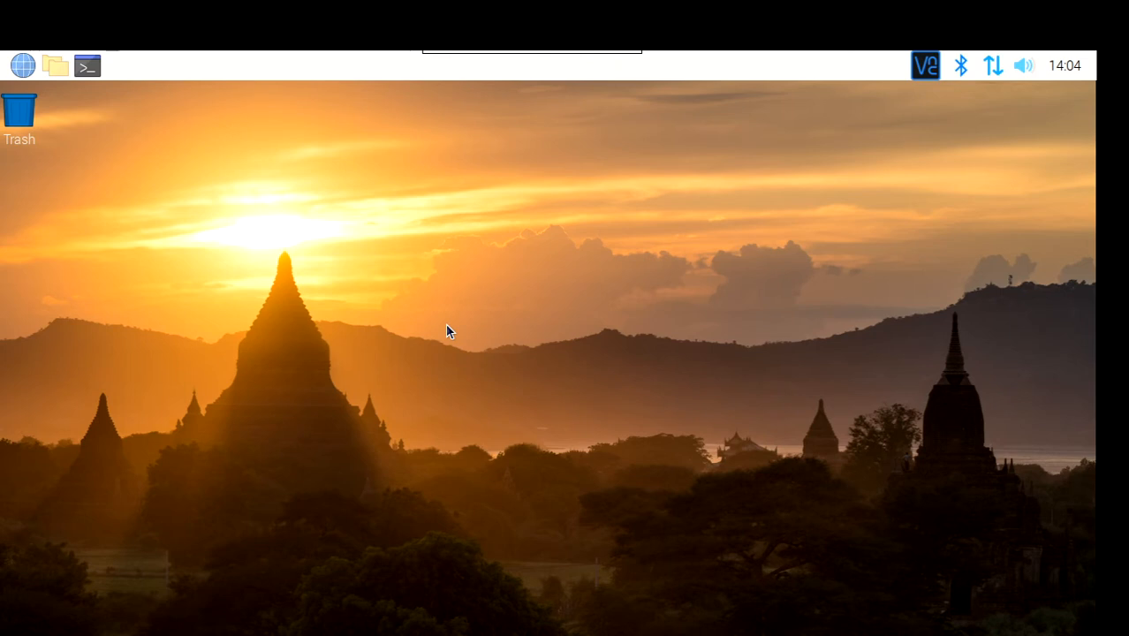
mouse_move(516, 170)
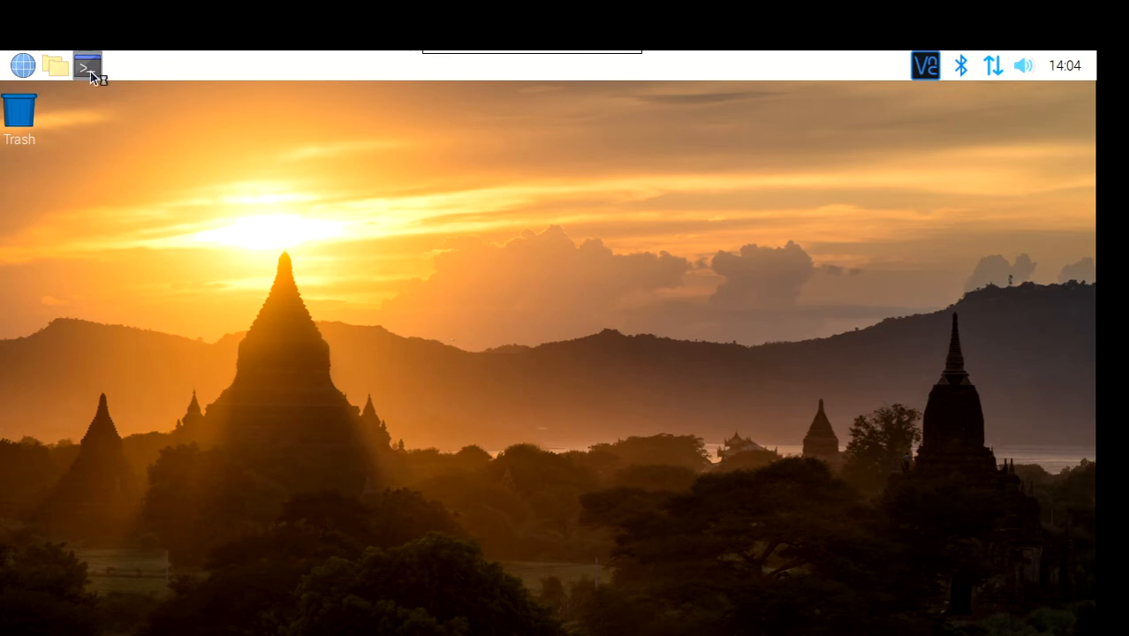
Run sudo apt-get update in a new terminal to refresh the package lists.
left_click(87, 66)
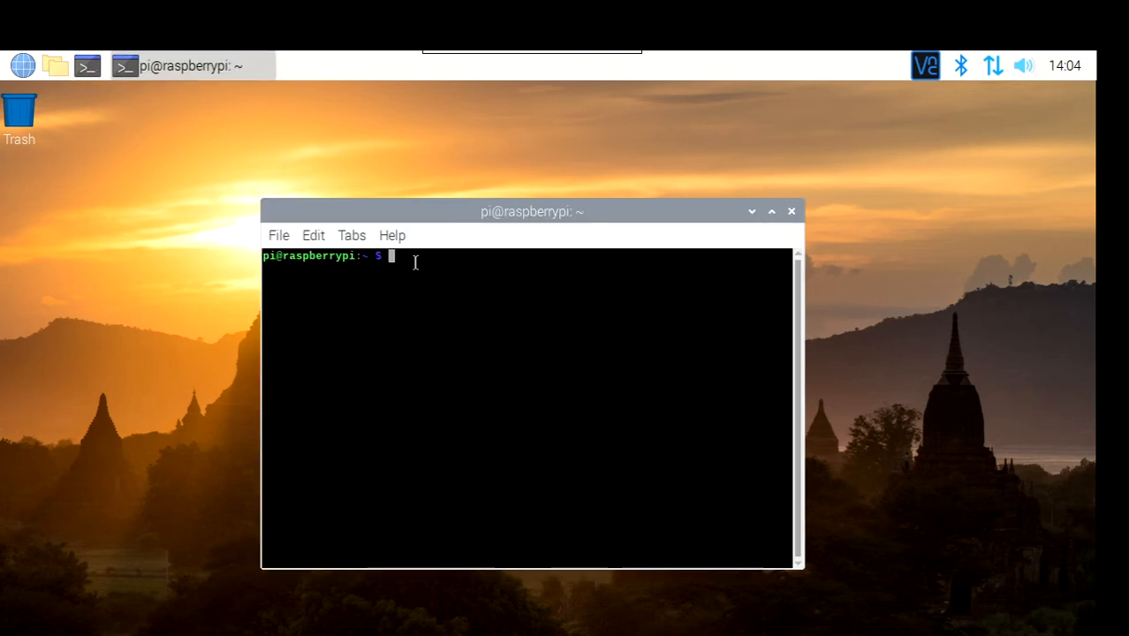
type("sudo a")
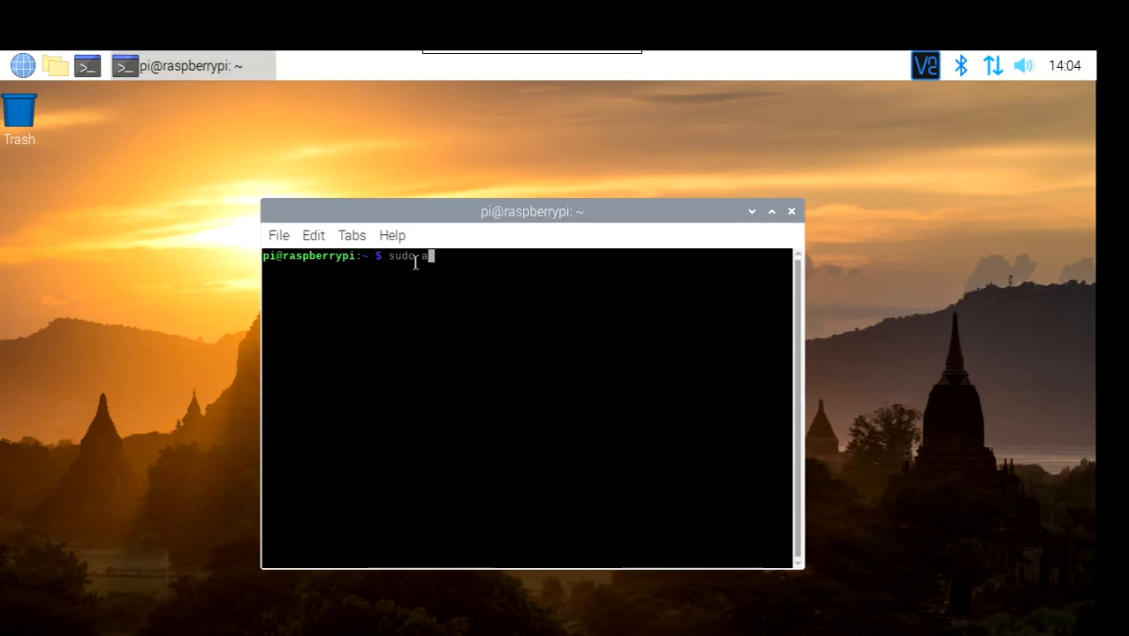
type("pt-get update")
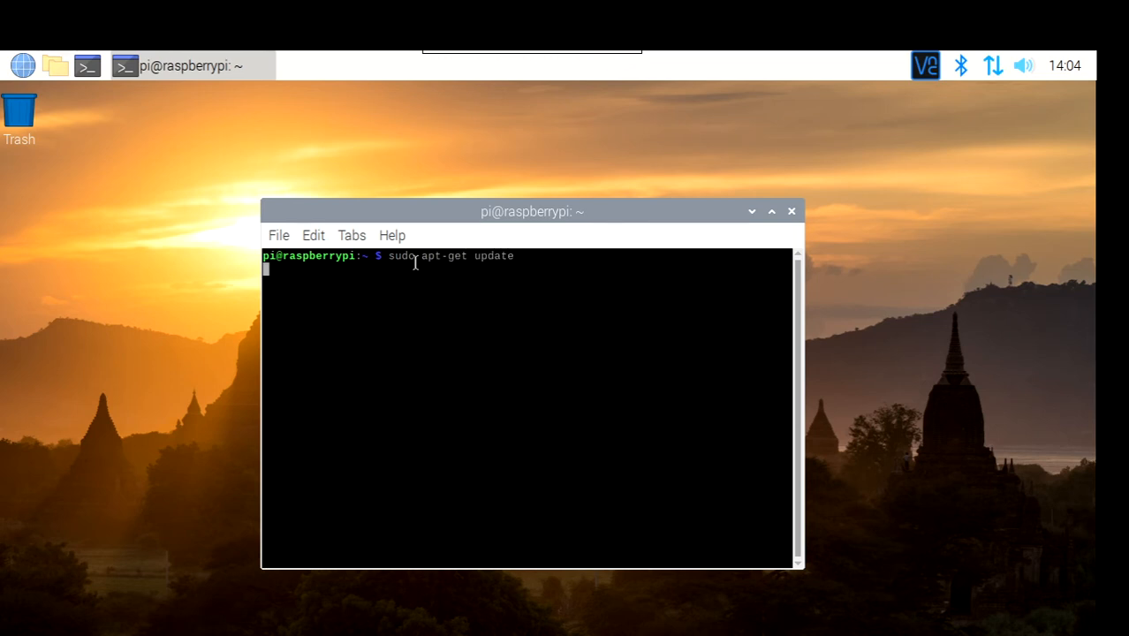
key("Return")
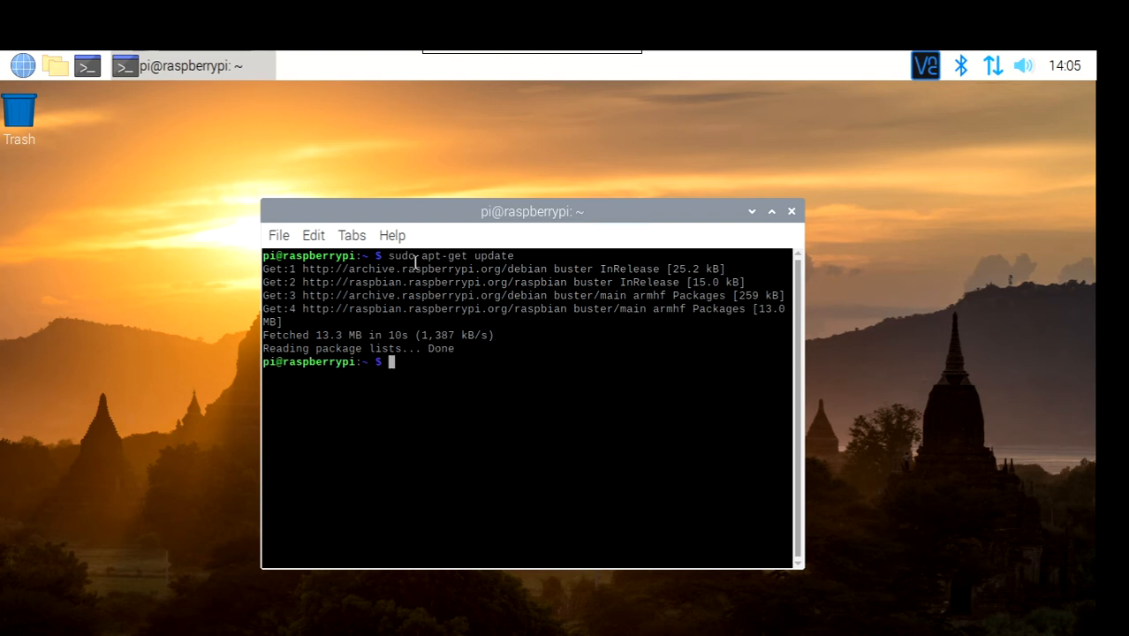
Run sudo apt-get upgrade and answer y to upgrade all 115 packages.
type("sudo apt-get update")
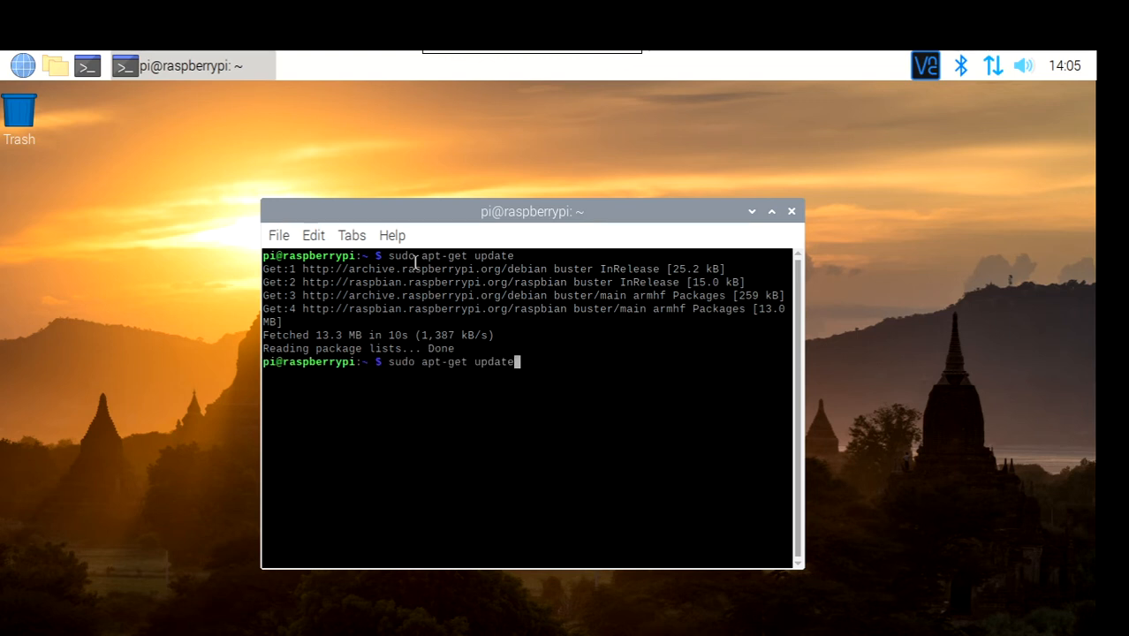
type("upgrade")
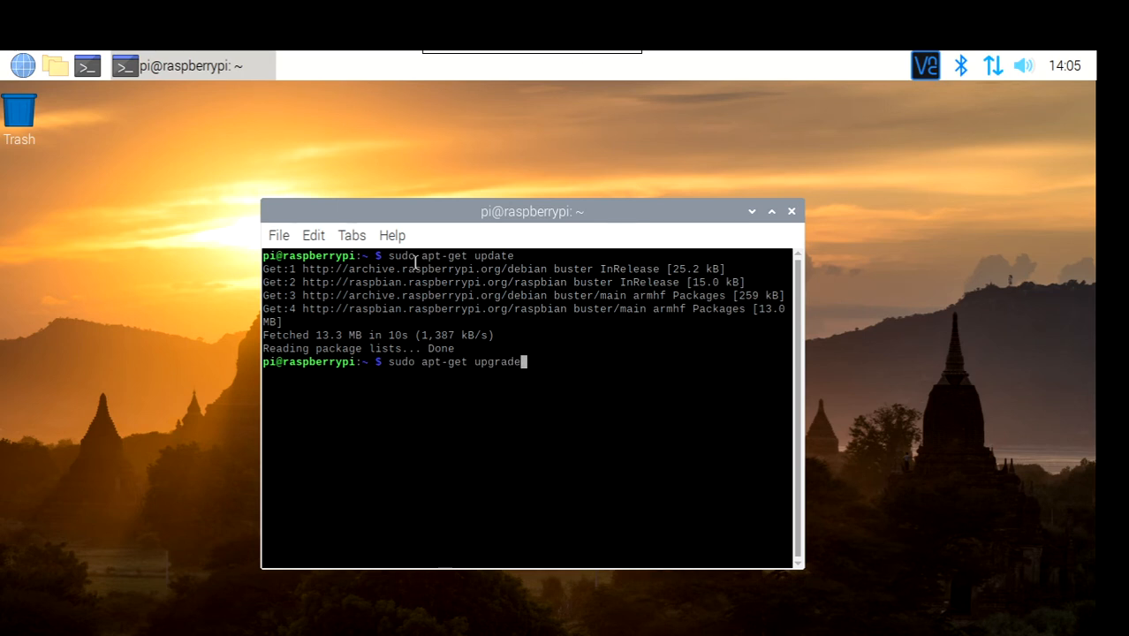
key("Return")
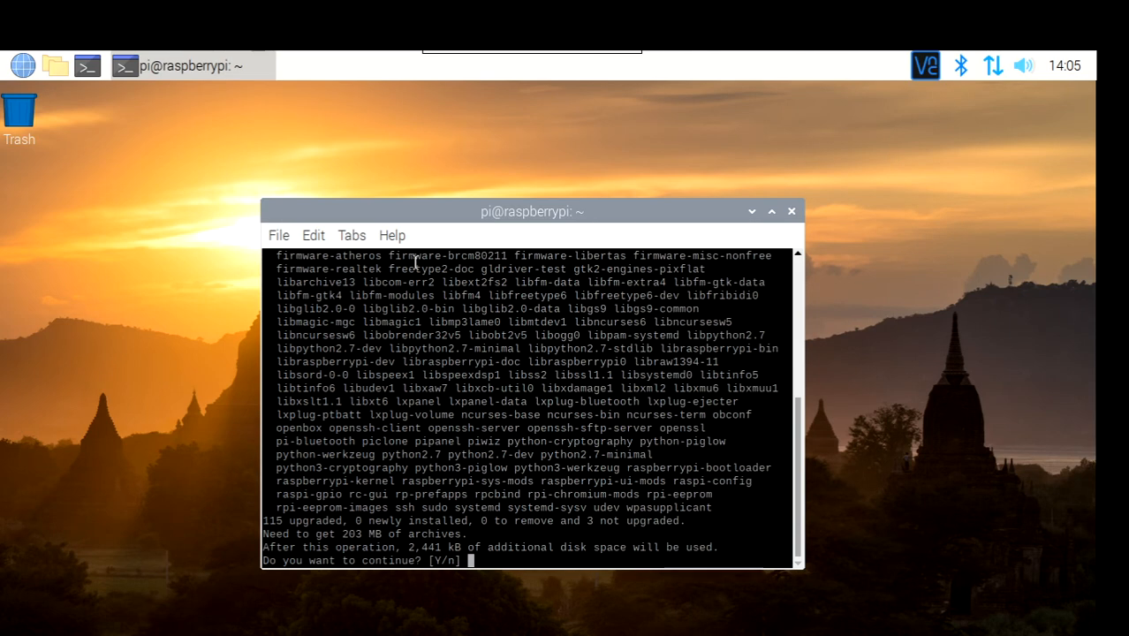
type("y")
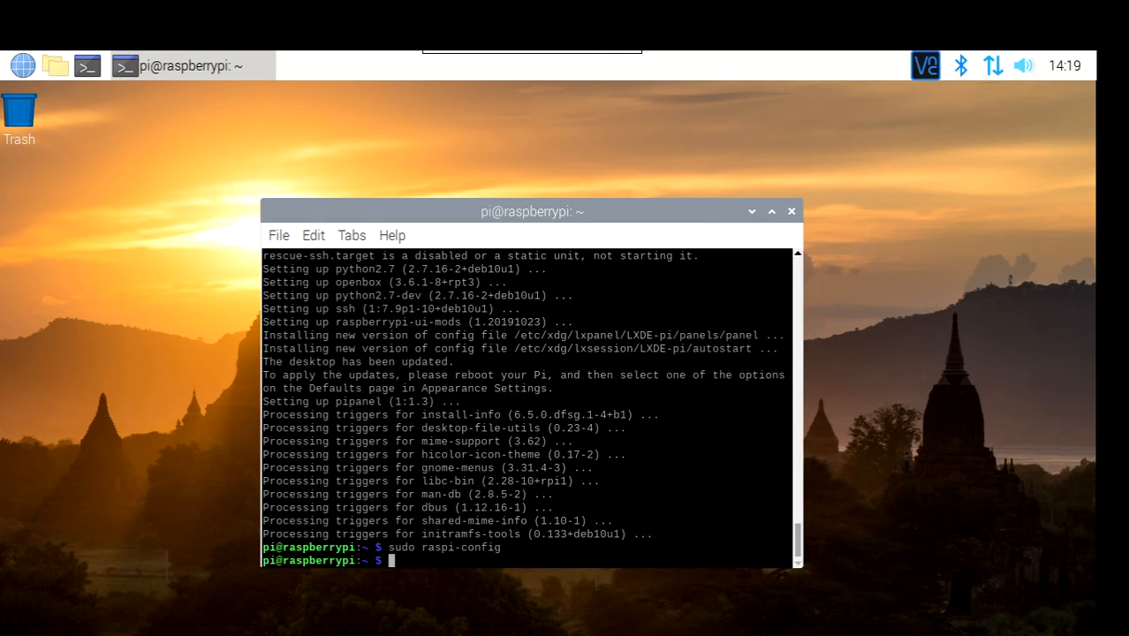
mouse_move(887, 421)
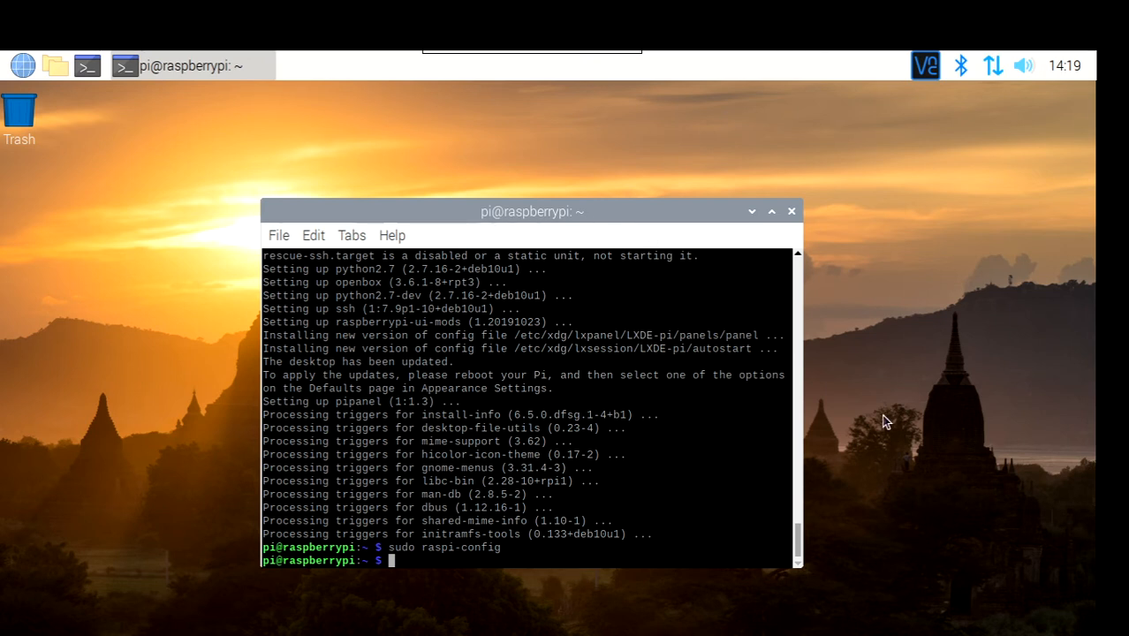
mouse_move(804, 456)
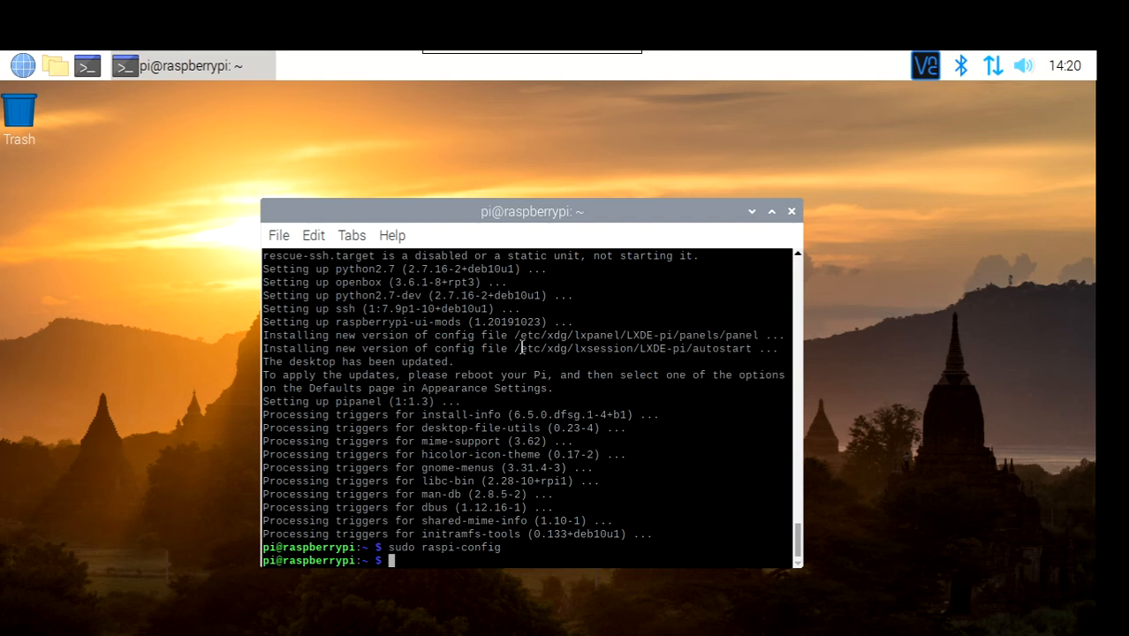
mouse_move(230, 290)
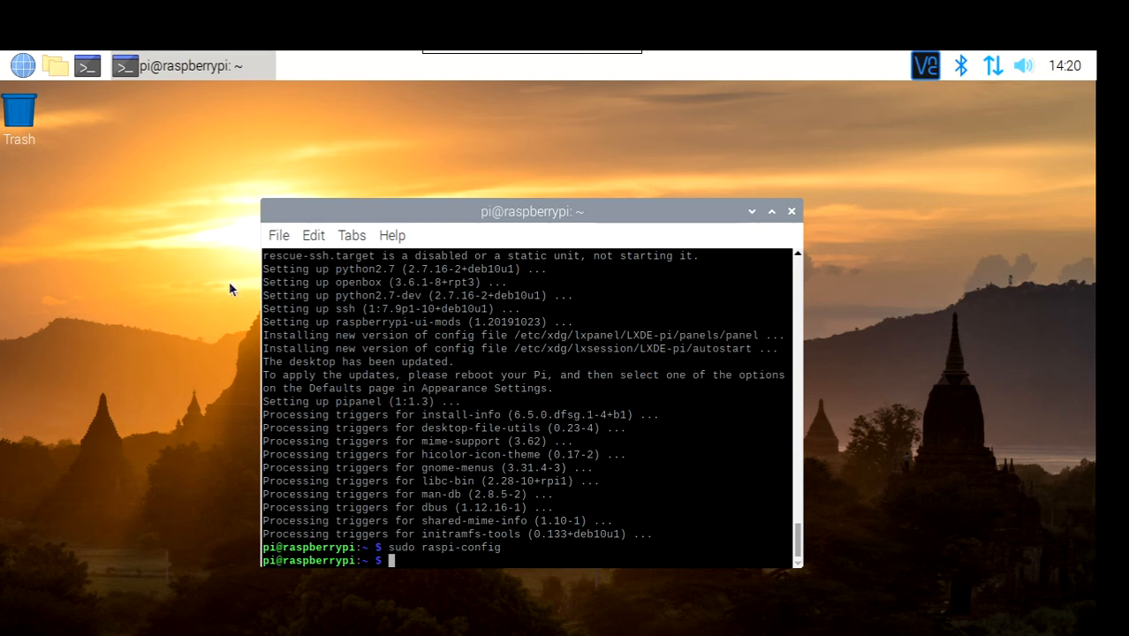
mouse_move(152, 198)
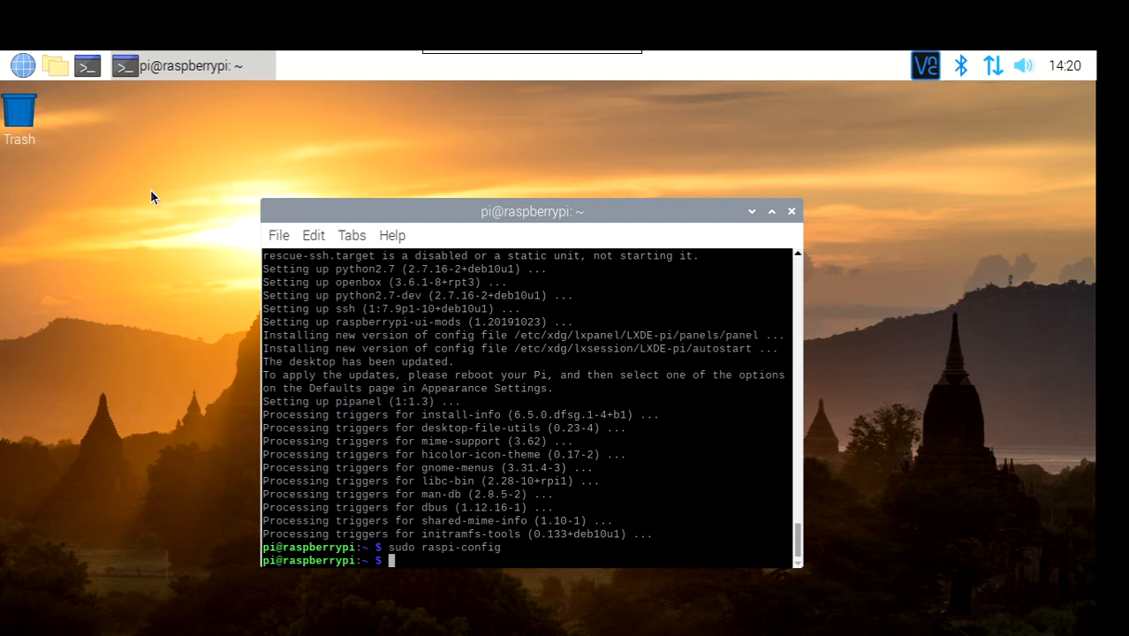
mouse_move(751, 212)
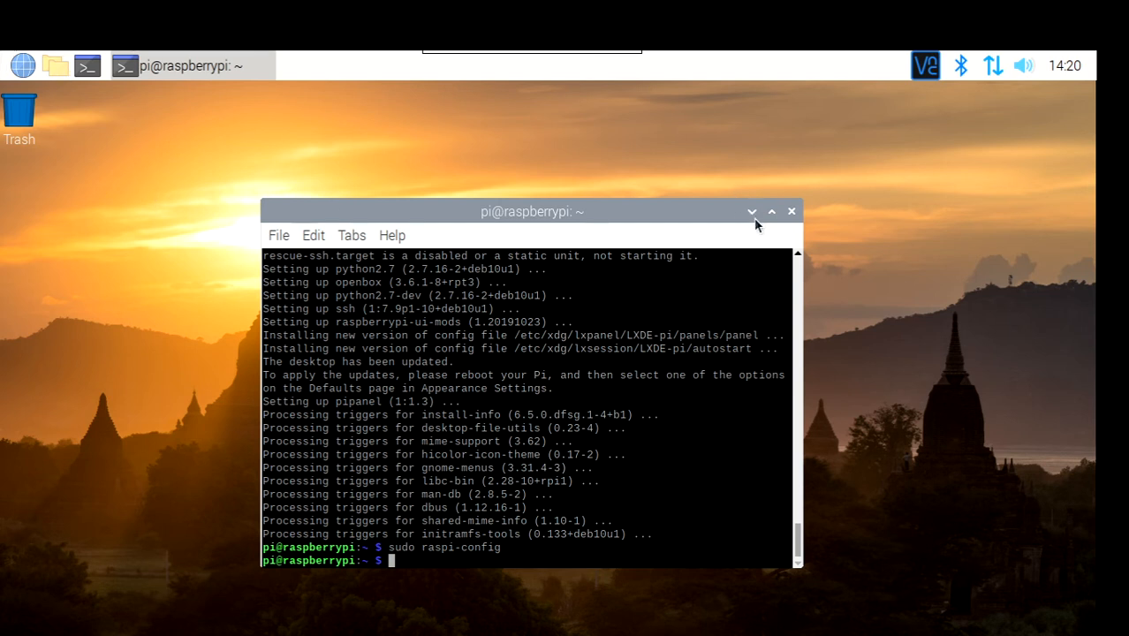
left_click(21, 65)
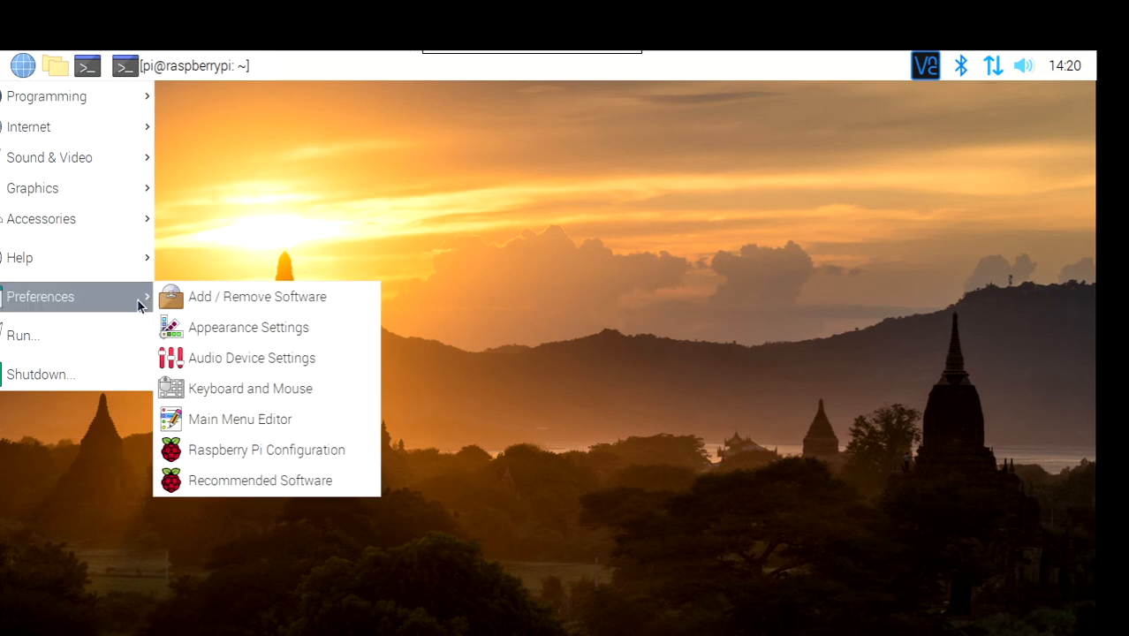
mouse_move(123, 308)
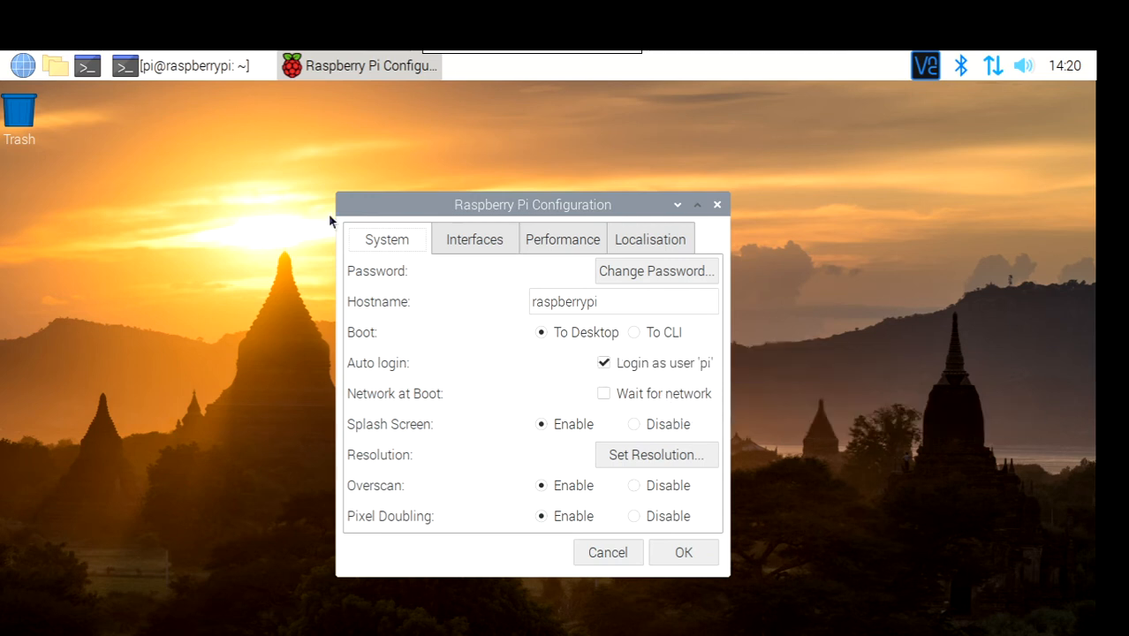
mouse_move(693, 442)
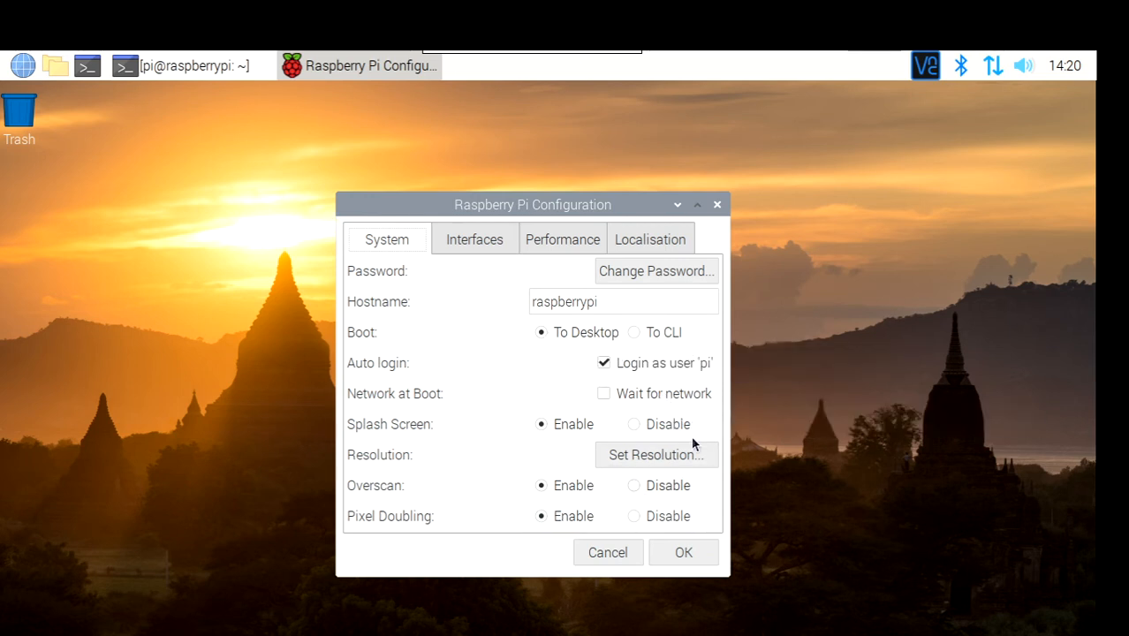
left_click(474, 239)
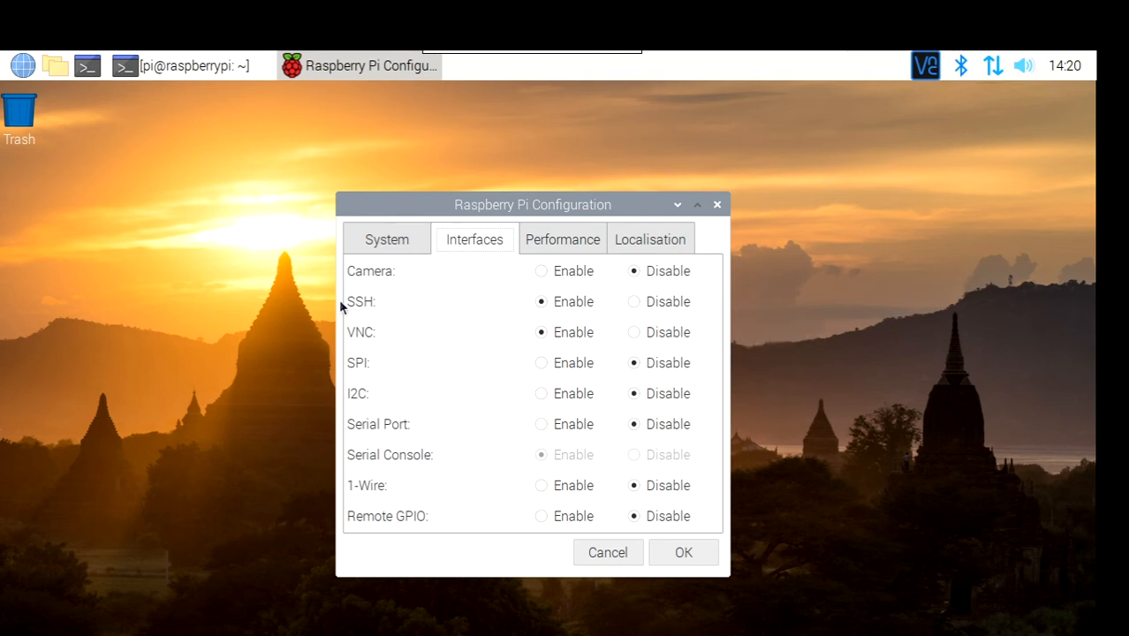
mouse_move(400, 345)
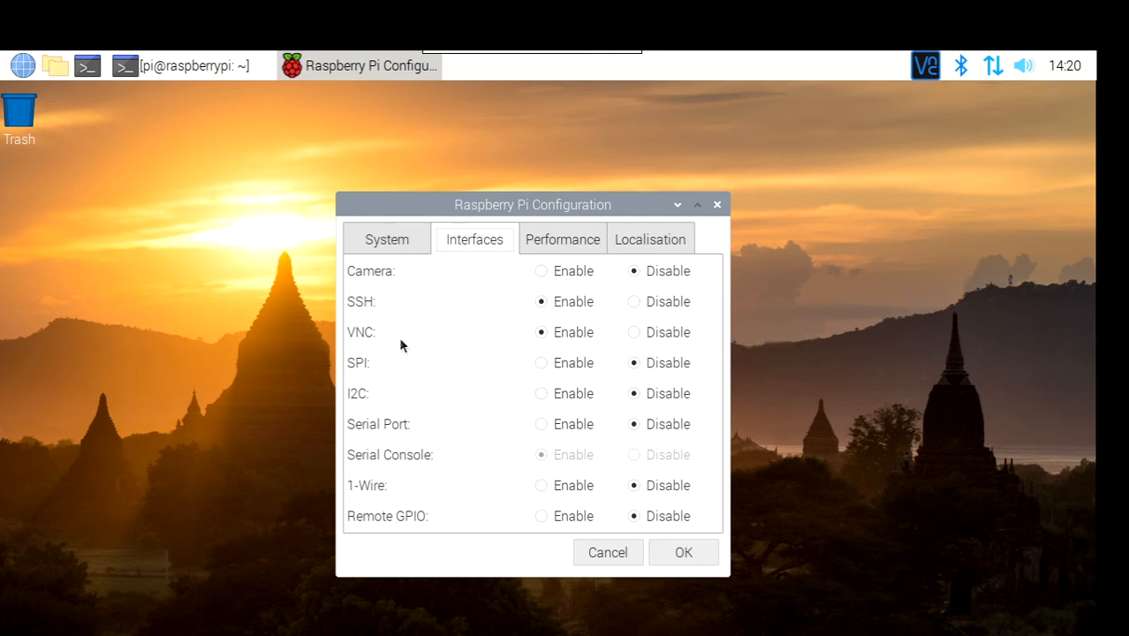
left_click(562, 238)
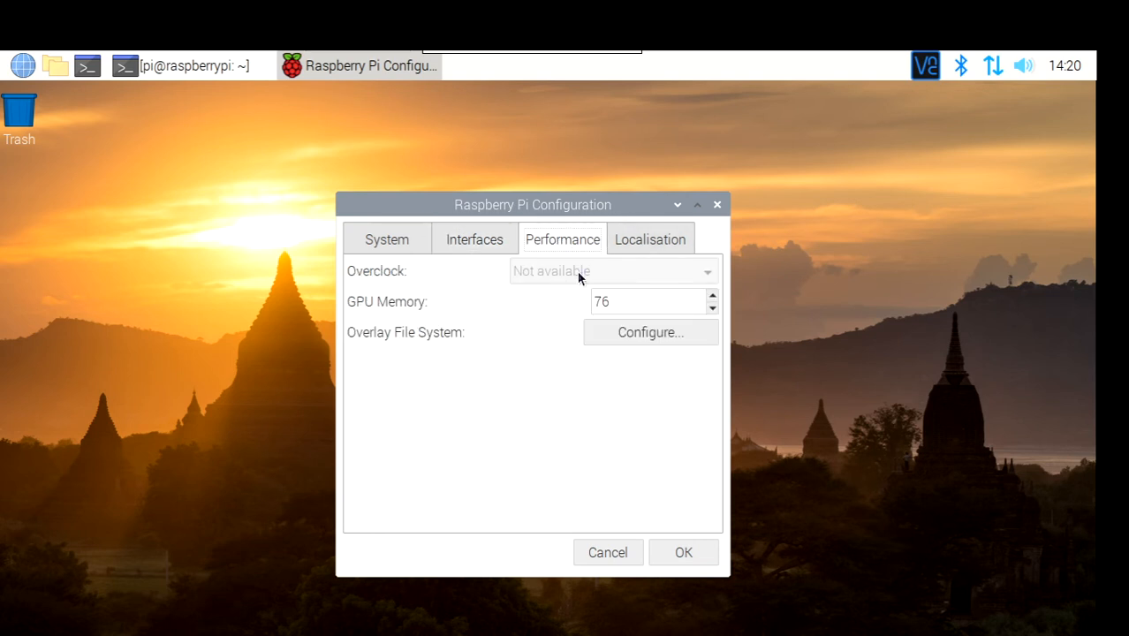
mouse_move(405, 314)
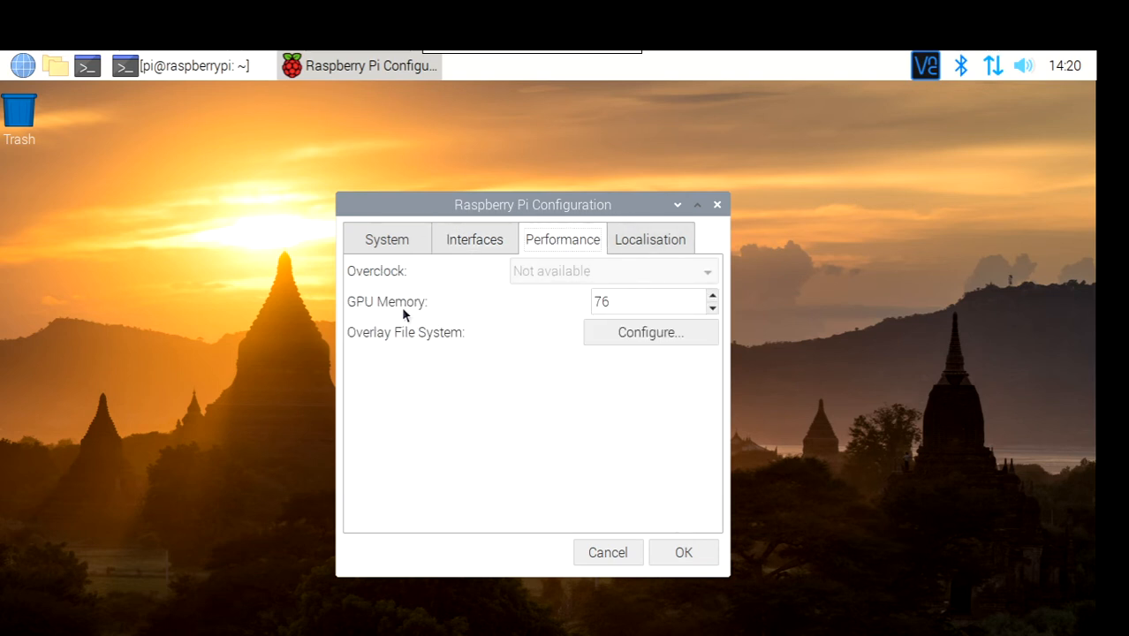
mouse_move(584, 527)
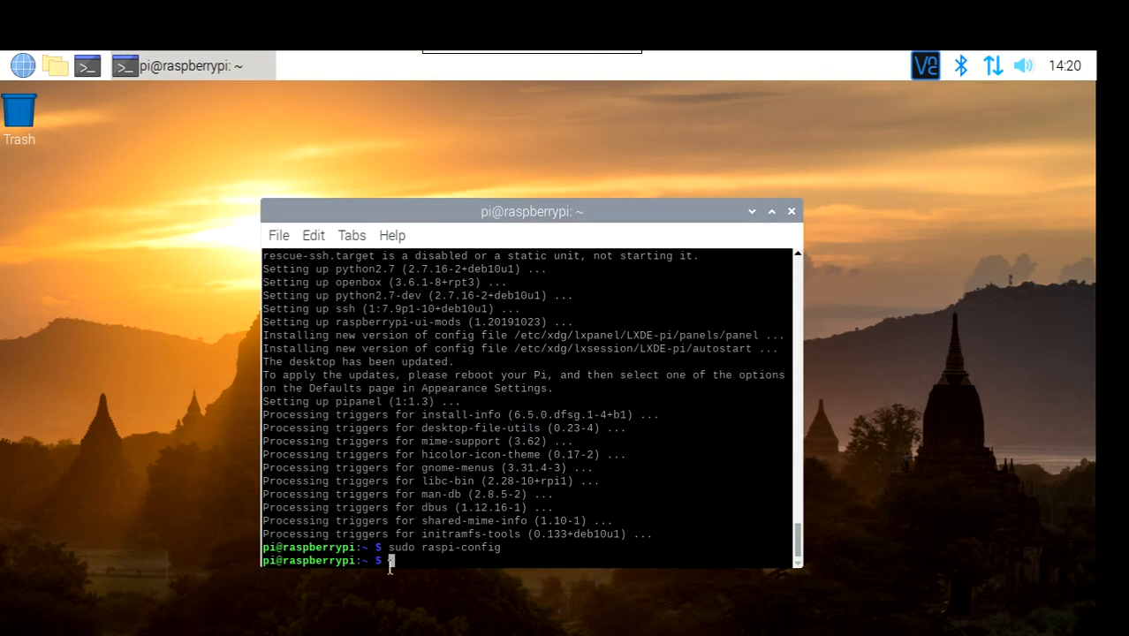
Run sudo raspi-config and browse its main menu back to Change User Password.
type("s")
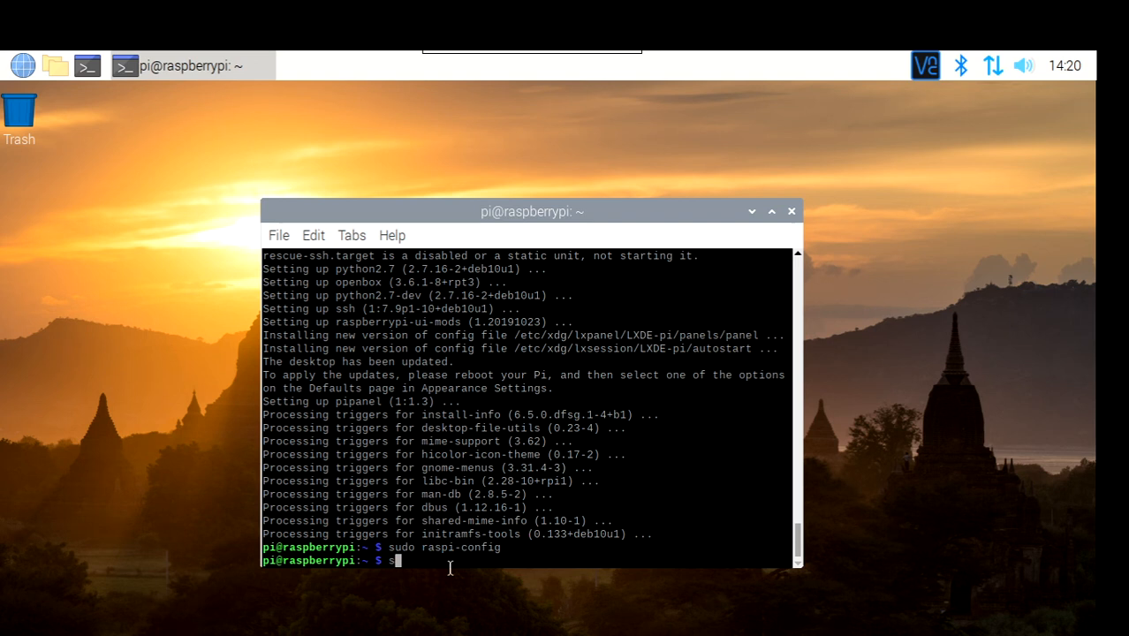
type("udo rspi")
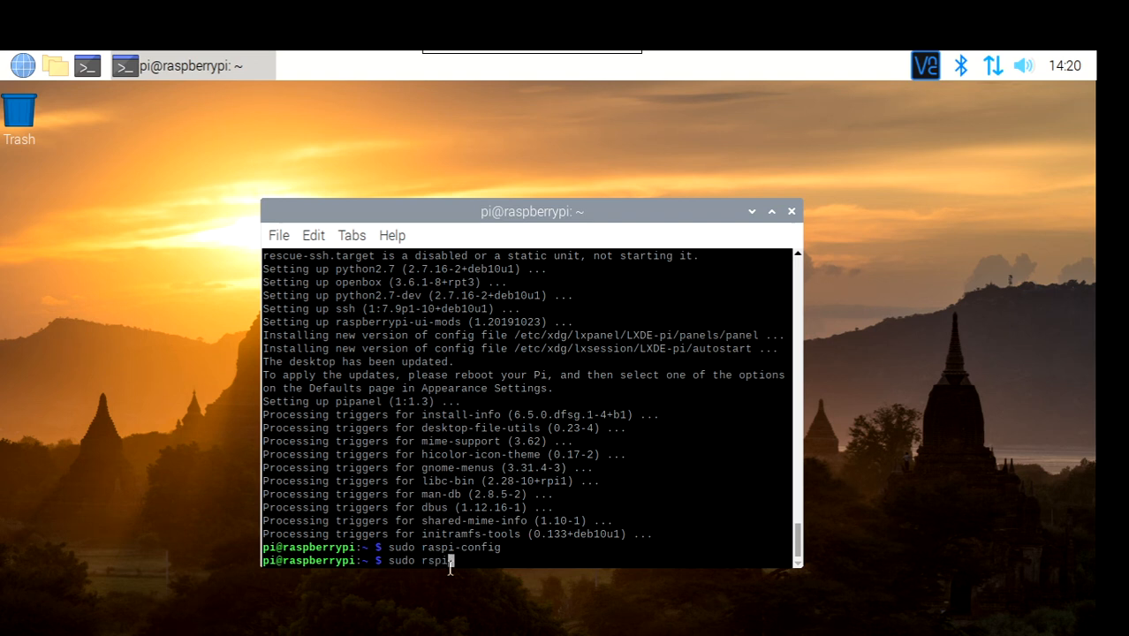
key("BackSpace")
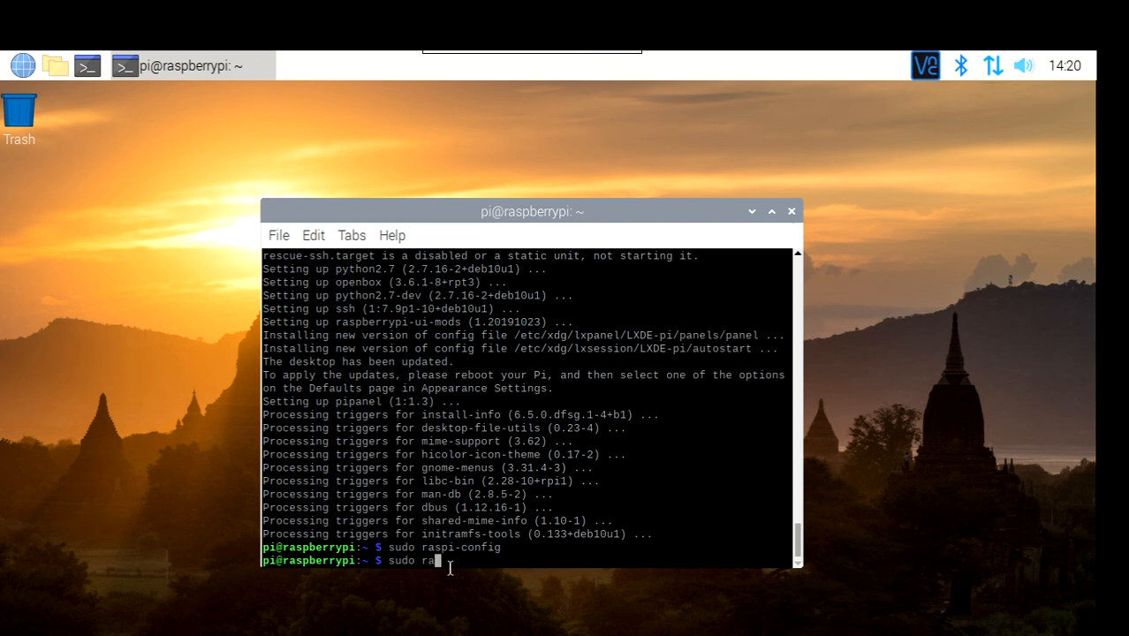
type("spi-con")
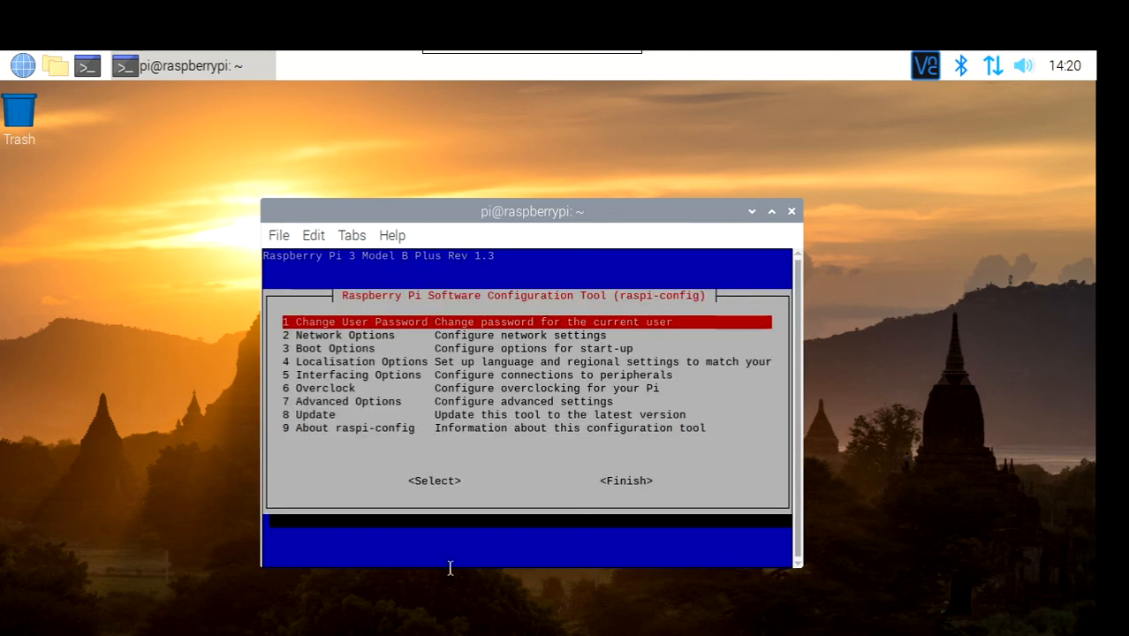
key("Down")
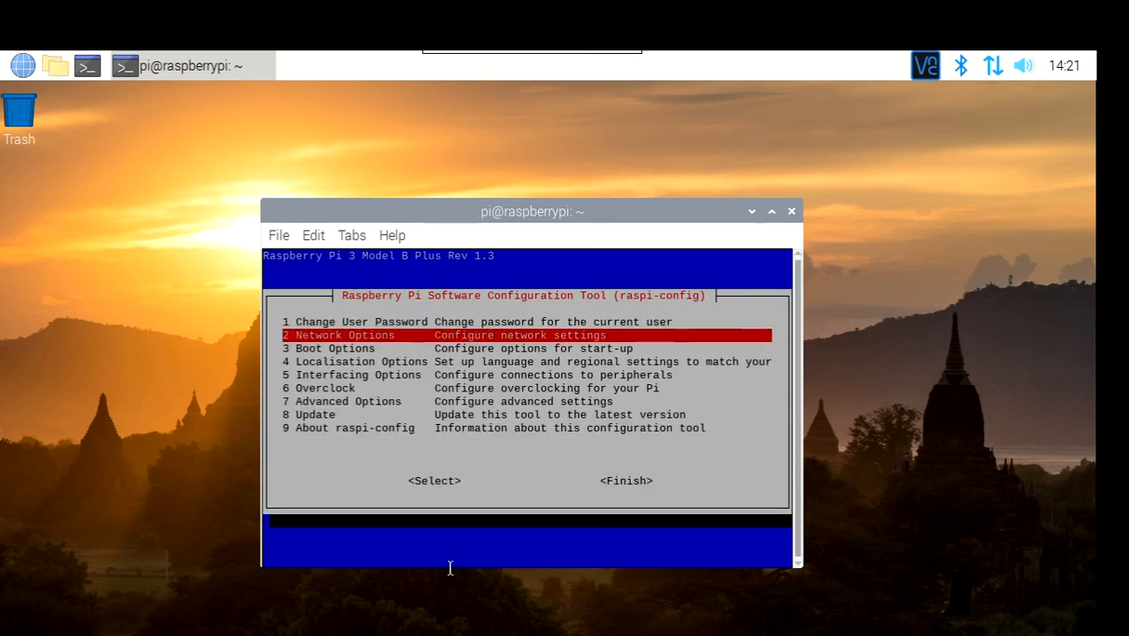
key("Up")
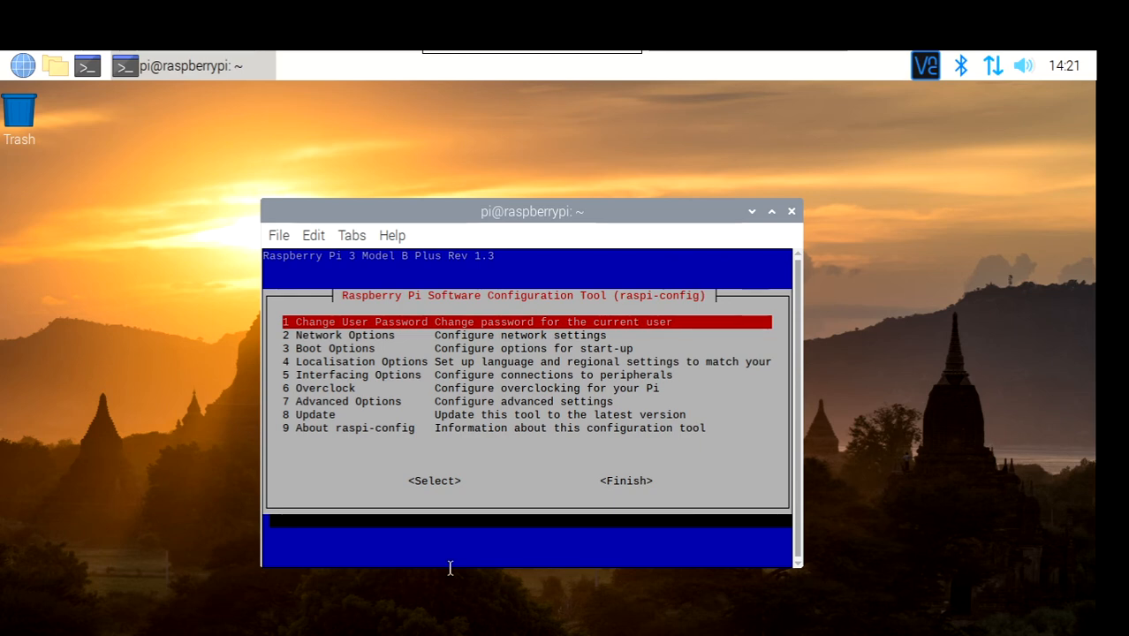
Change the pi user's password and acknowledge the 'Password changed successfully' message.
left_click(435, 481)
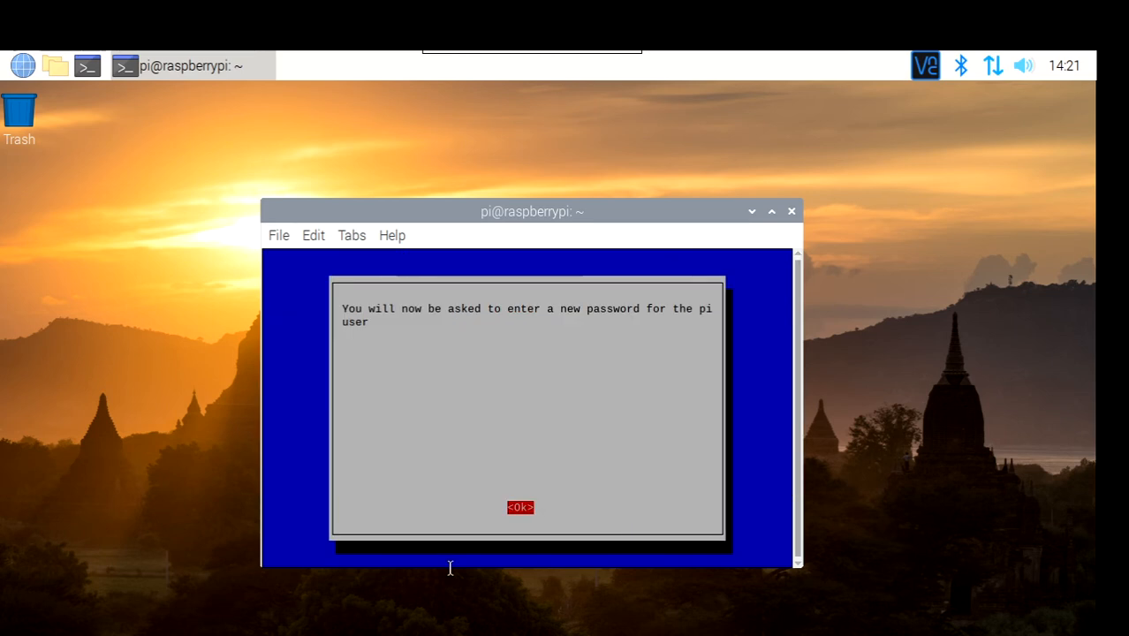
left_click(519, 505)
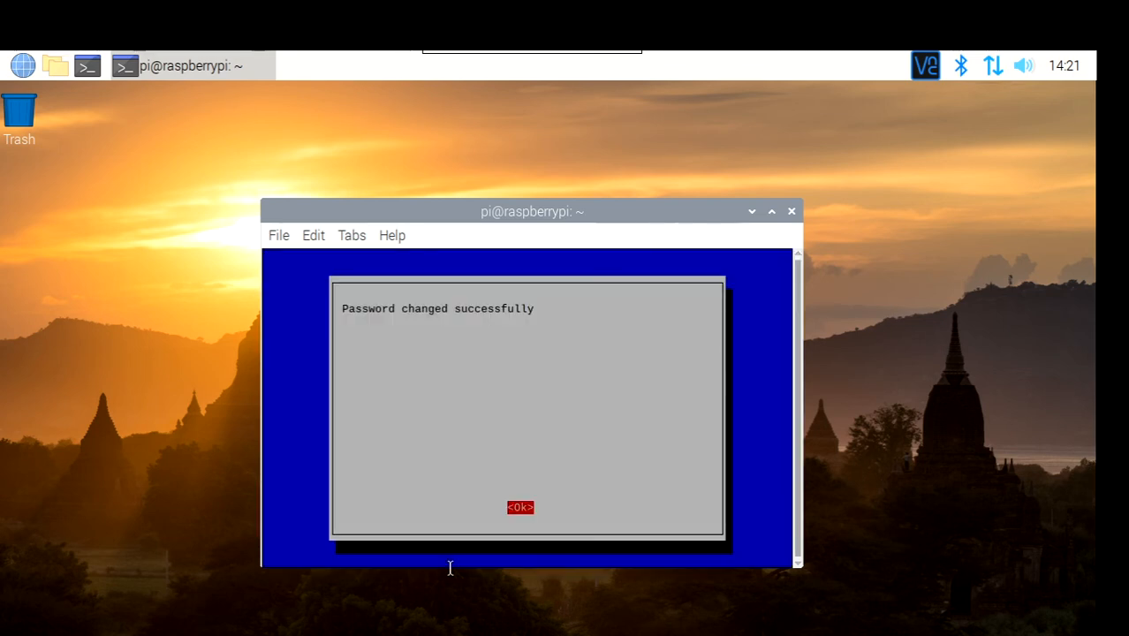
left_click(520, 506)
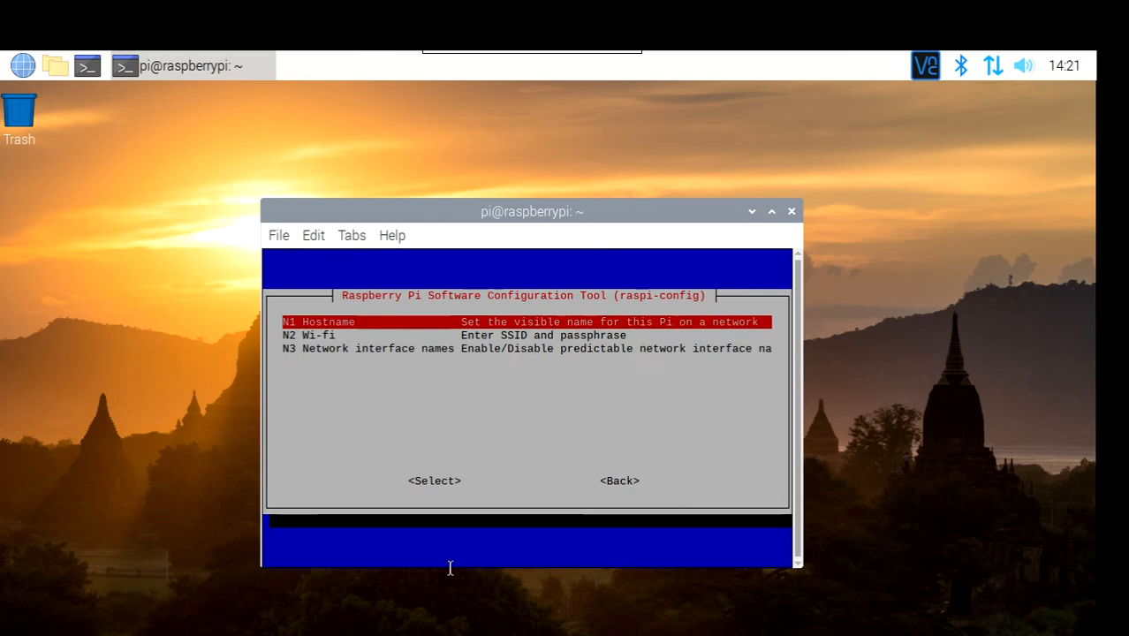
key("Down")
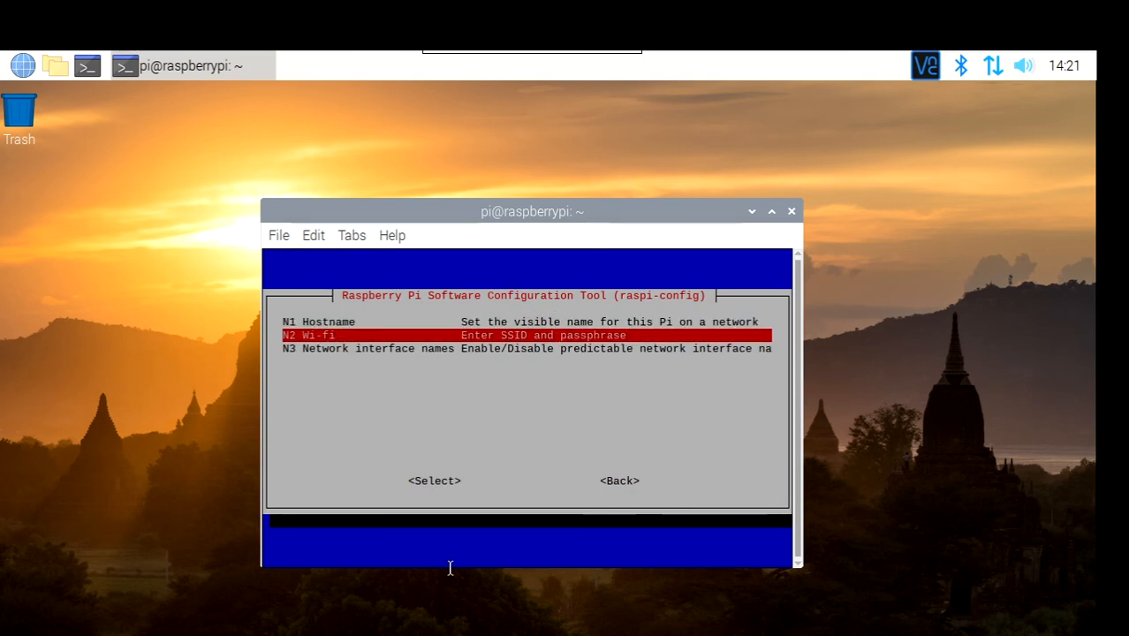
left_click(435, 481)
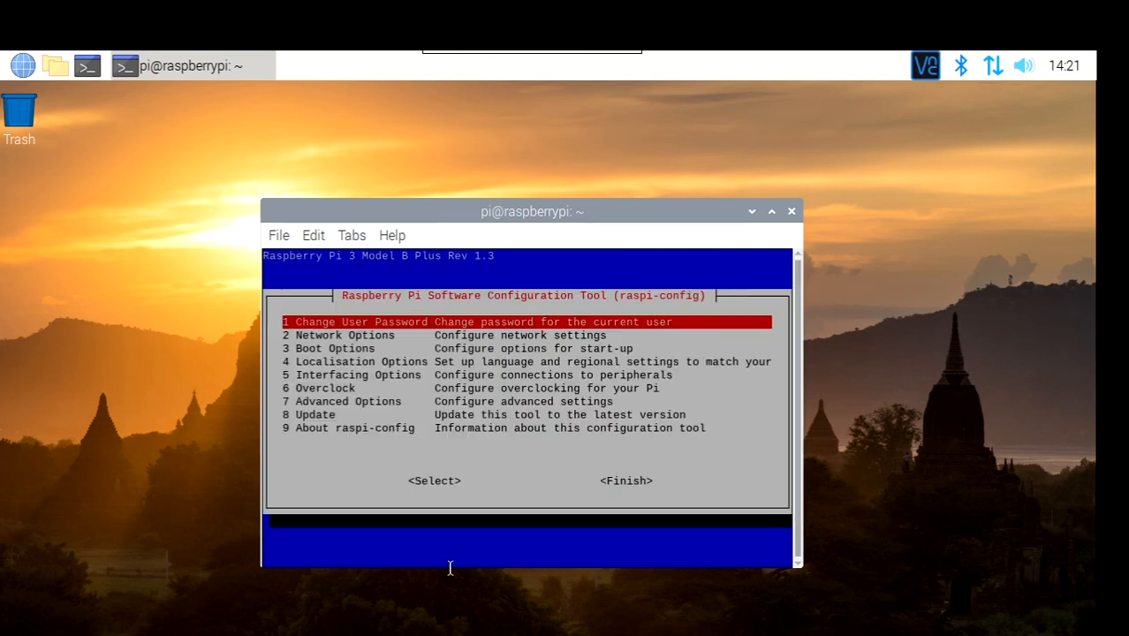
Move past Boot Options and Overclock and enter 7 Advanced Options.
key("Down")
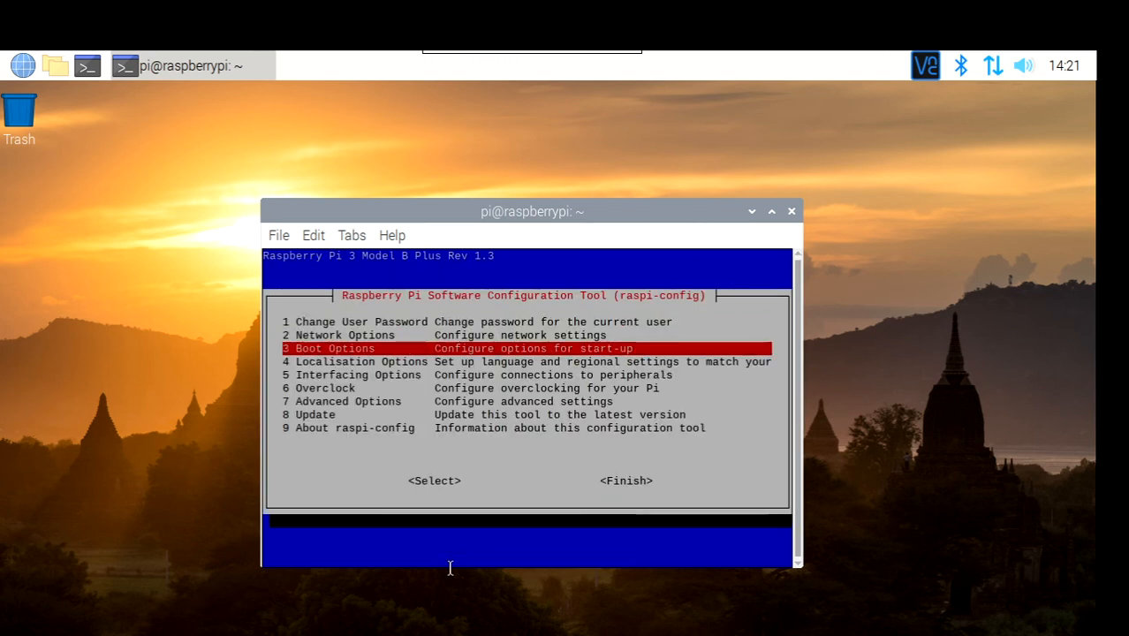
key("Down")
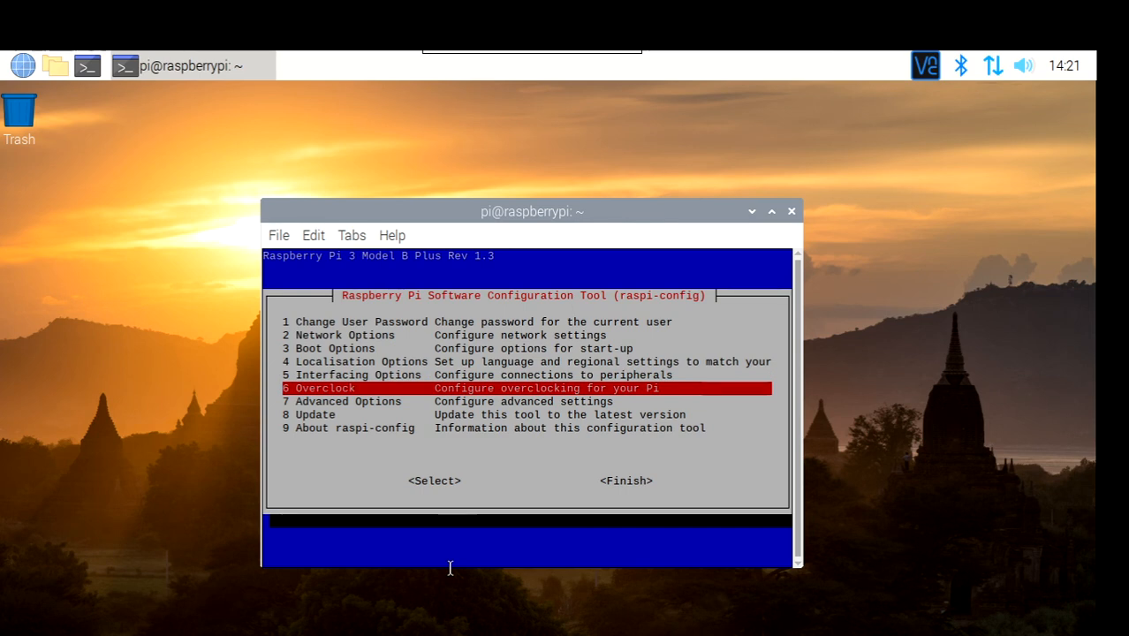
key("Down")
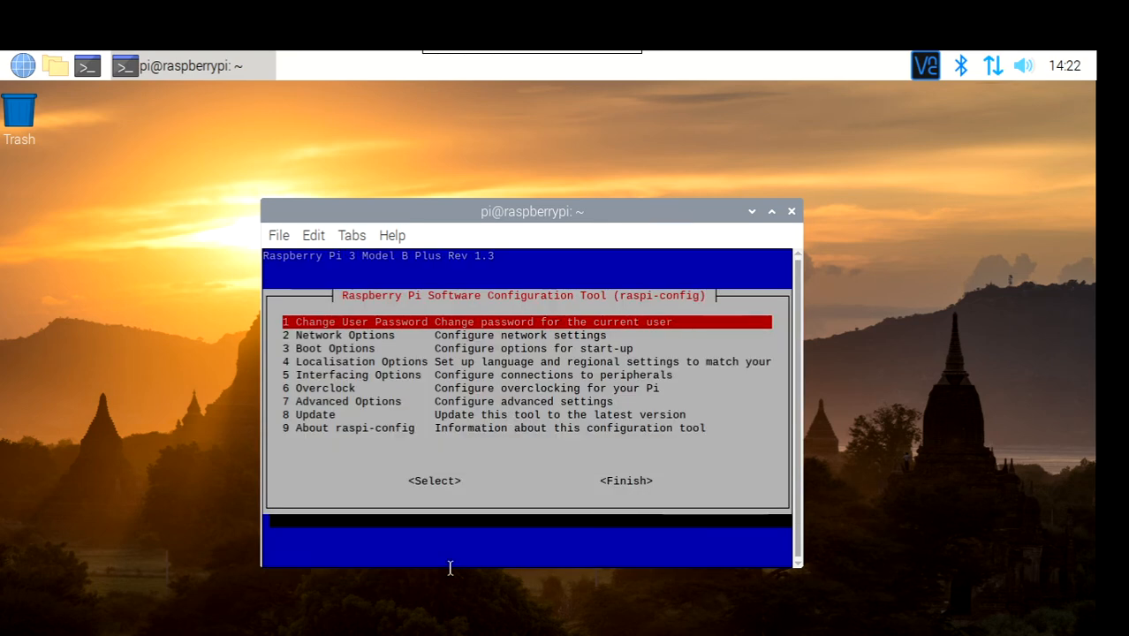
key("Down")
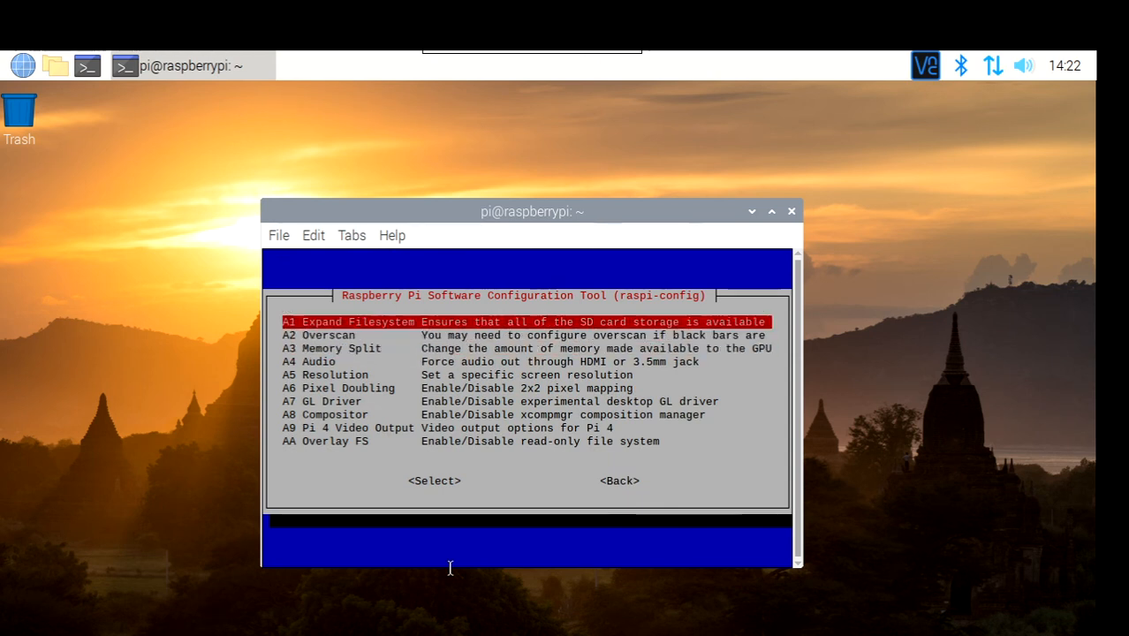
Run A1 Expand Filesystem and acknowledge the 'Root partition has been resized' message.
key("Down")
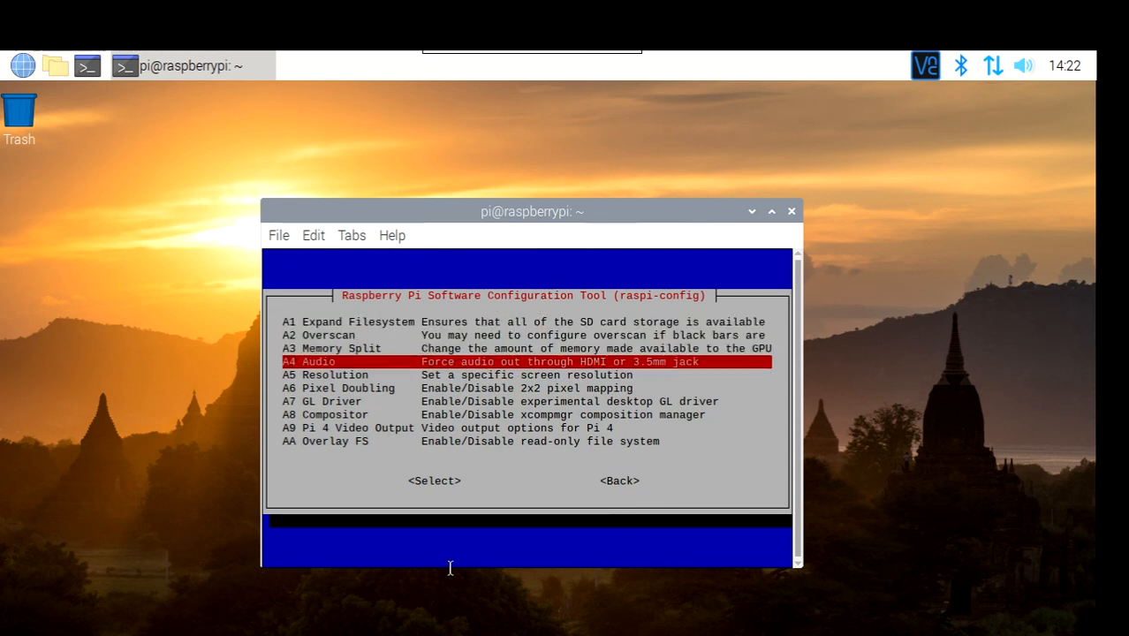
key("Down")
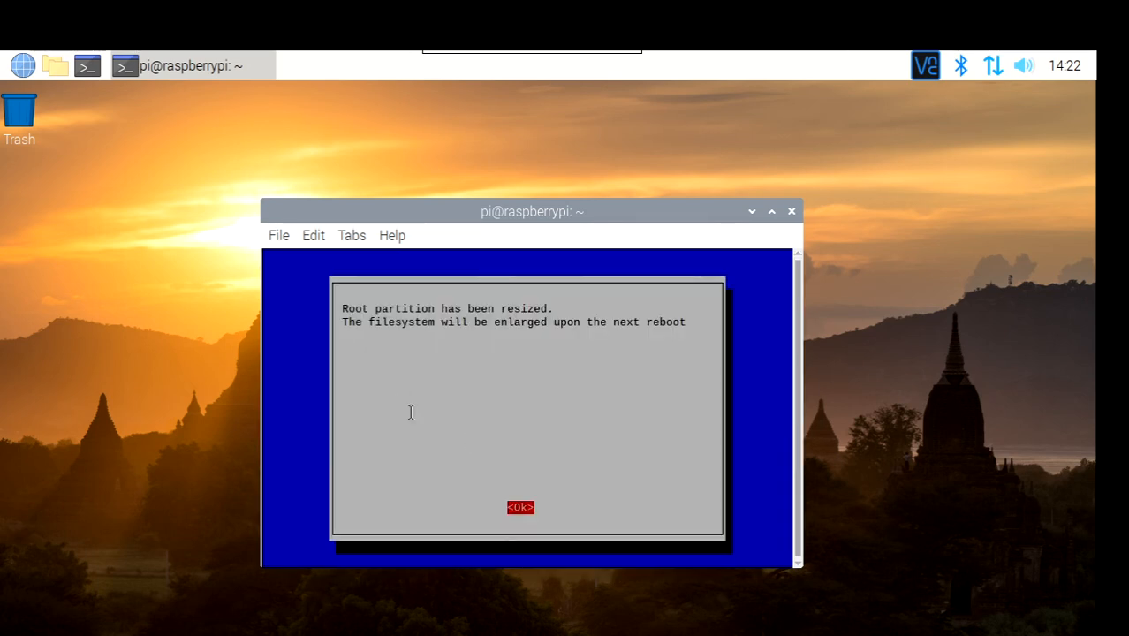
mouse_move(548, 342)
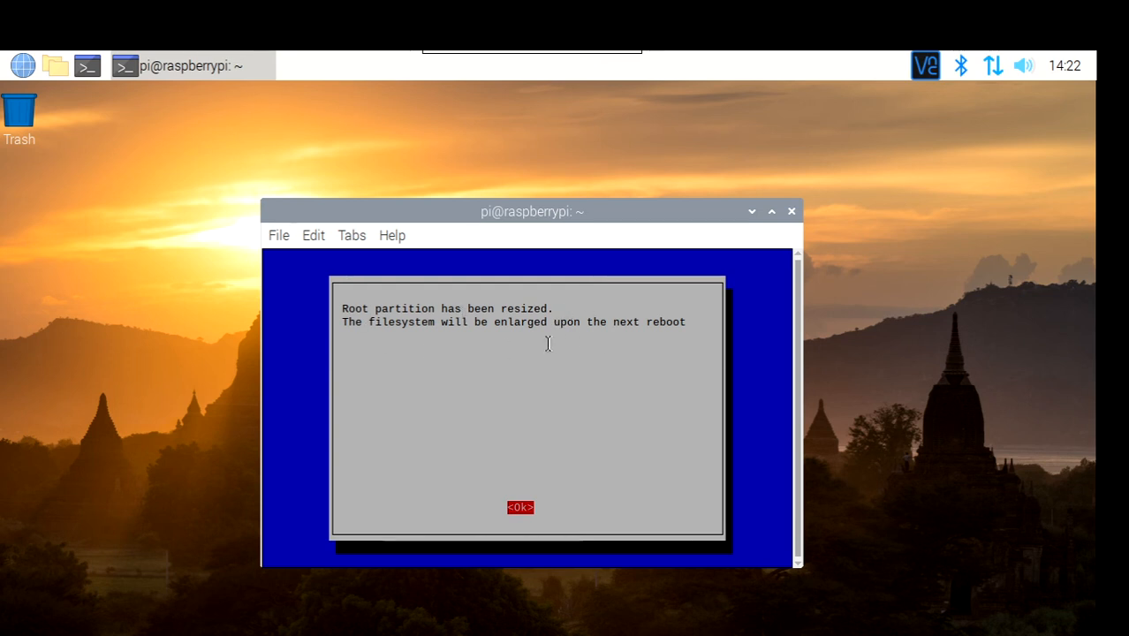
mouse_move(569, 498)
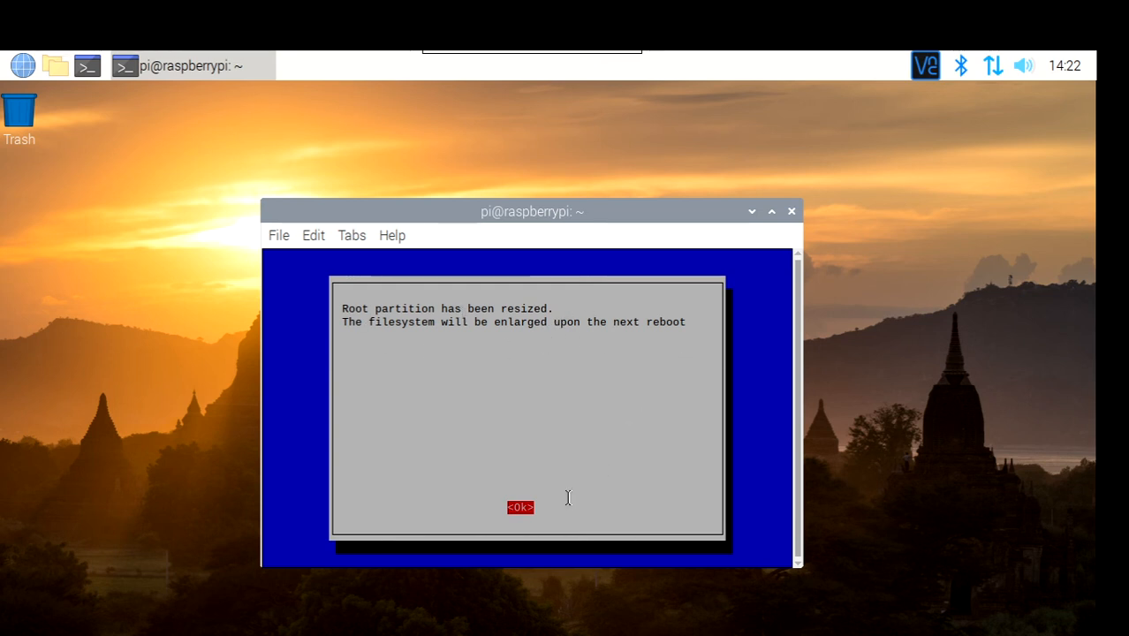
left_click(520, 506)
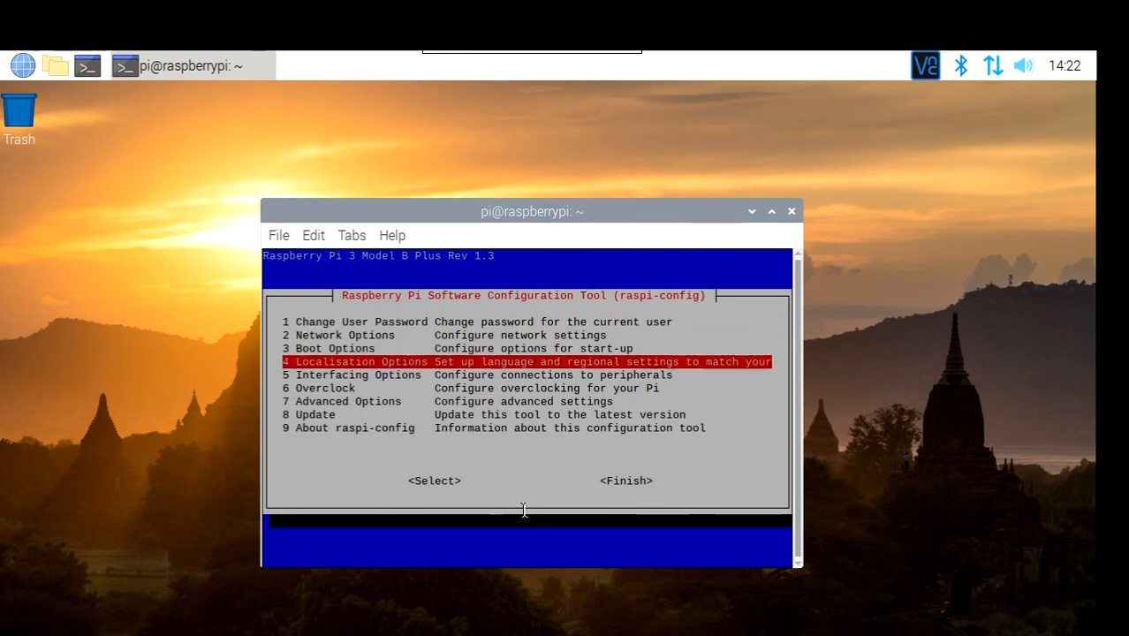
Choose <Finish> to leave raspi-config and close the LXTerminal window.
key("Down")
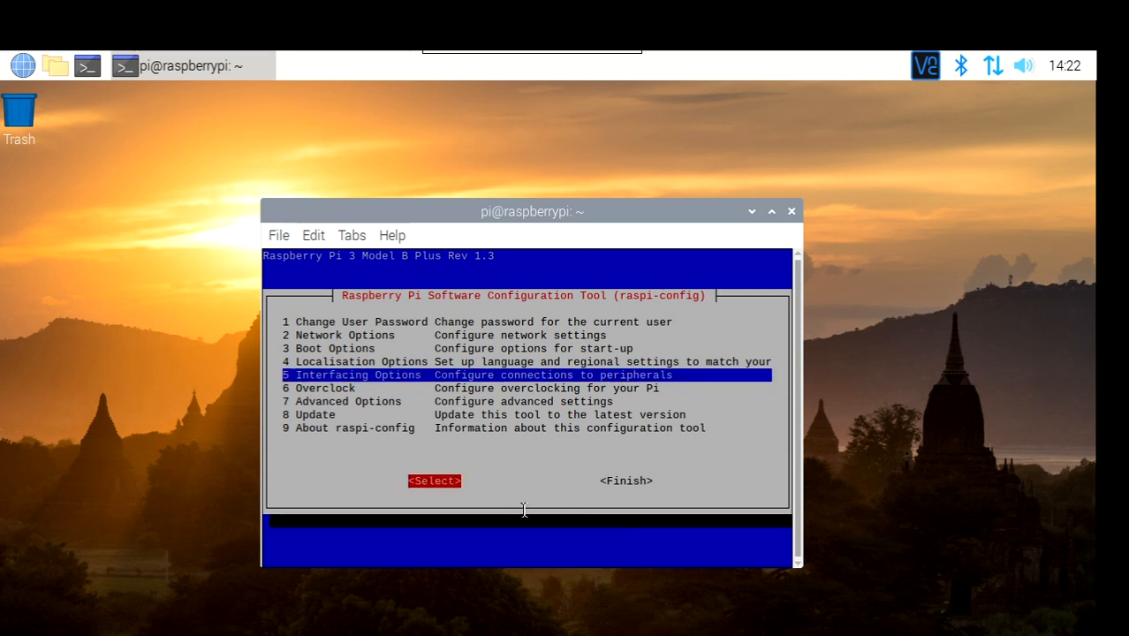
key("Tab")
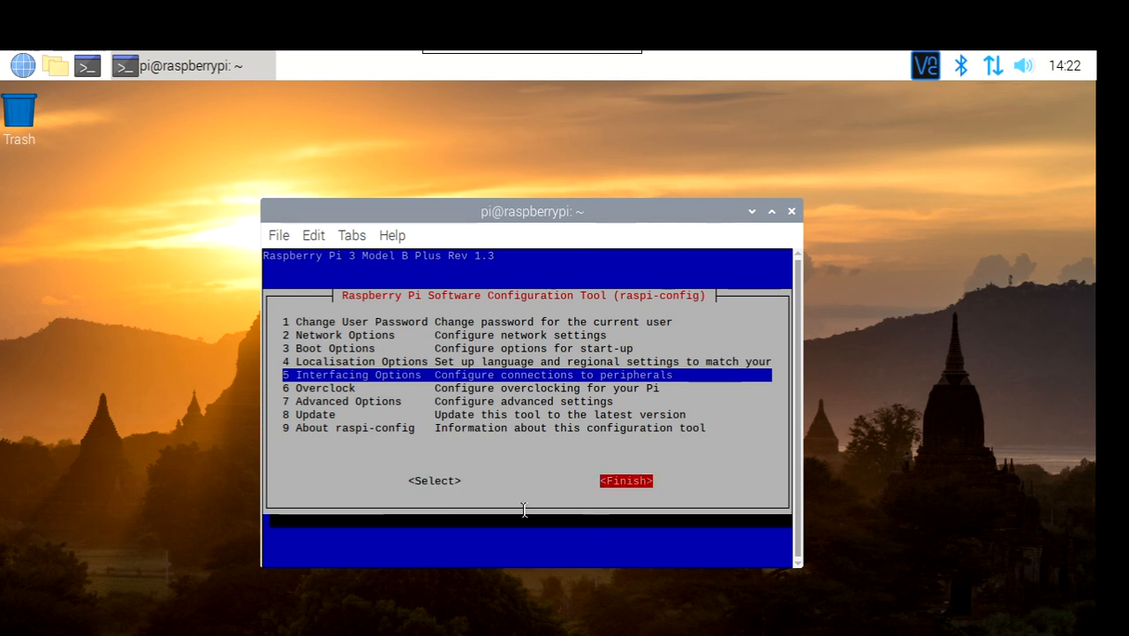
left_click(625, 481)
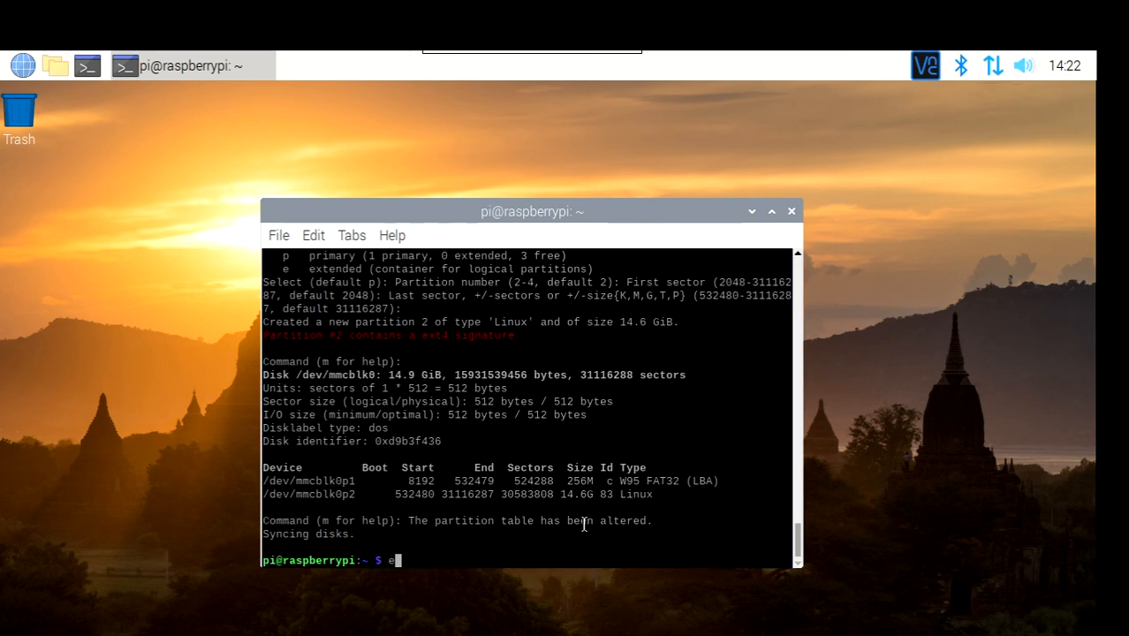
left_click(792, 212)
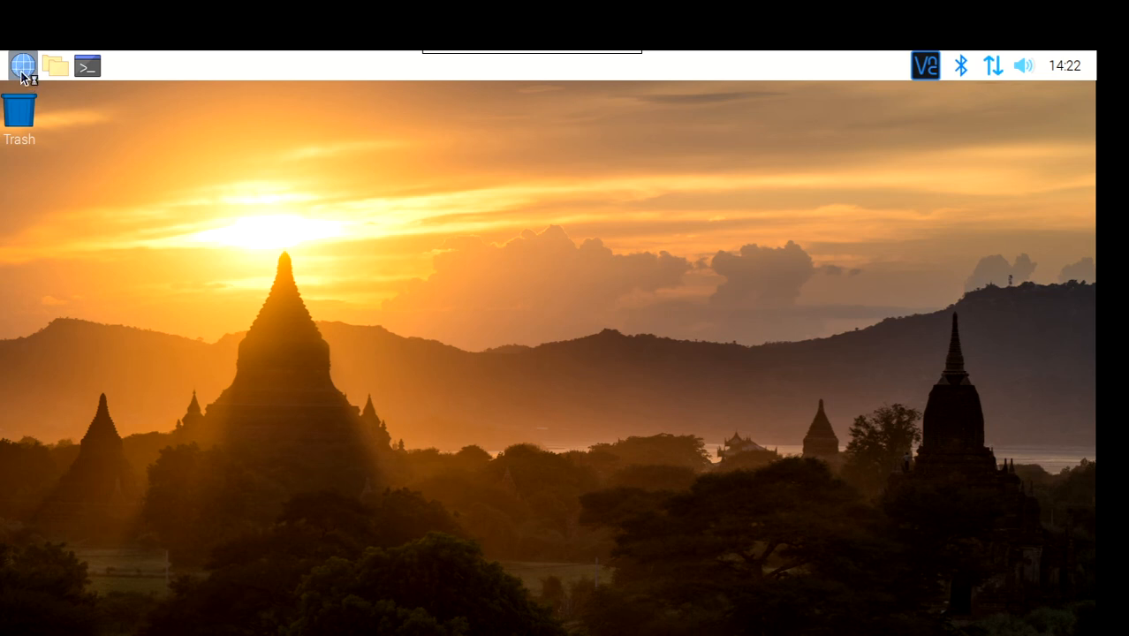
mouse_move(624, 308)
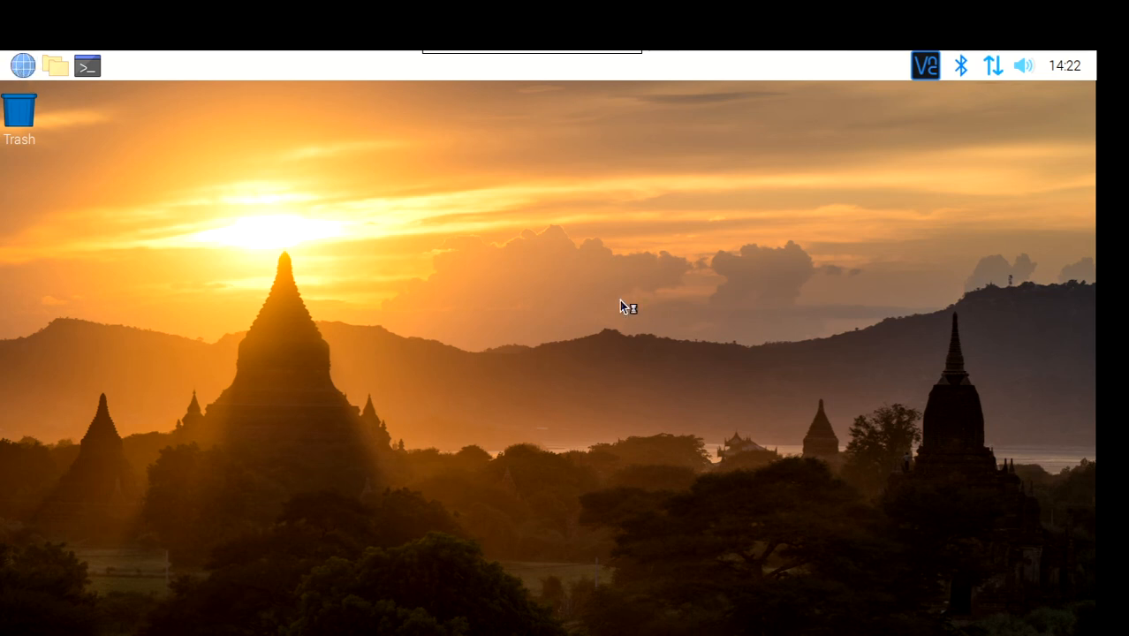
mouse_move(592, 343)
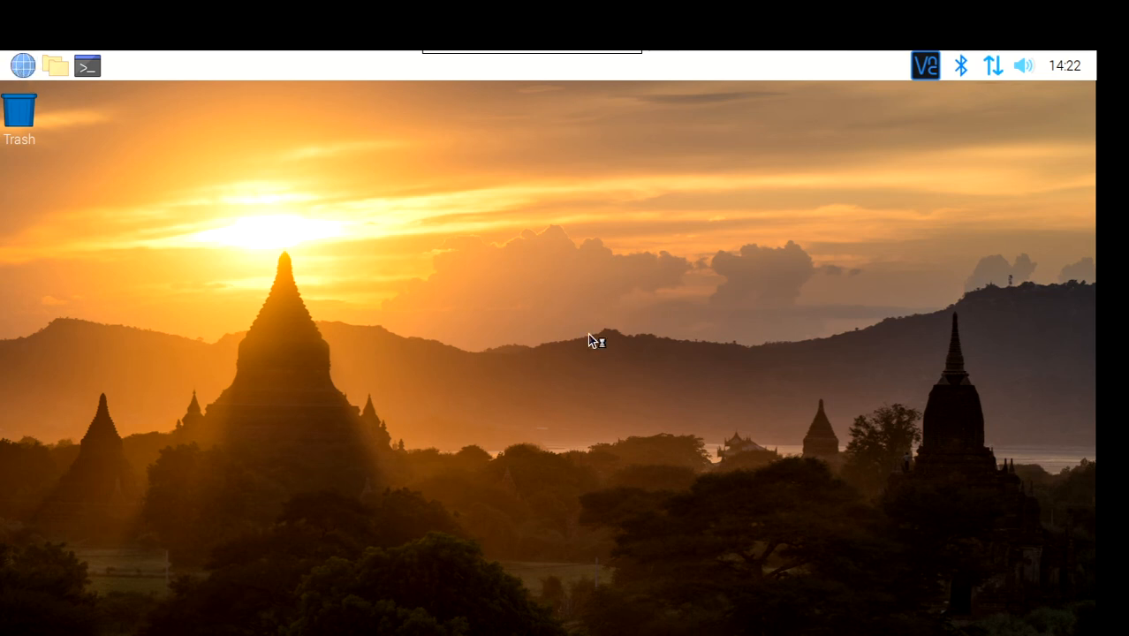
mouse_move(603, 301)
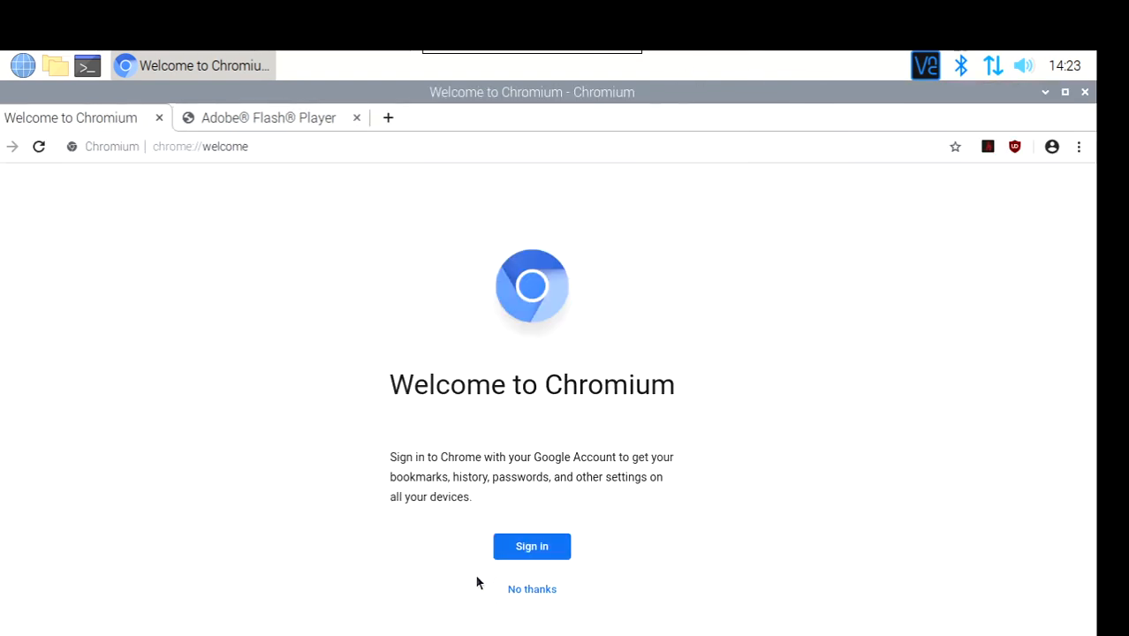
Decline sign-in with 'No thanks' and go to google.com.
left_click(532, 590)
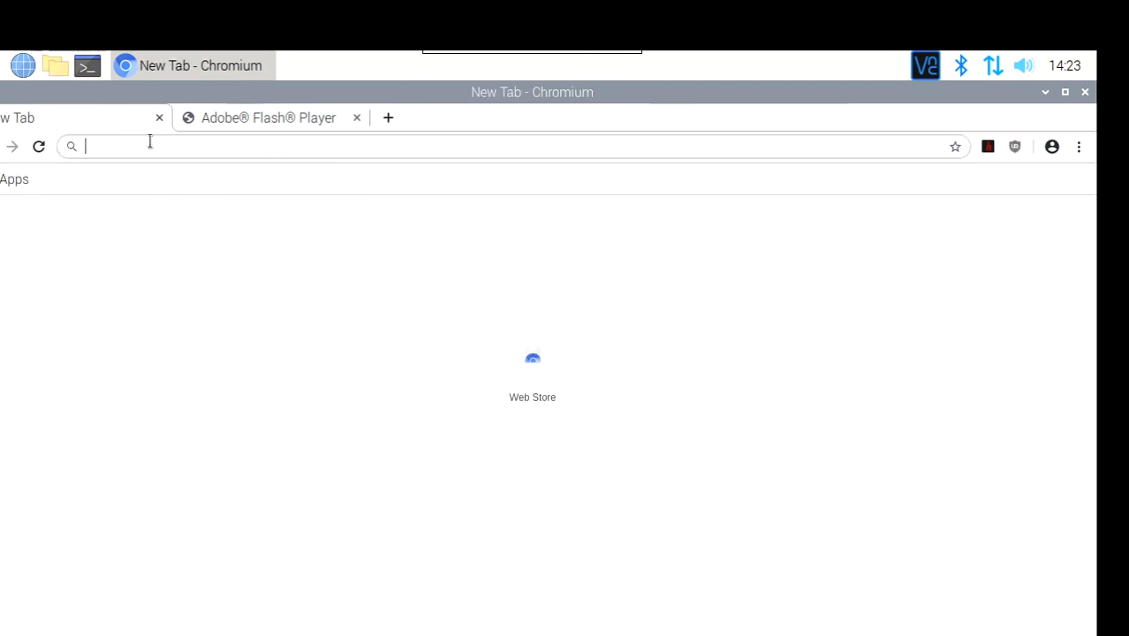
type("google.com")
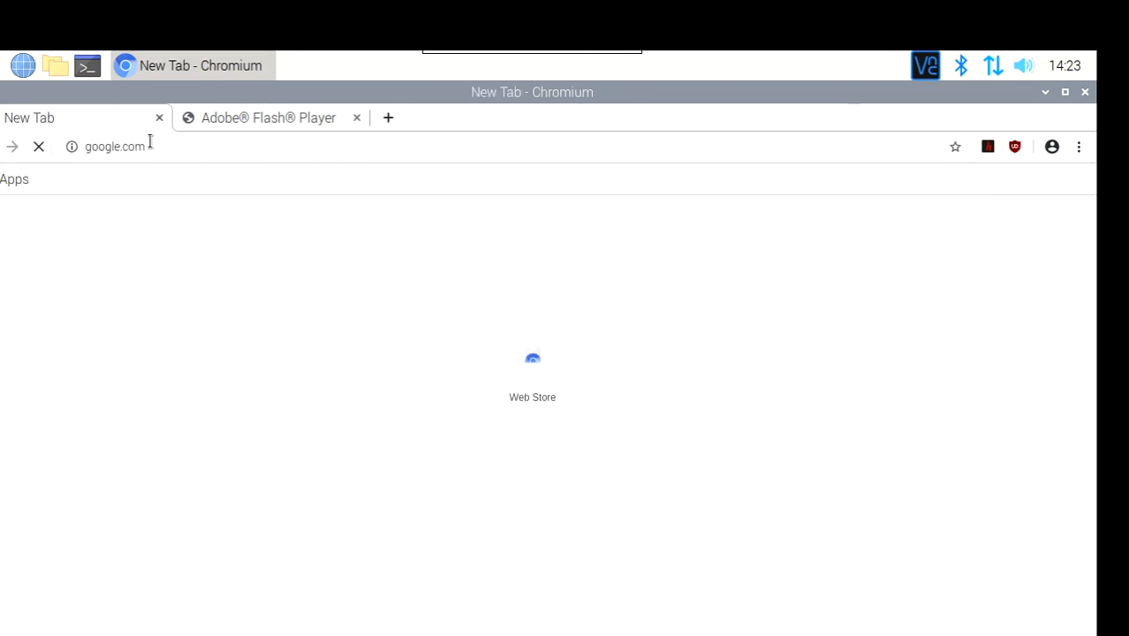
mouse_move(615, 330)
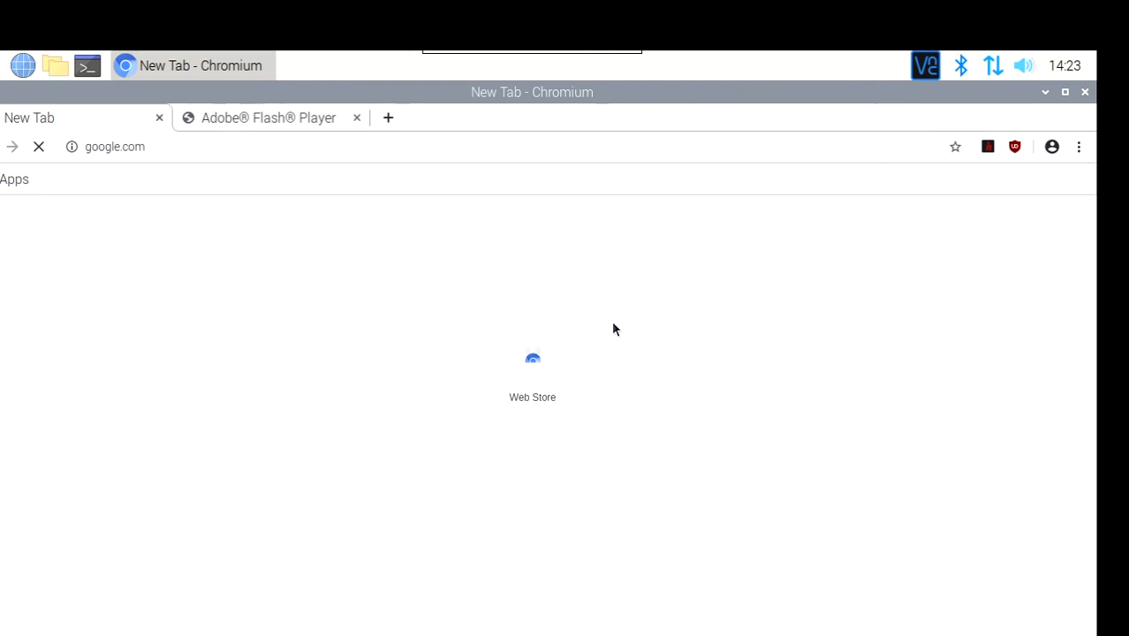
mouse_move(621, 326)
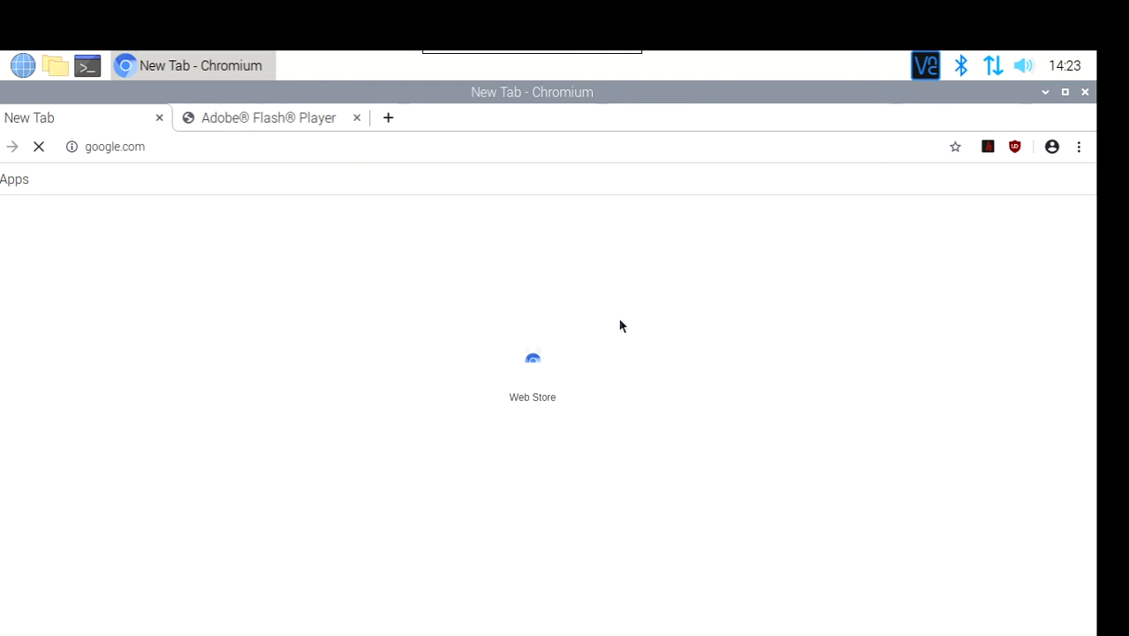
mouse_move(951, 94)
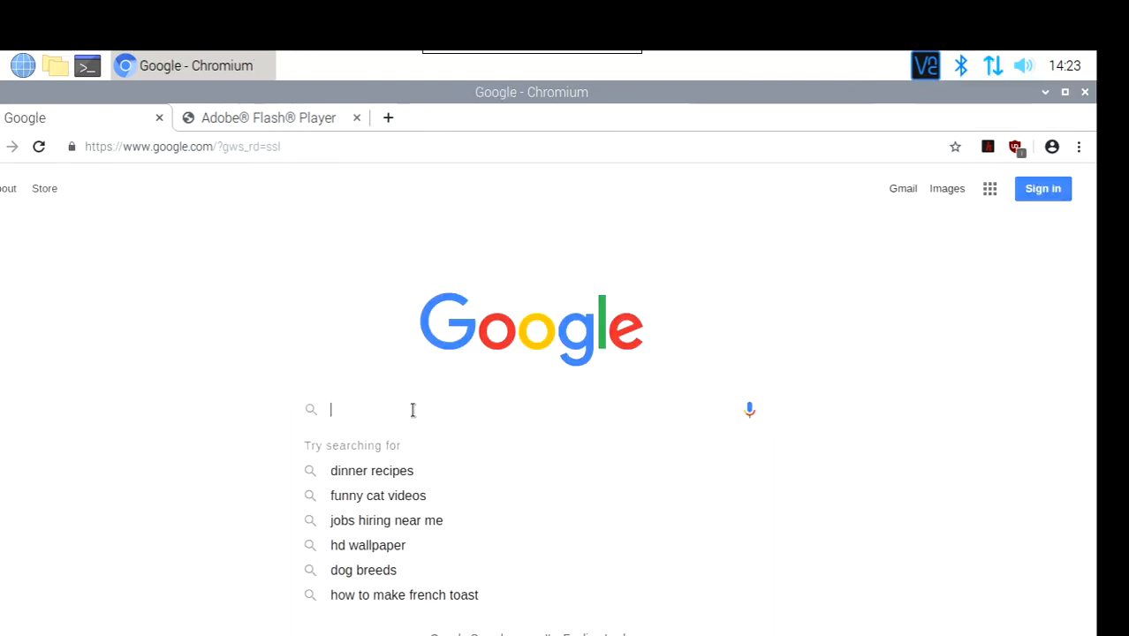
Search Google for nba.com, visit the official NBA site, then close Chromium.
type("nba.com")
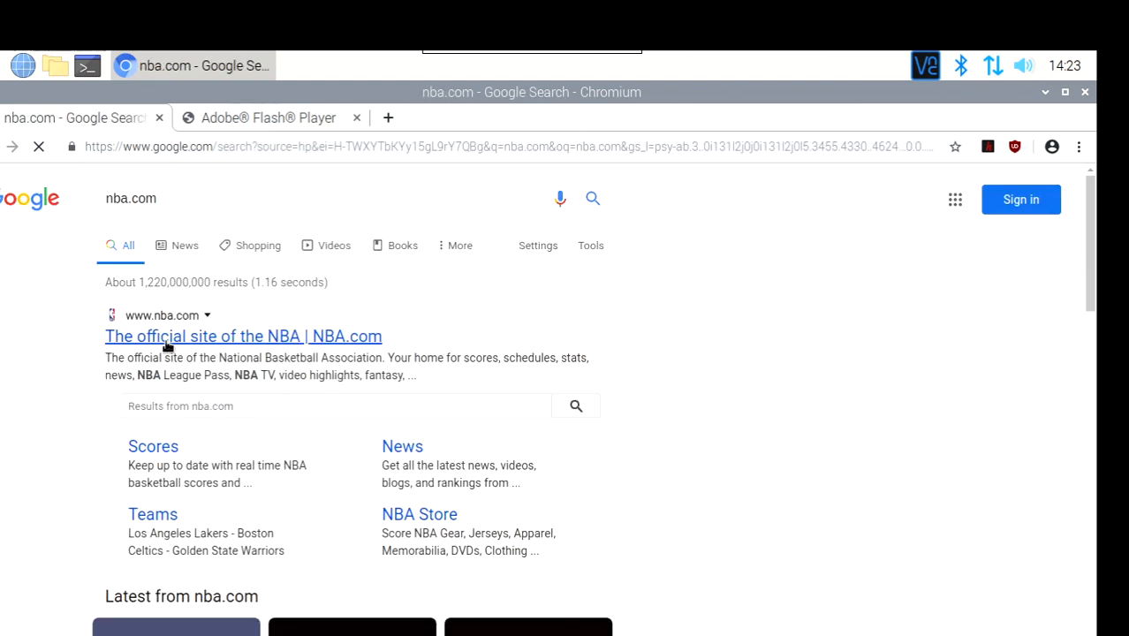
left_click(244, 336)
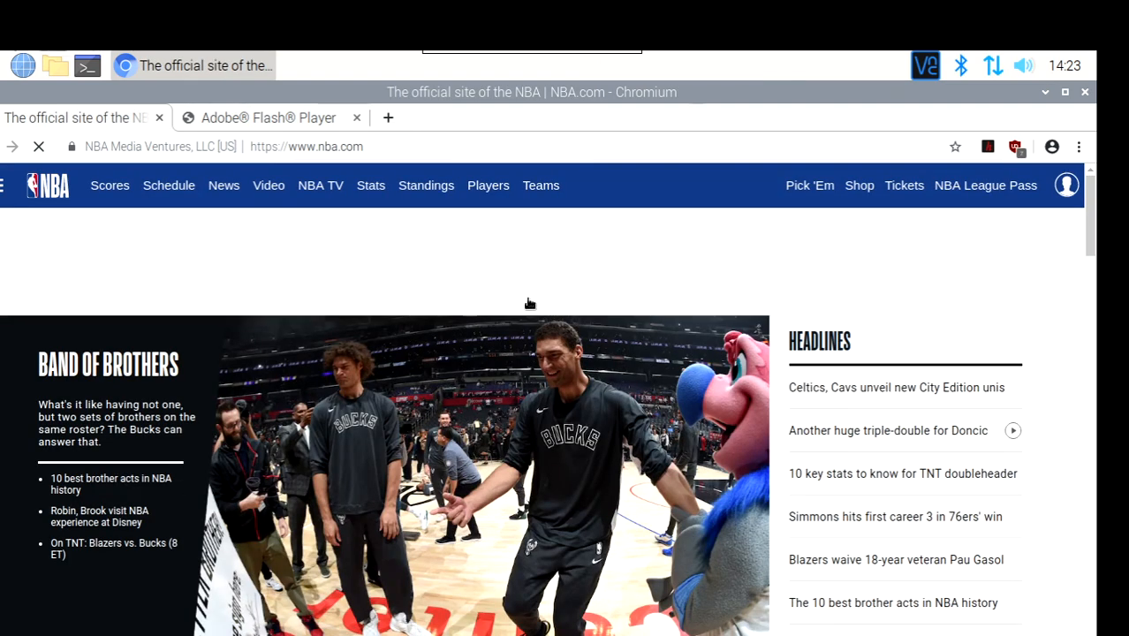
scroll("down", 3)
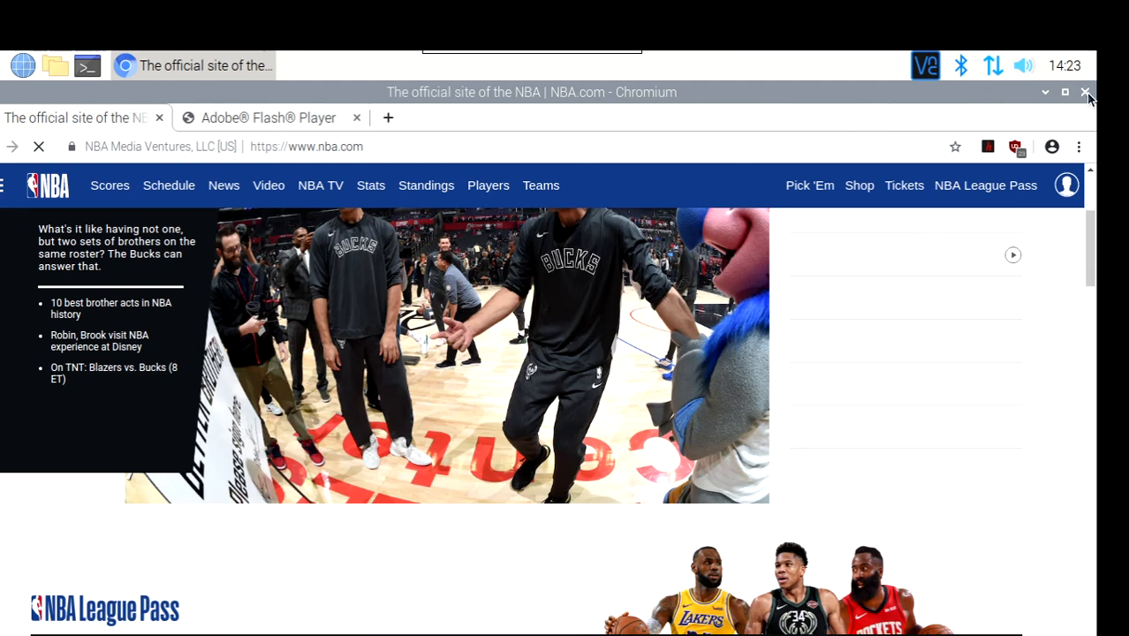
left_click(1086, 92)
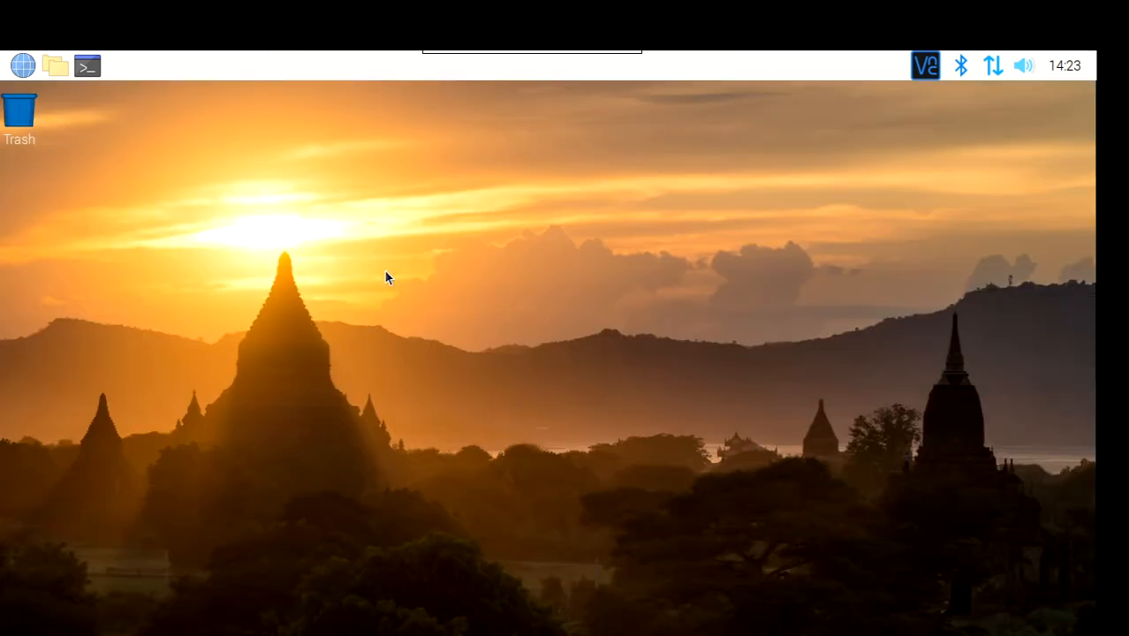